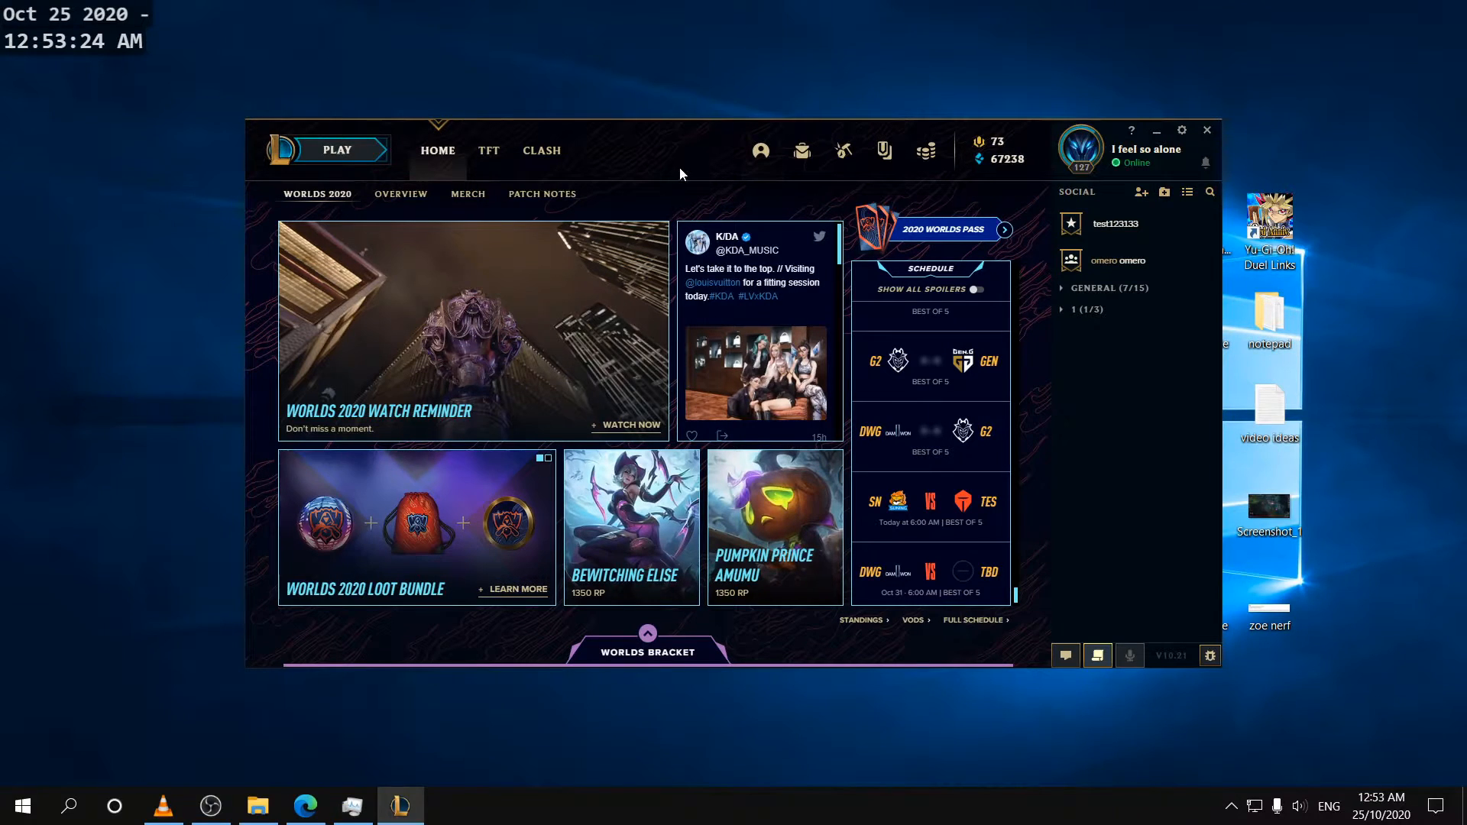
mouse_move(718, 143)
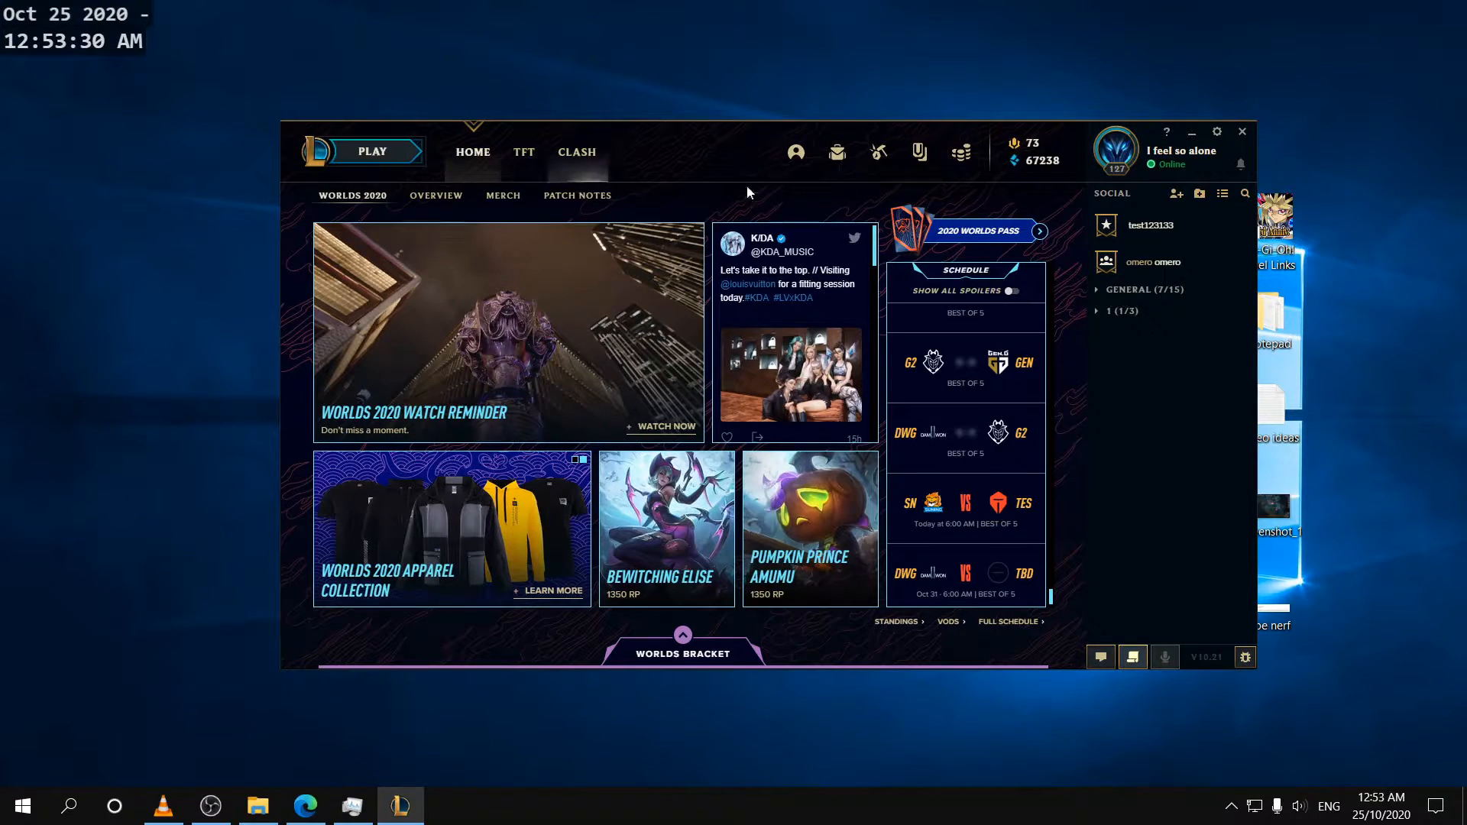
Step: Navigate C: > Riot Games > League of Legends > Config and select the PersistedSettings file
left_click(257, 805)
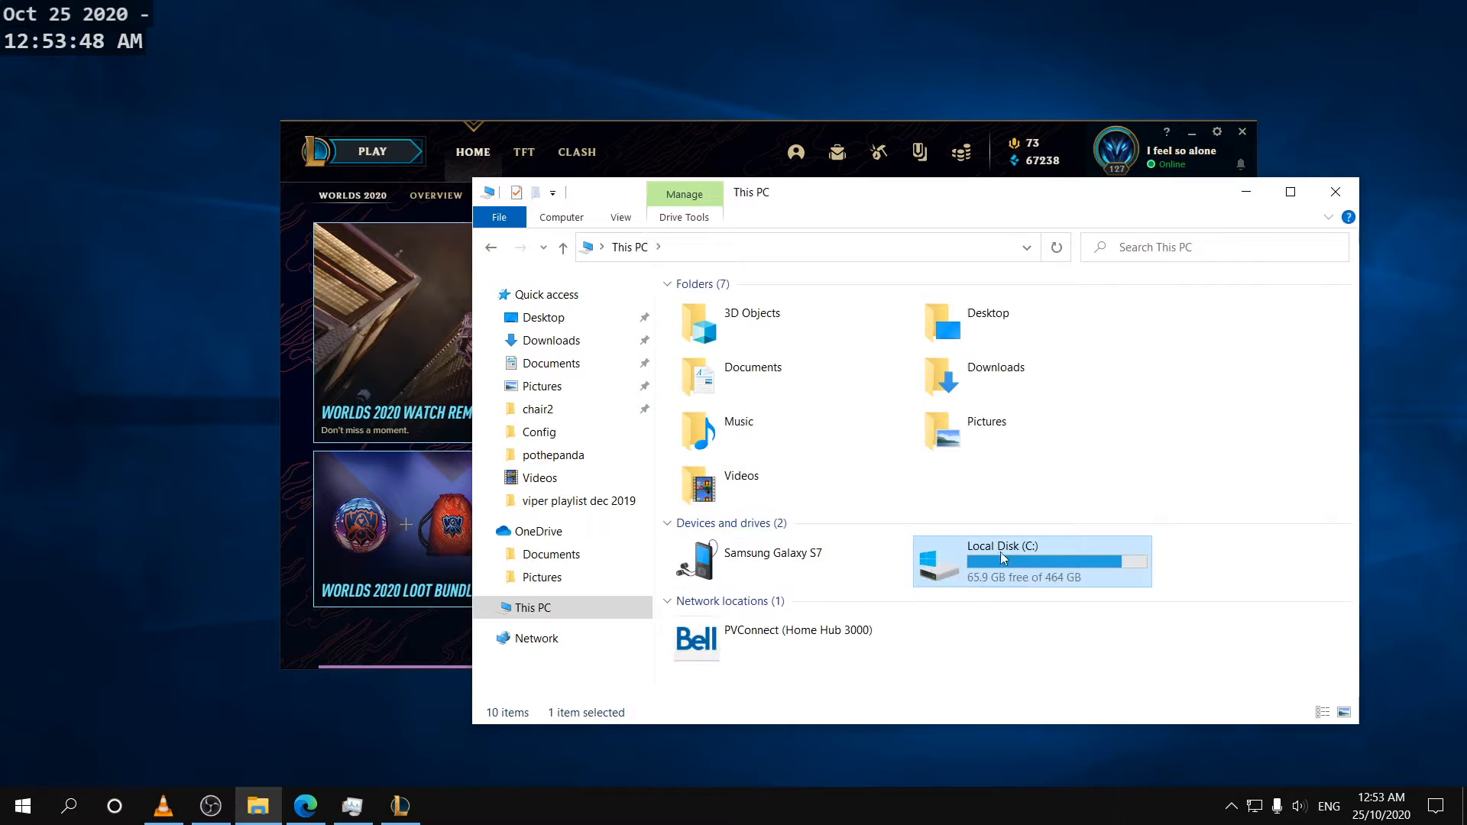
double_click(1003, 561)
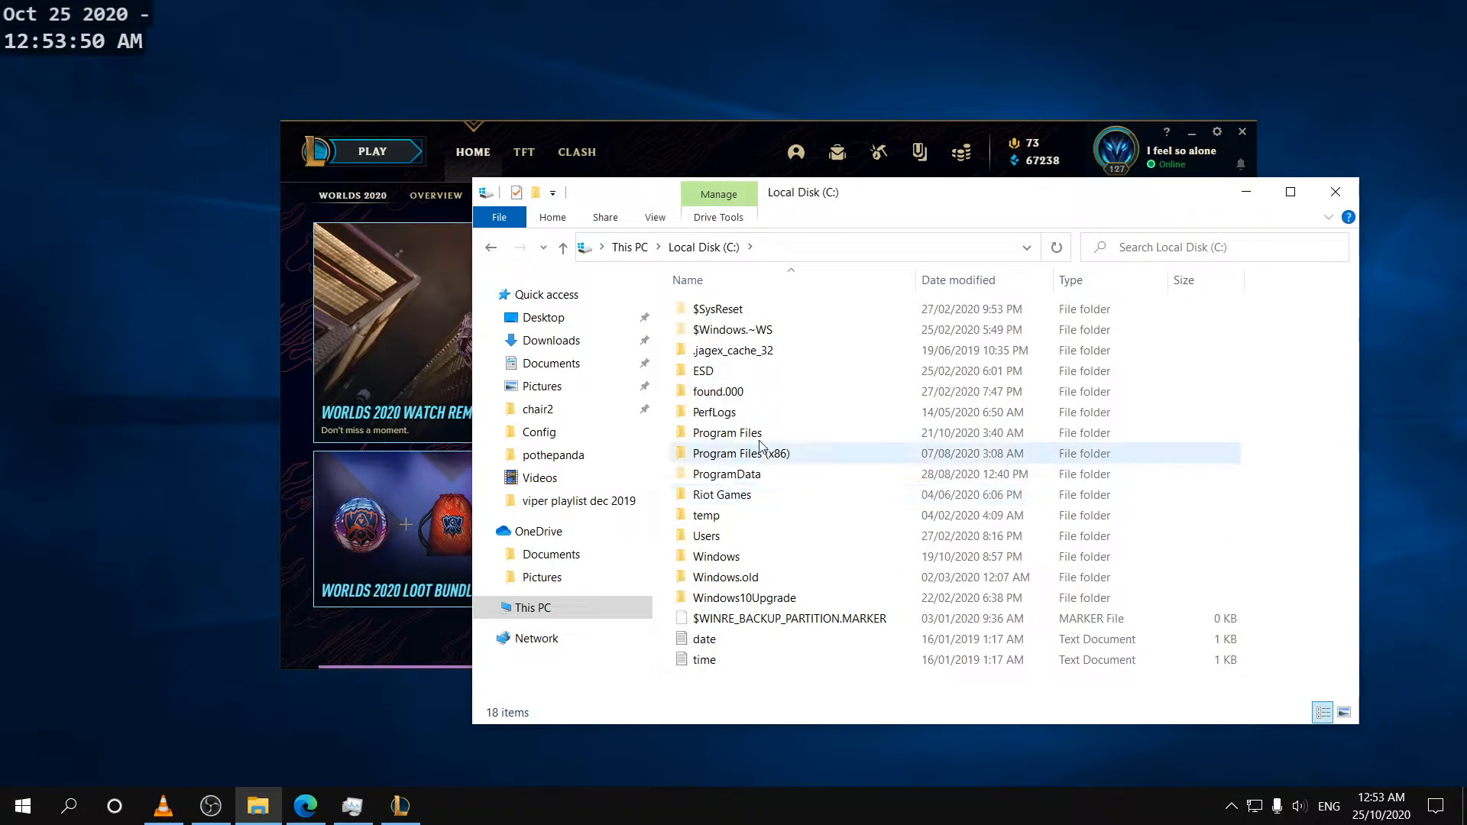
double_click(721, 495)
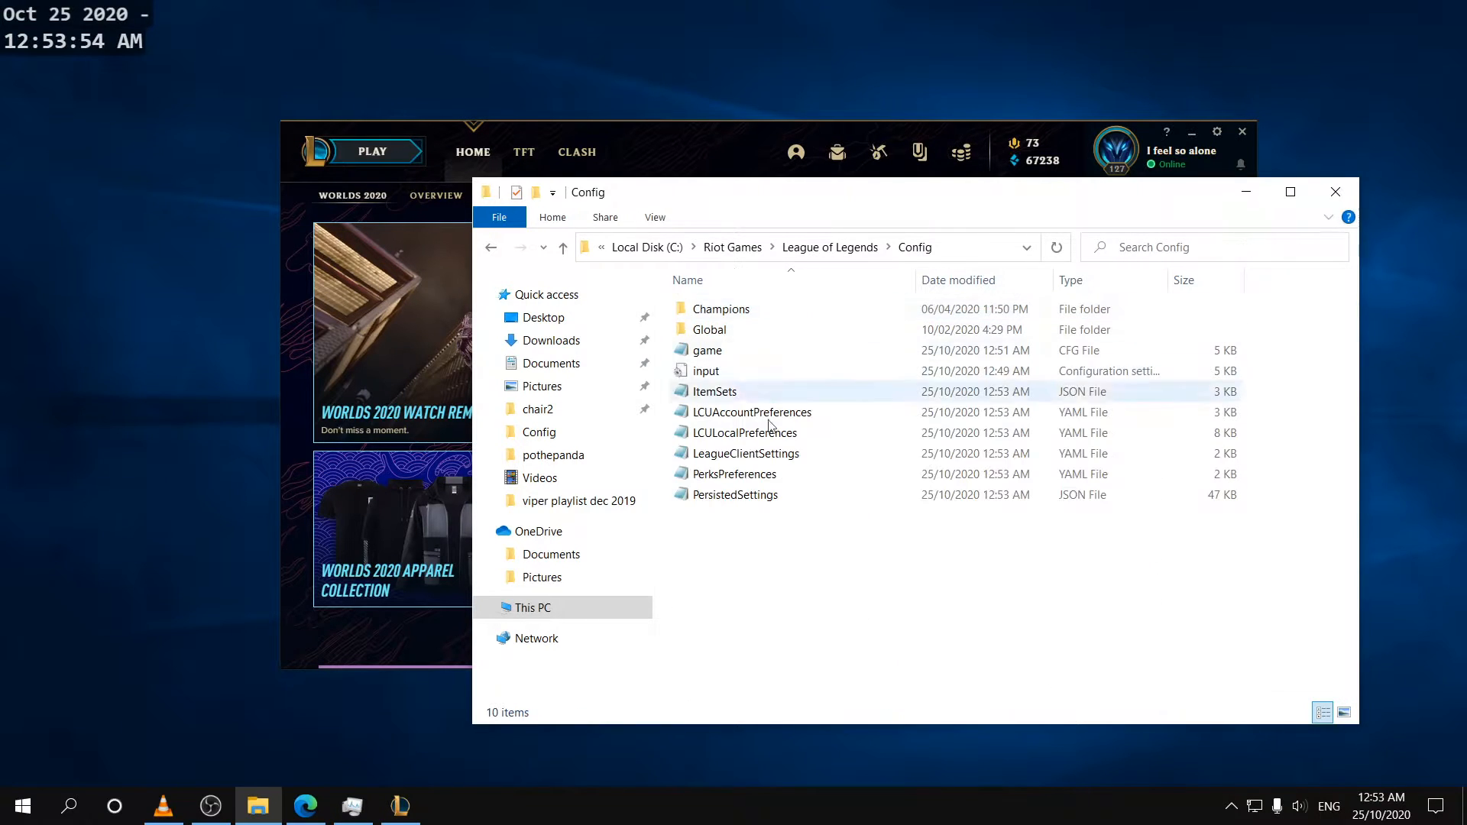
left_click(733, 495)
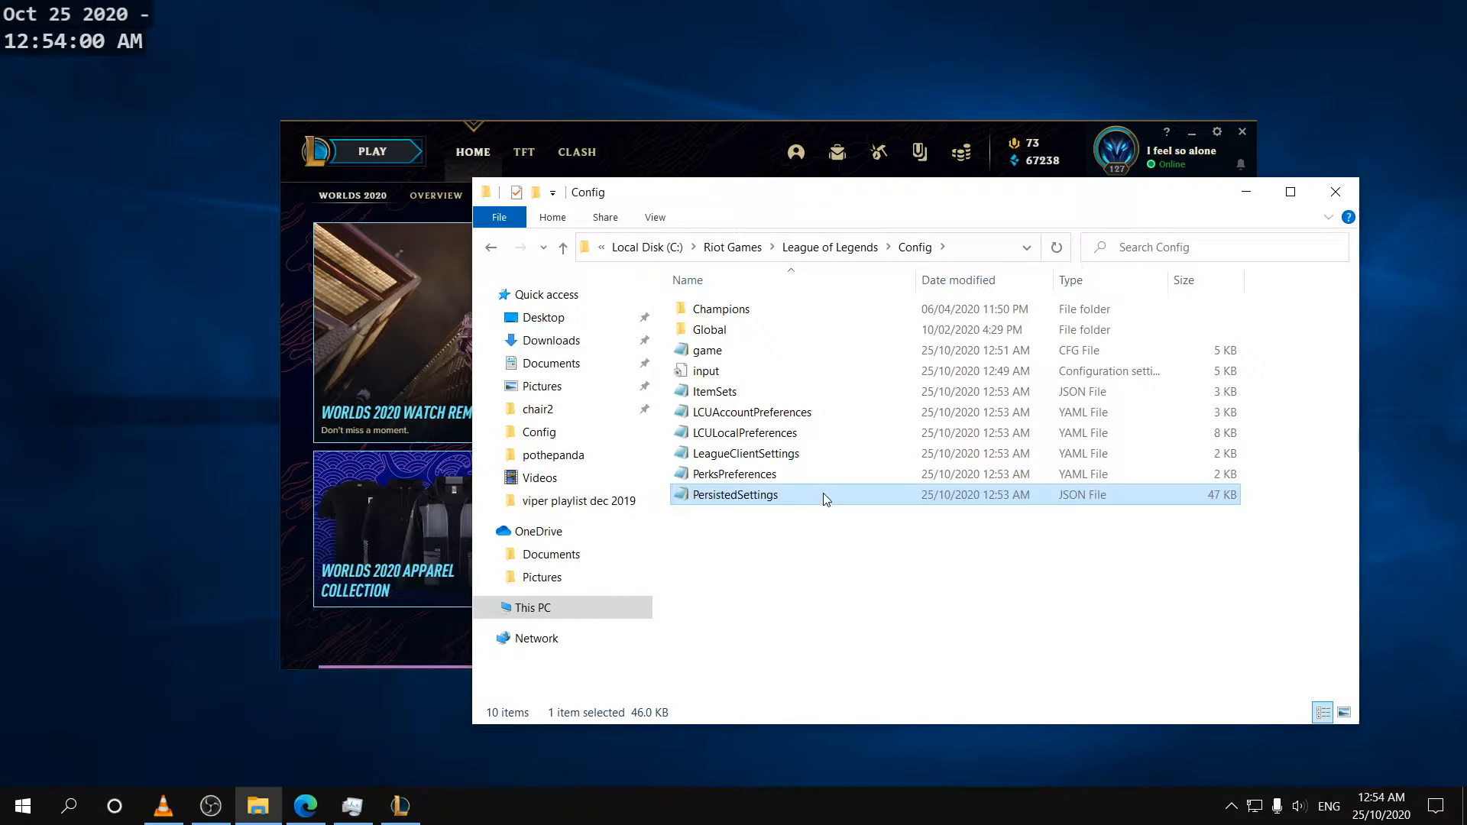
mouse_move(868, 196)
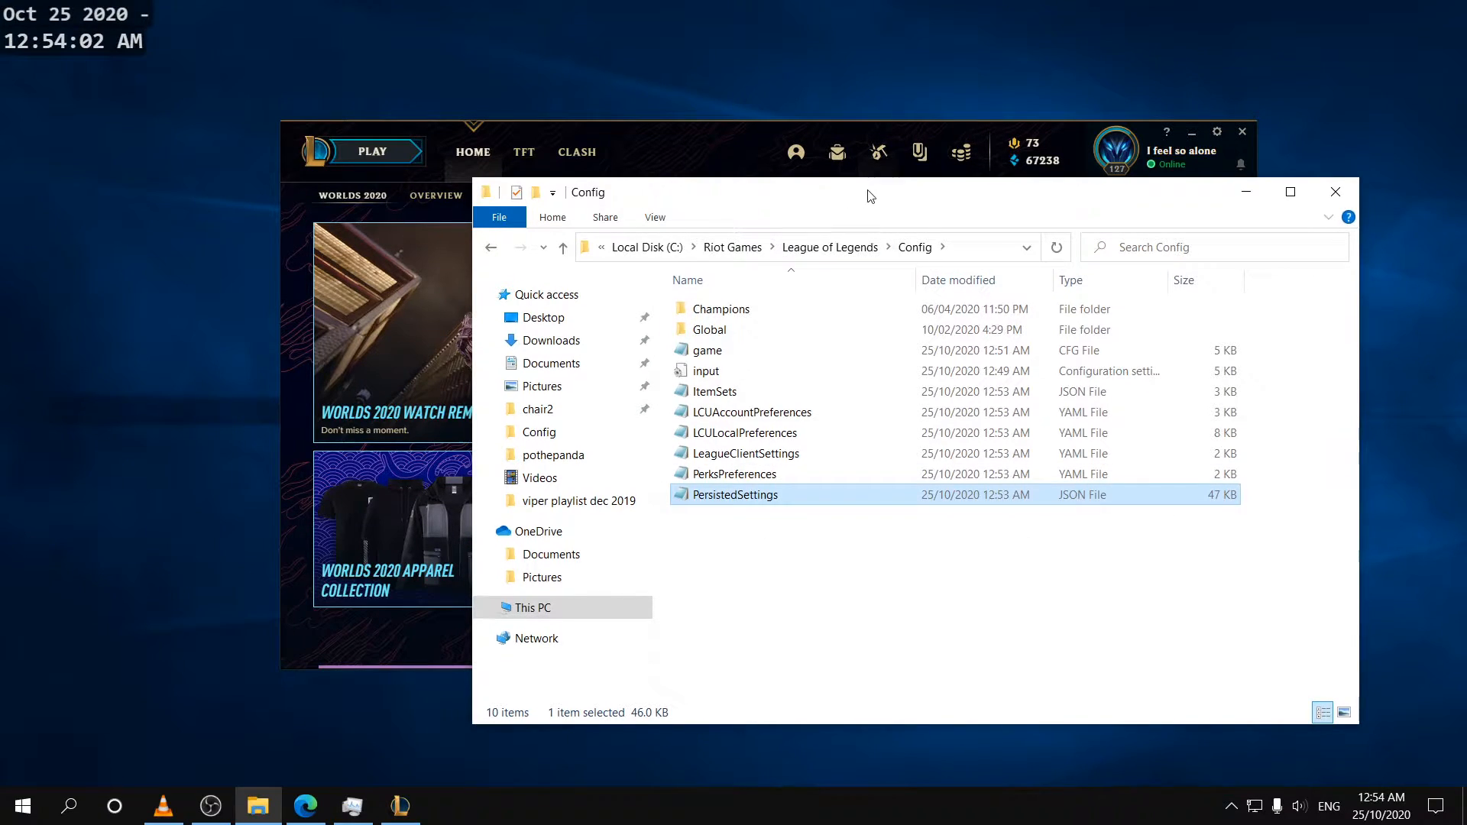
left_click_drag(867, 193, 765, 207)
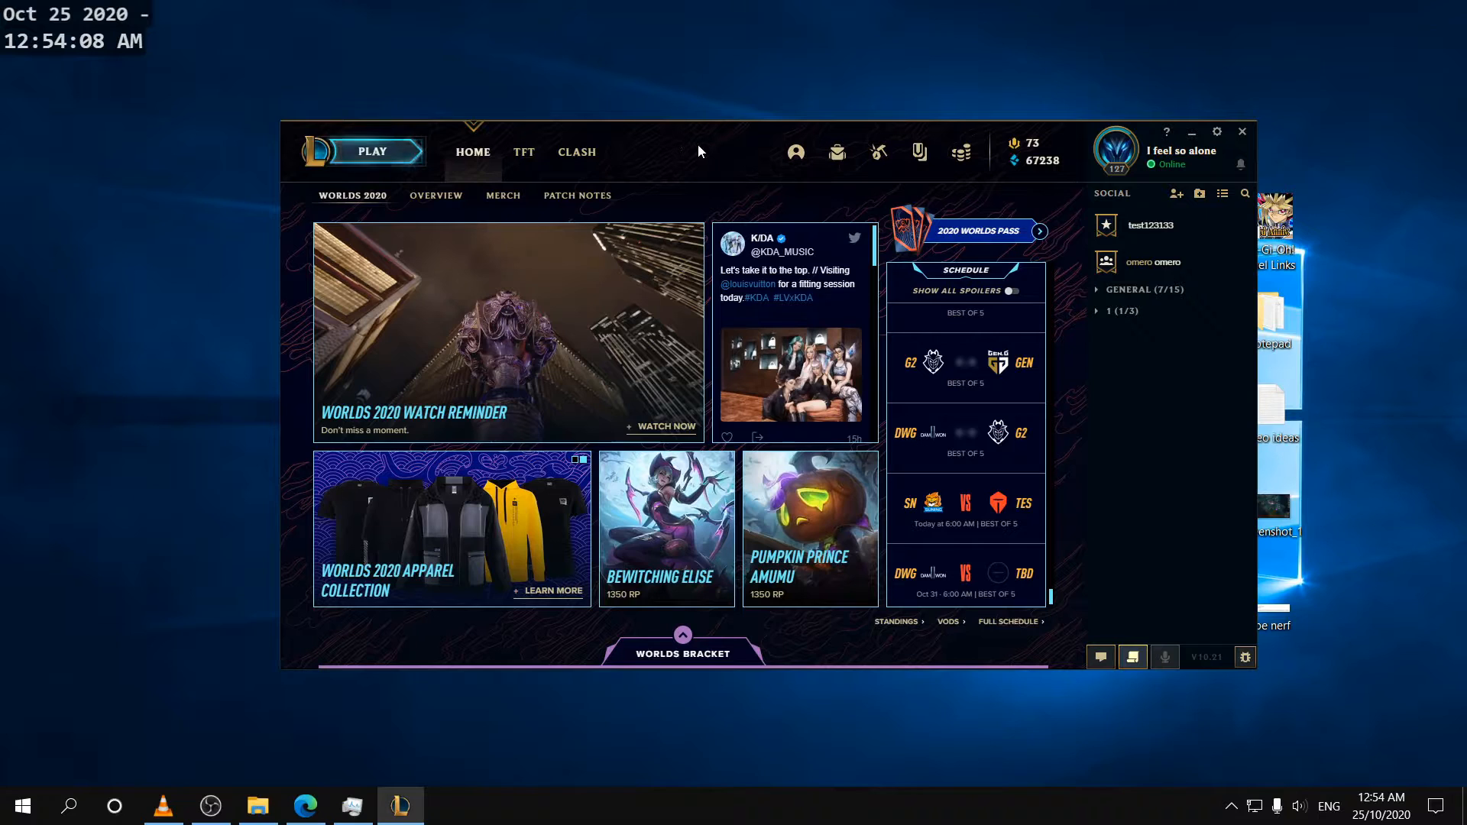
Step: Create a Training > Practice Tool lobby and start the game
left_click(372, 149)
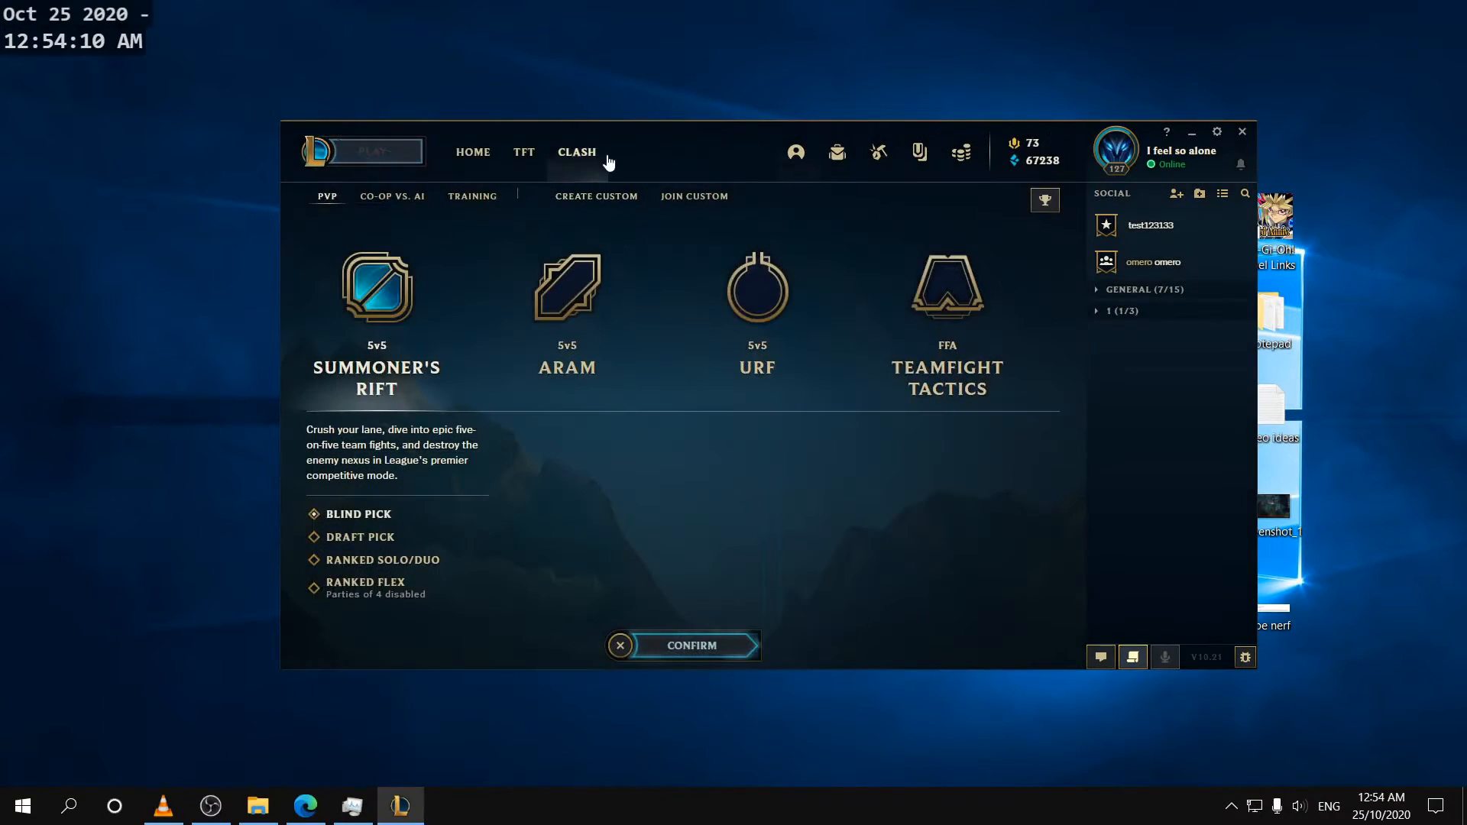
left_click(472, 196)
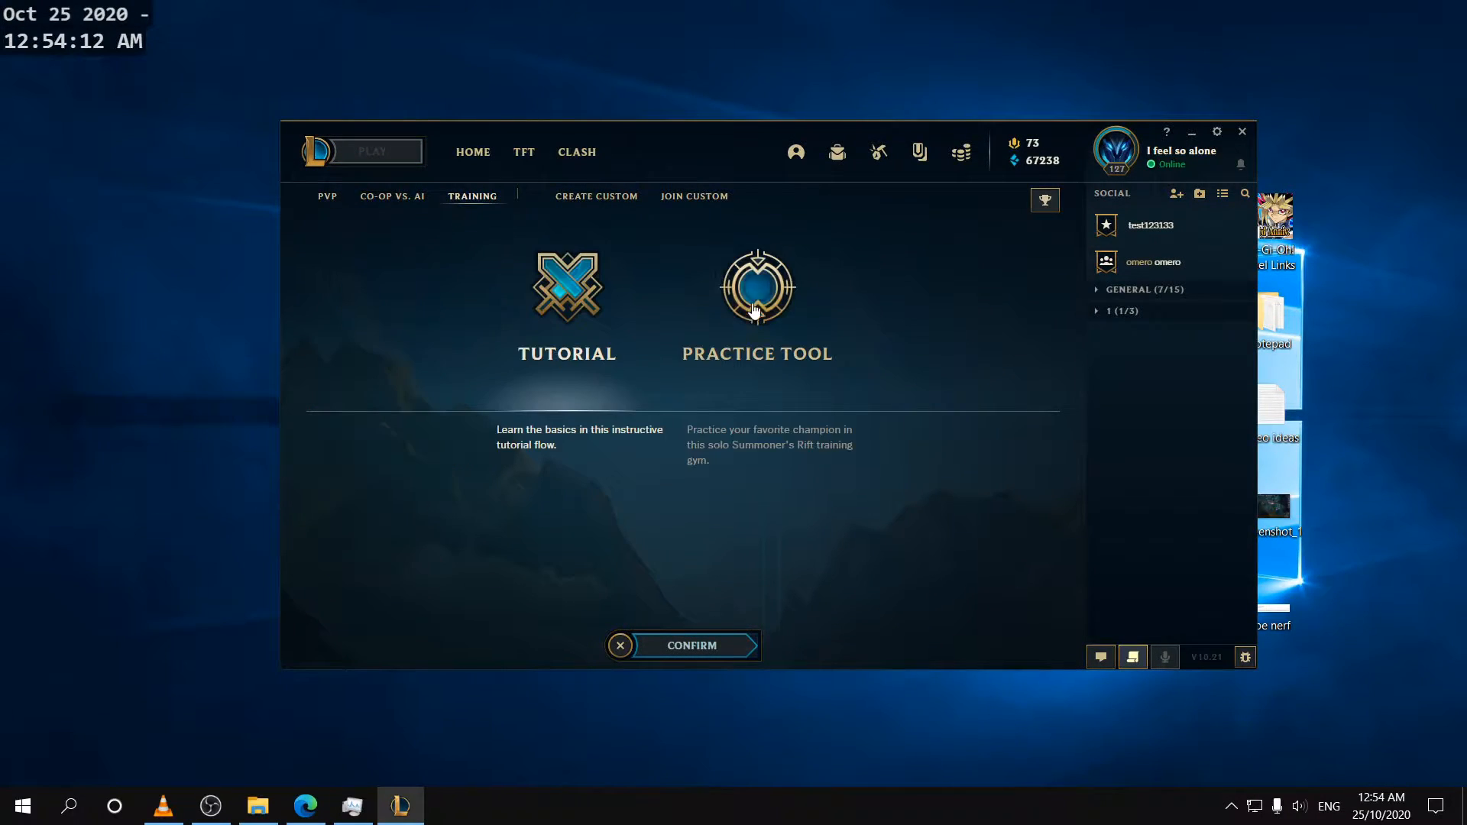
left_click(691, 644)
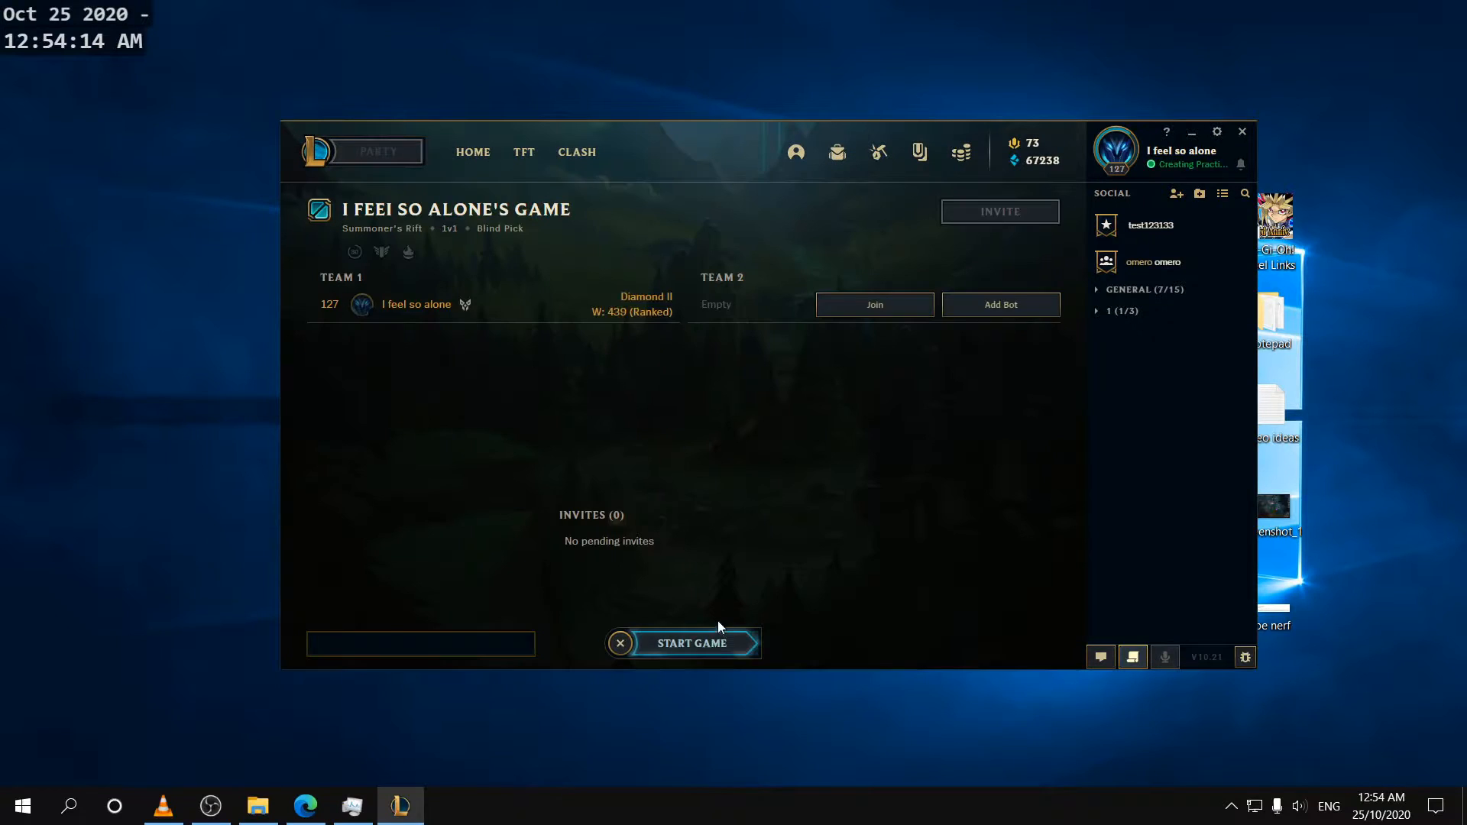
left_click(691, 643)
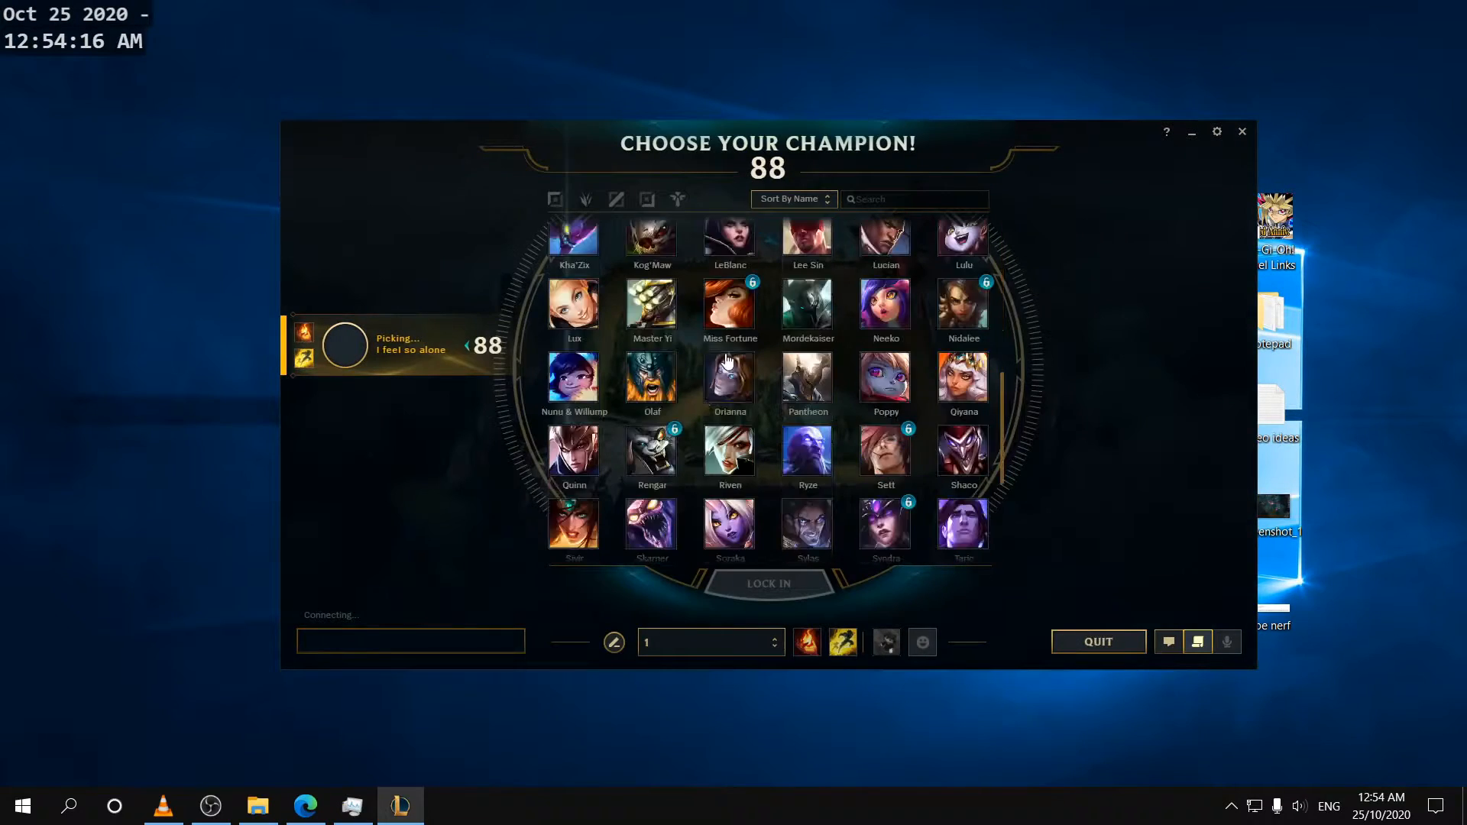
Step: Lock in Zed in champion select and let the match load
scroll("down", 3)
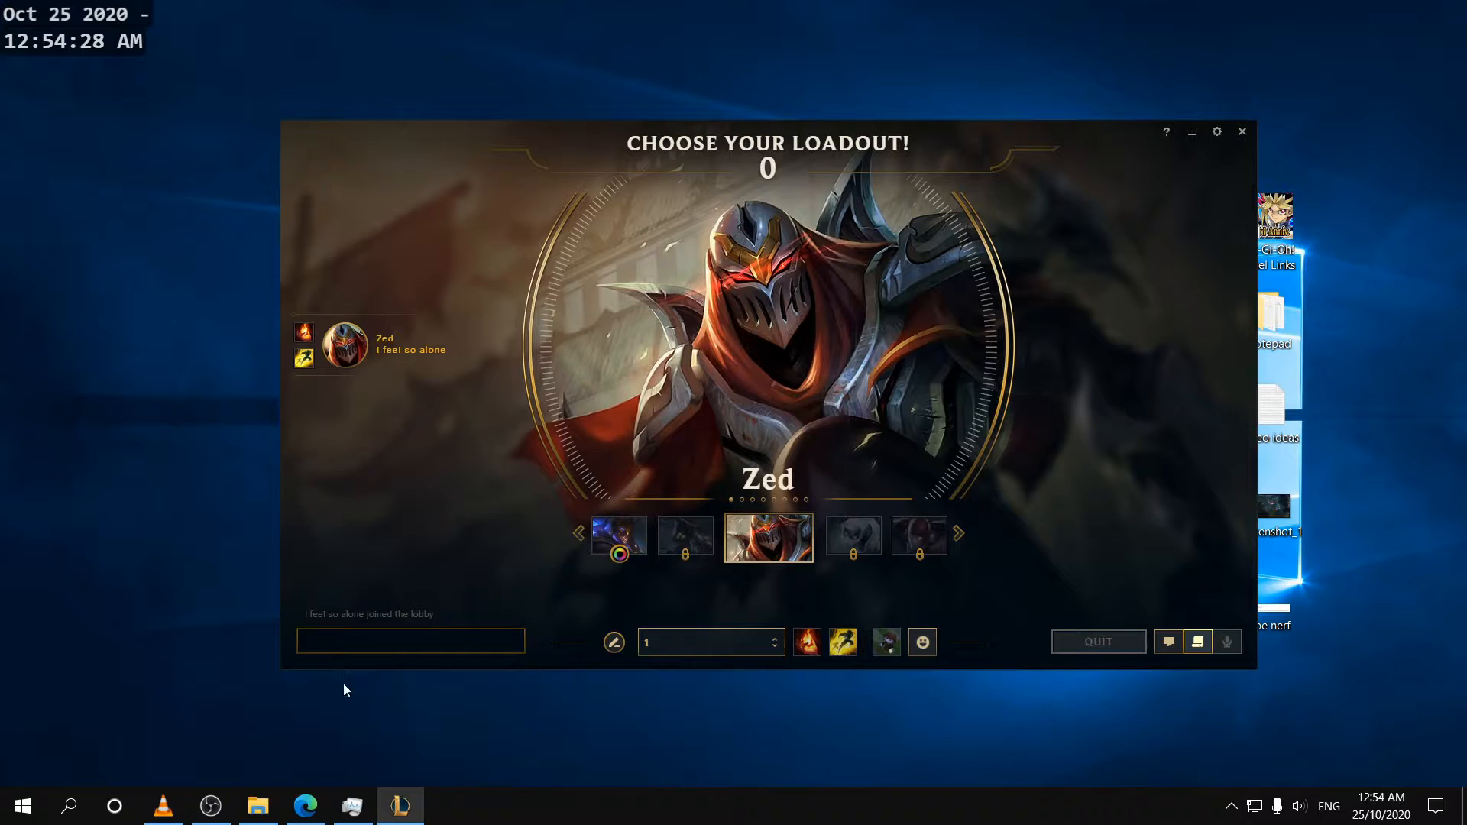
mouse_move(1124, 237)
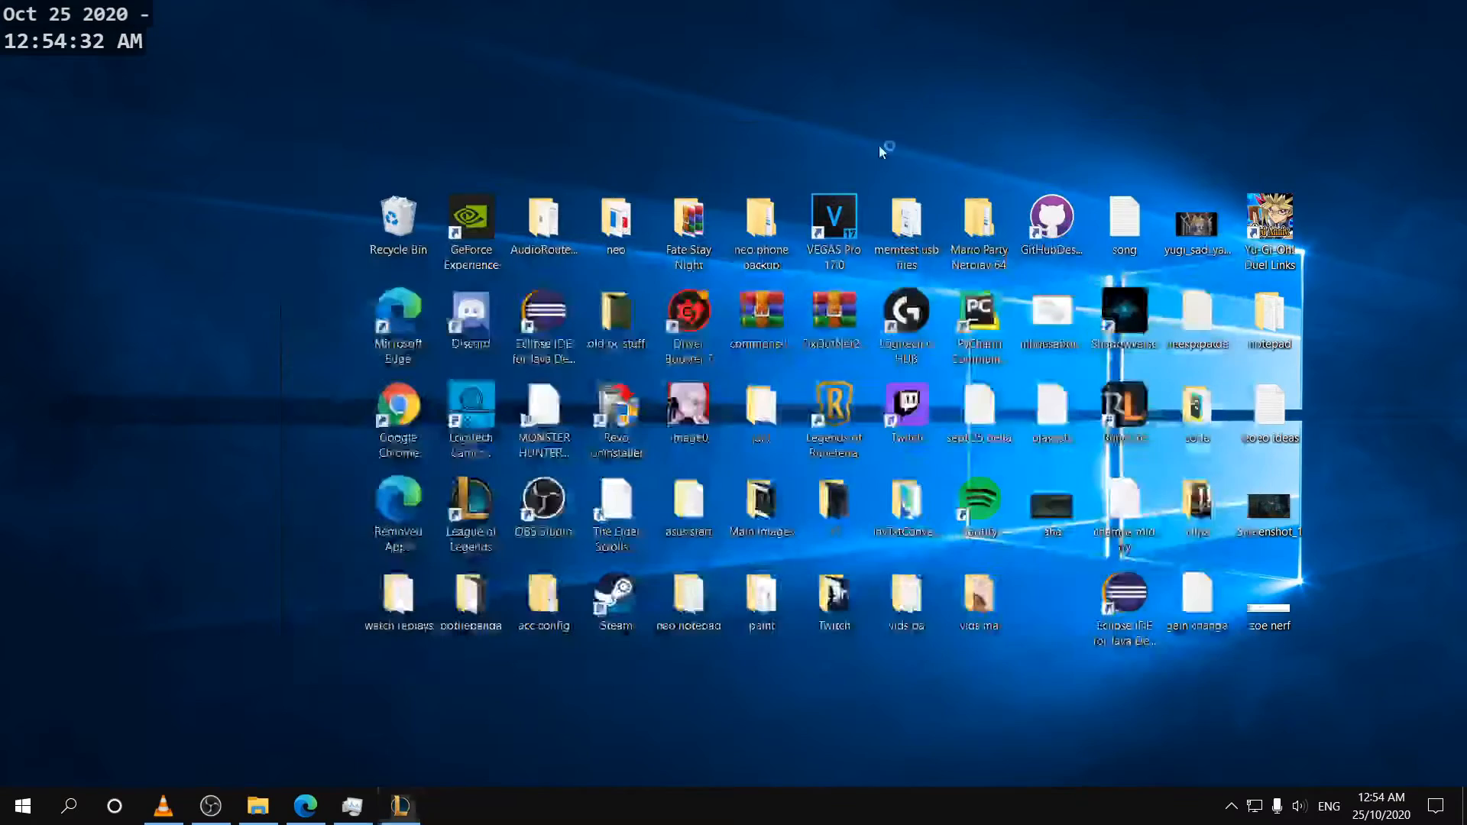
left_click(544, 411)
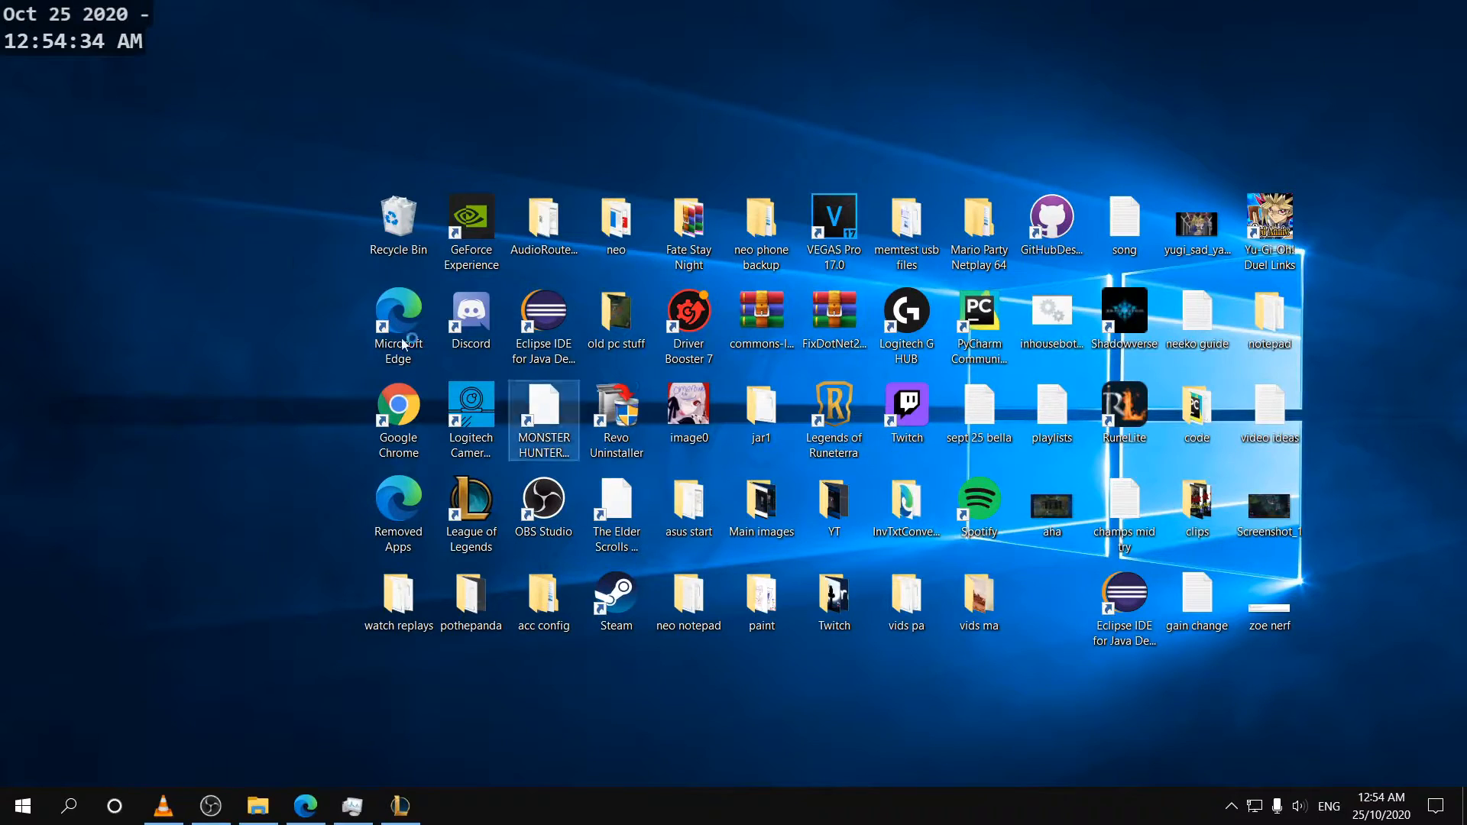
left_click(617, 418)
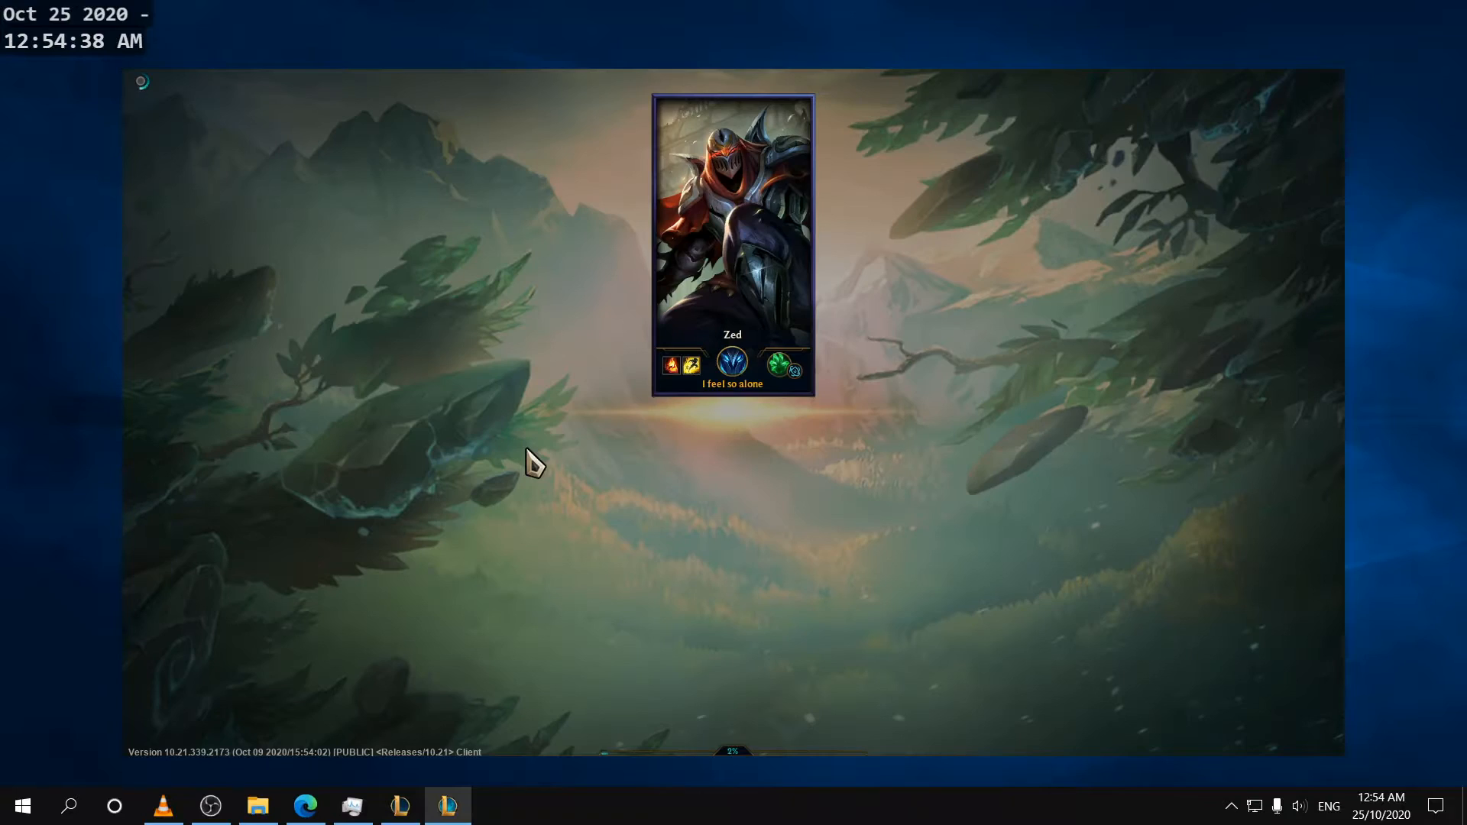
mouse_move(49, 299)
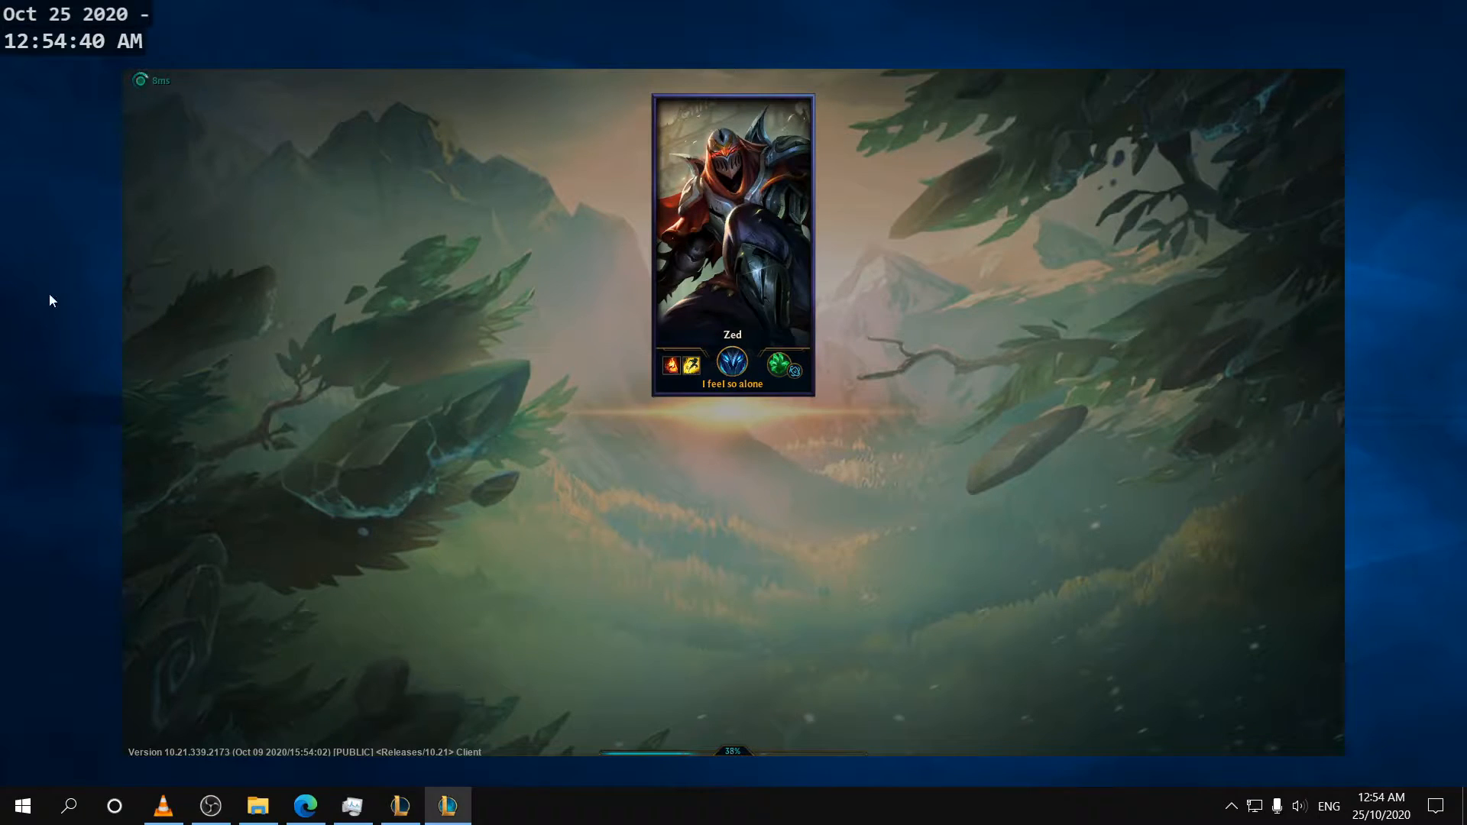
Step: Create a new desktop folder and name its first subfolder 'main acc hotkeys'
right_click(52, 299)
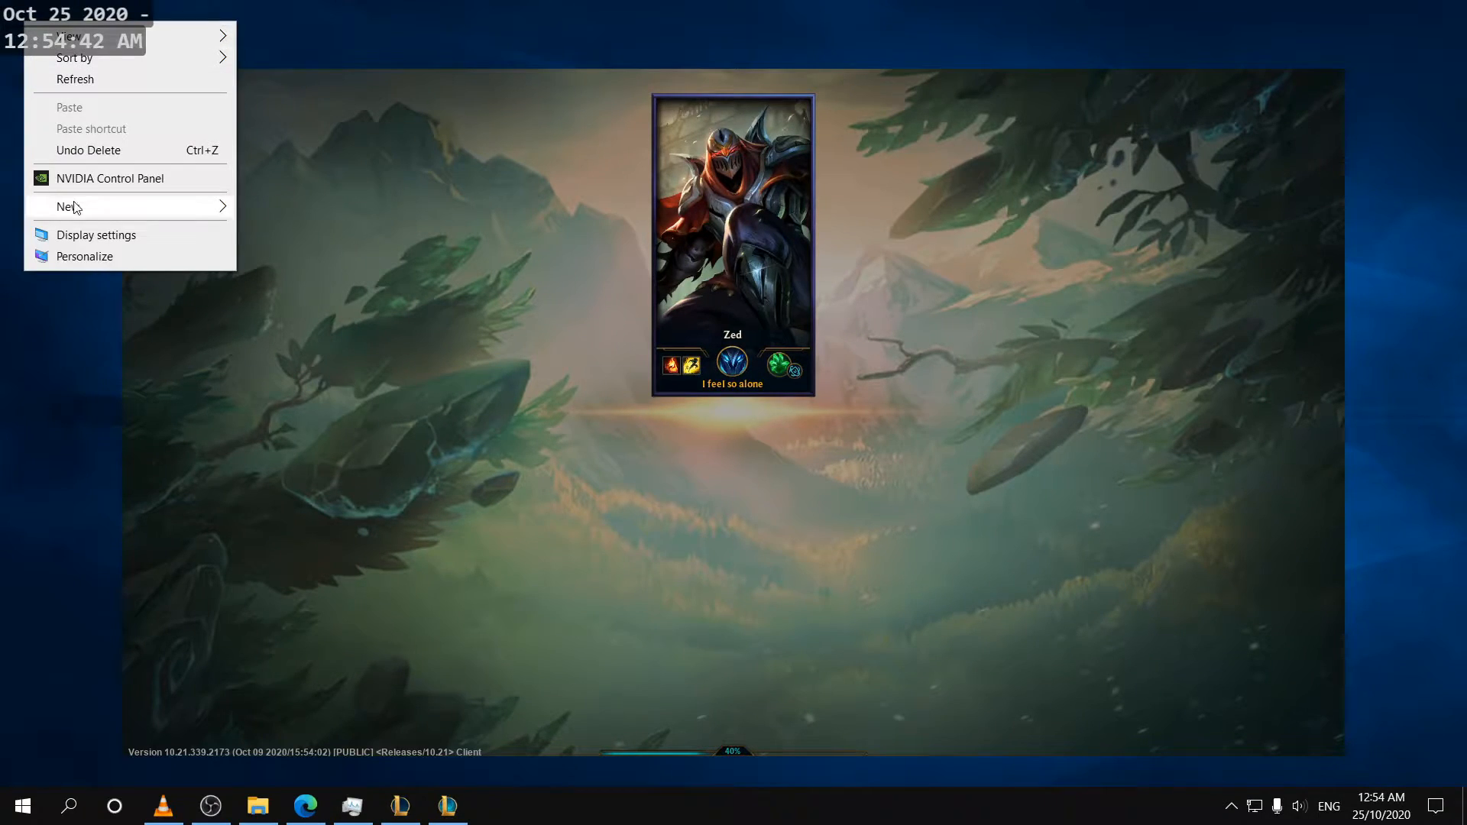
left_click(65, 208)
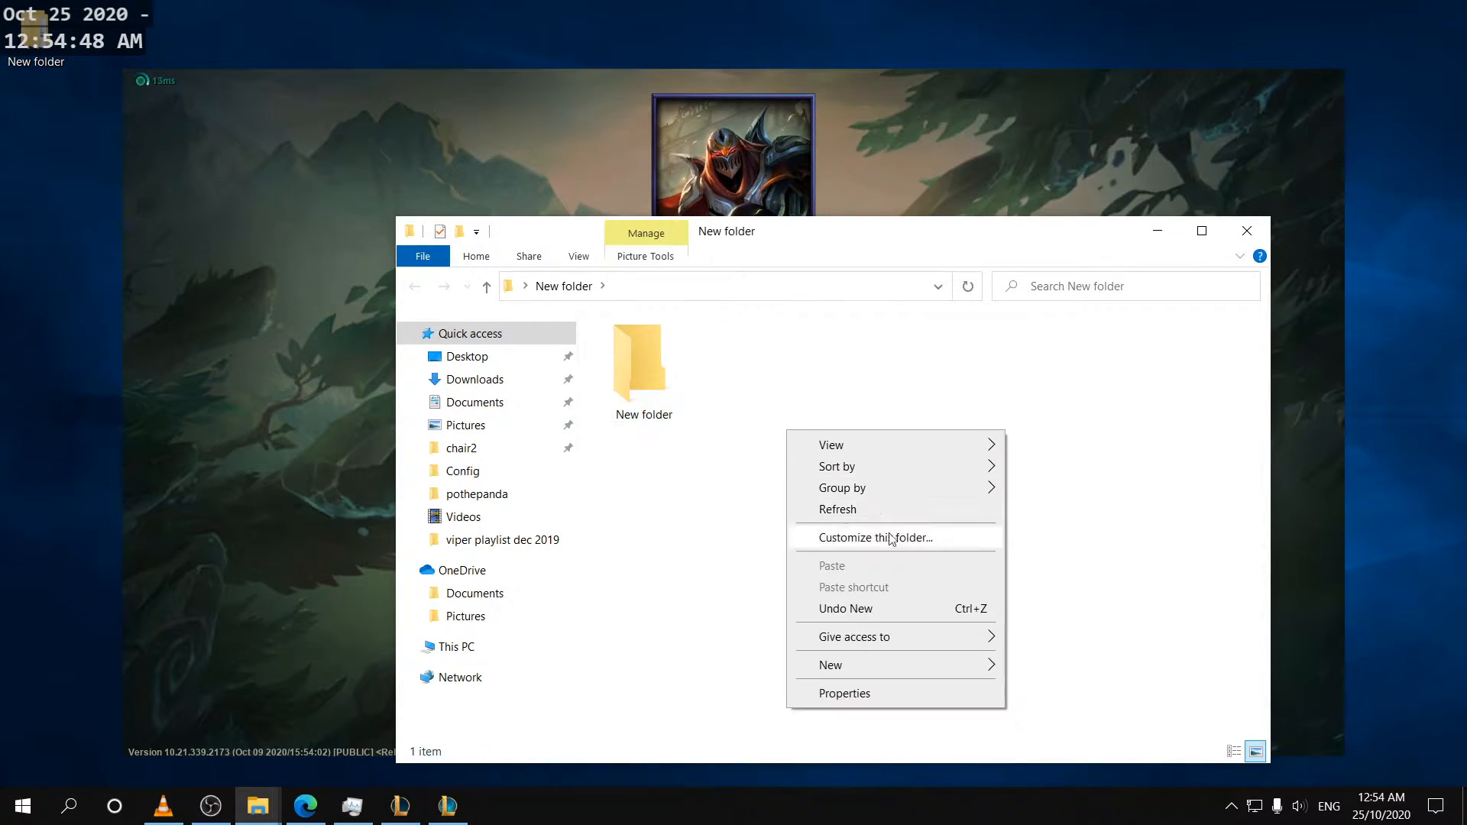
left_click(832, 665)
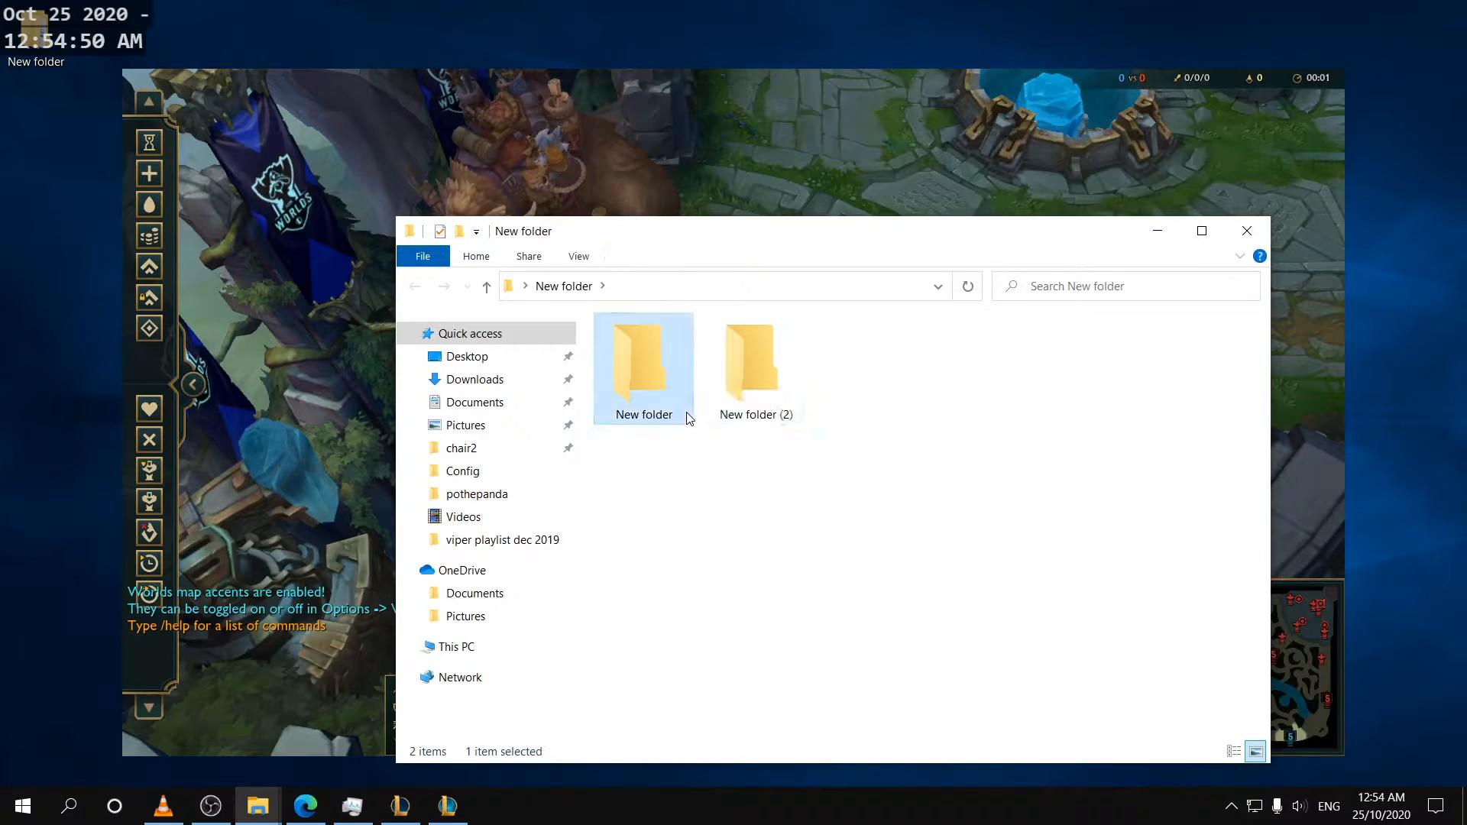
type("main acc settinggs")
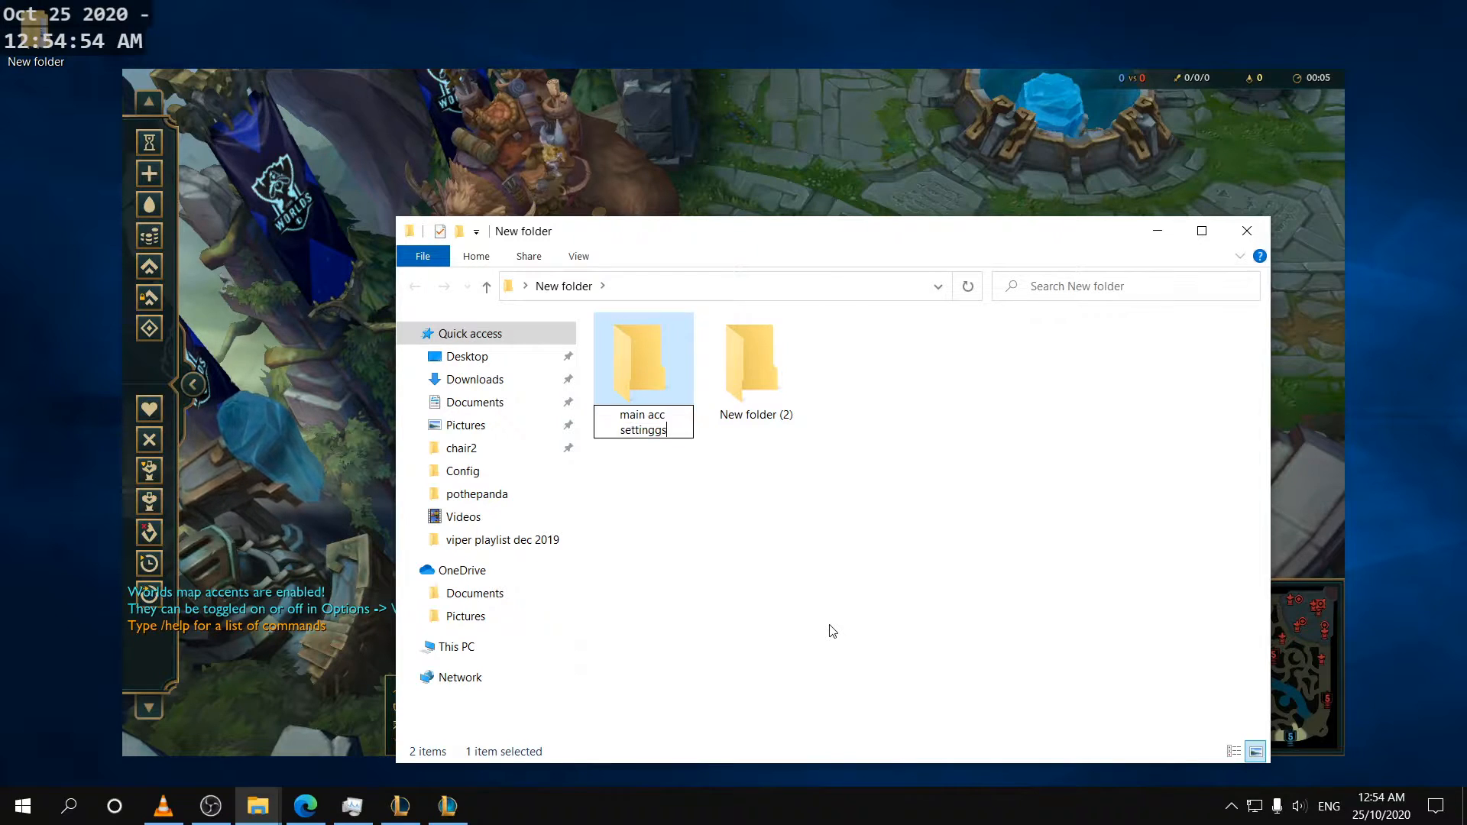
type("main acc hotkey")
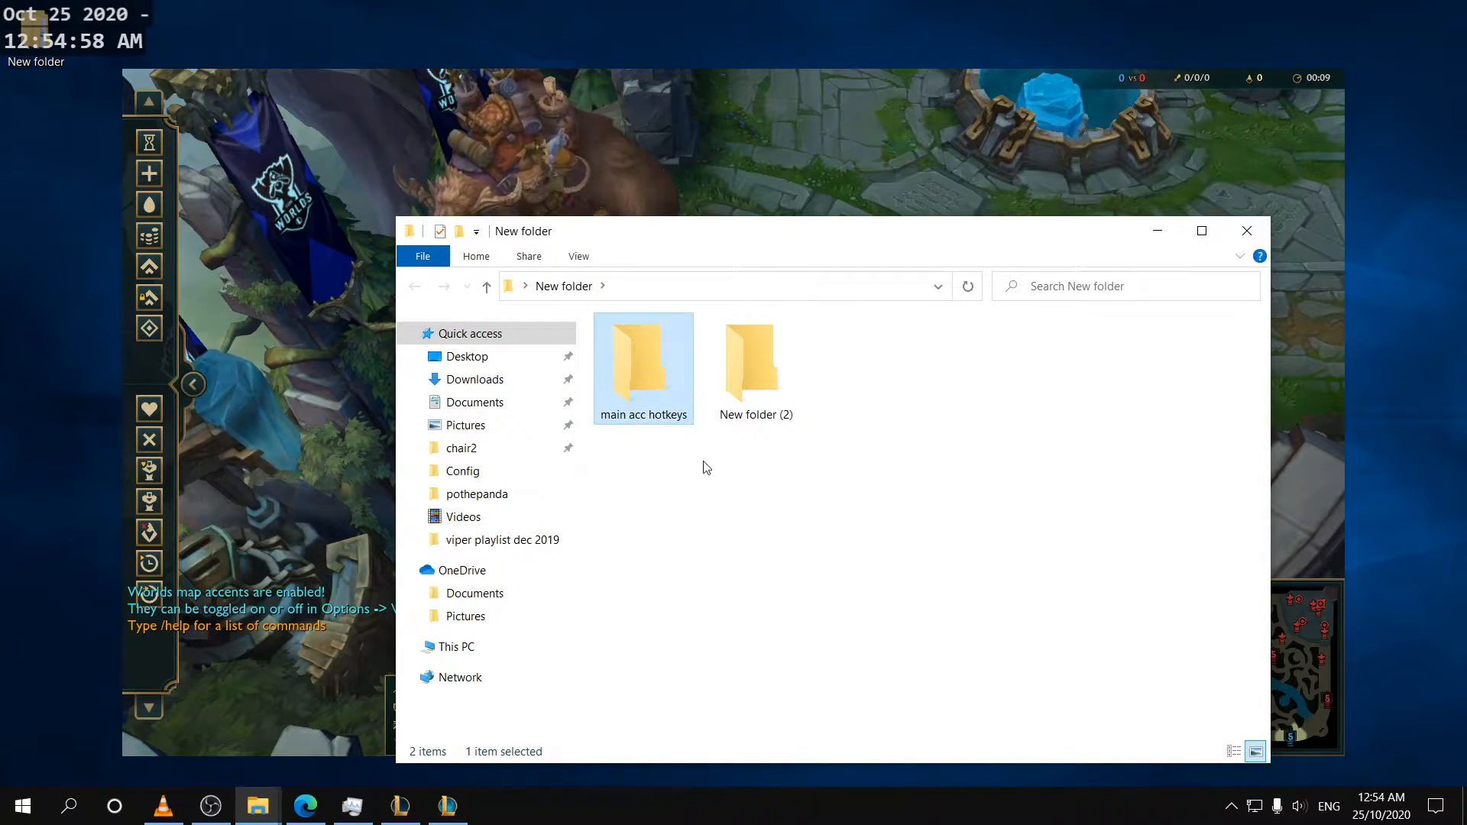
Step: Name the second subfolder 'new acc hotkeys'
left_click(755, 360)
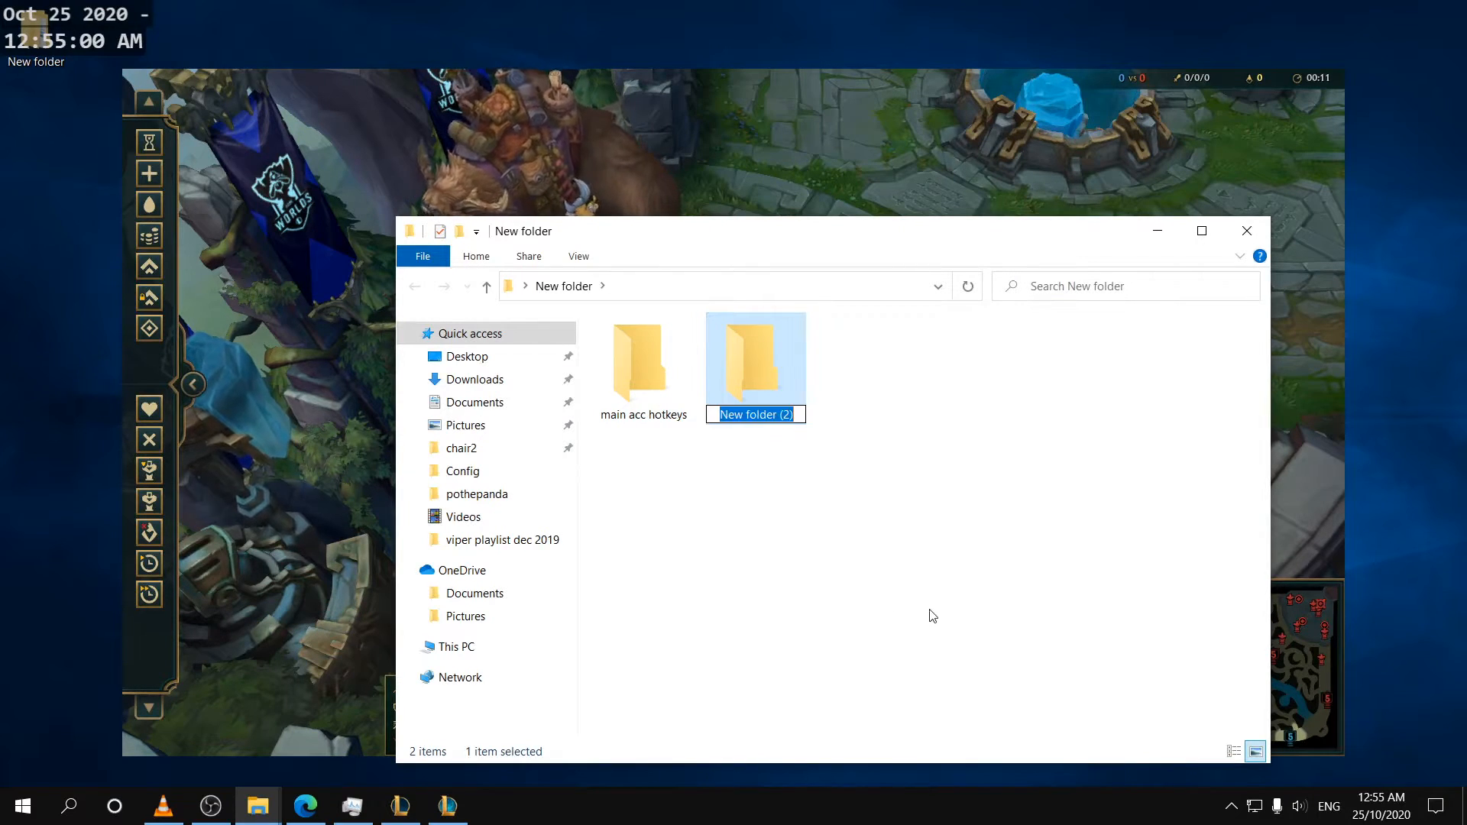
type("new ac")
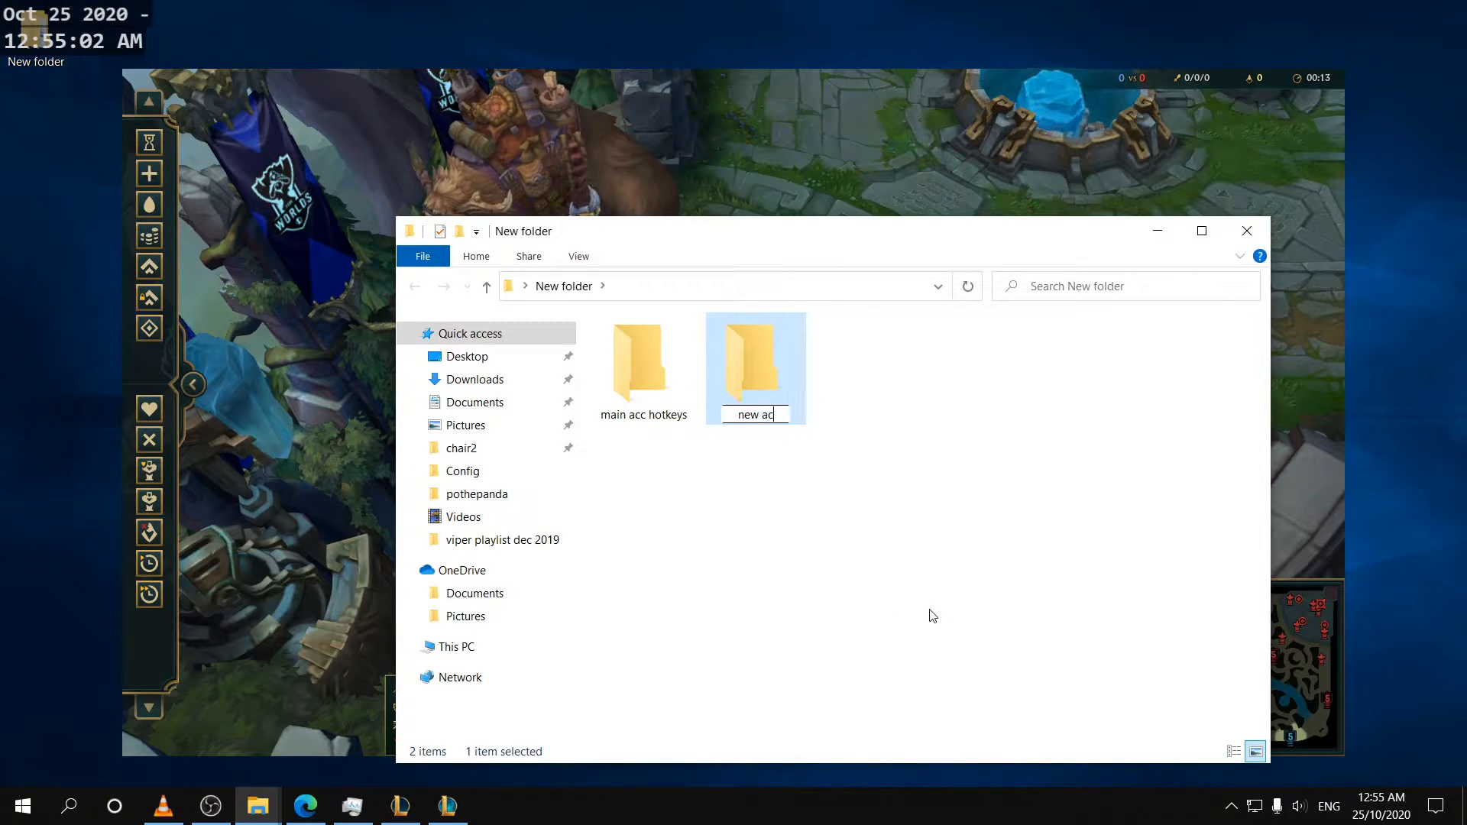
key("enter")
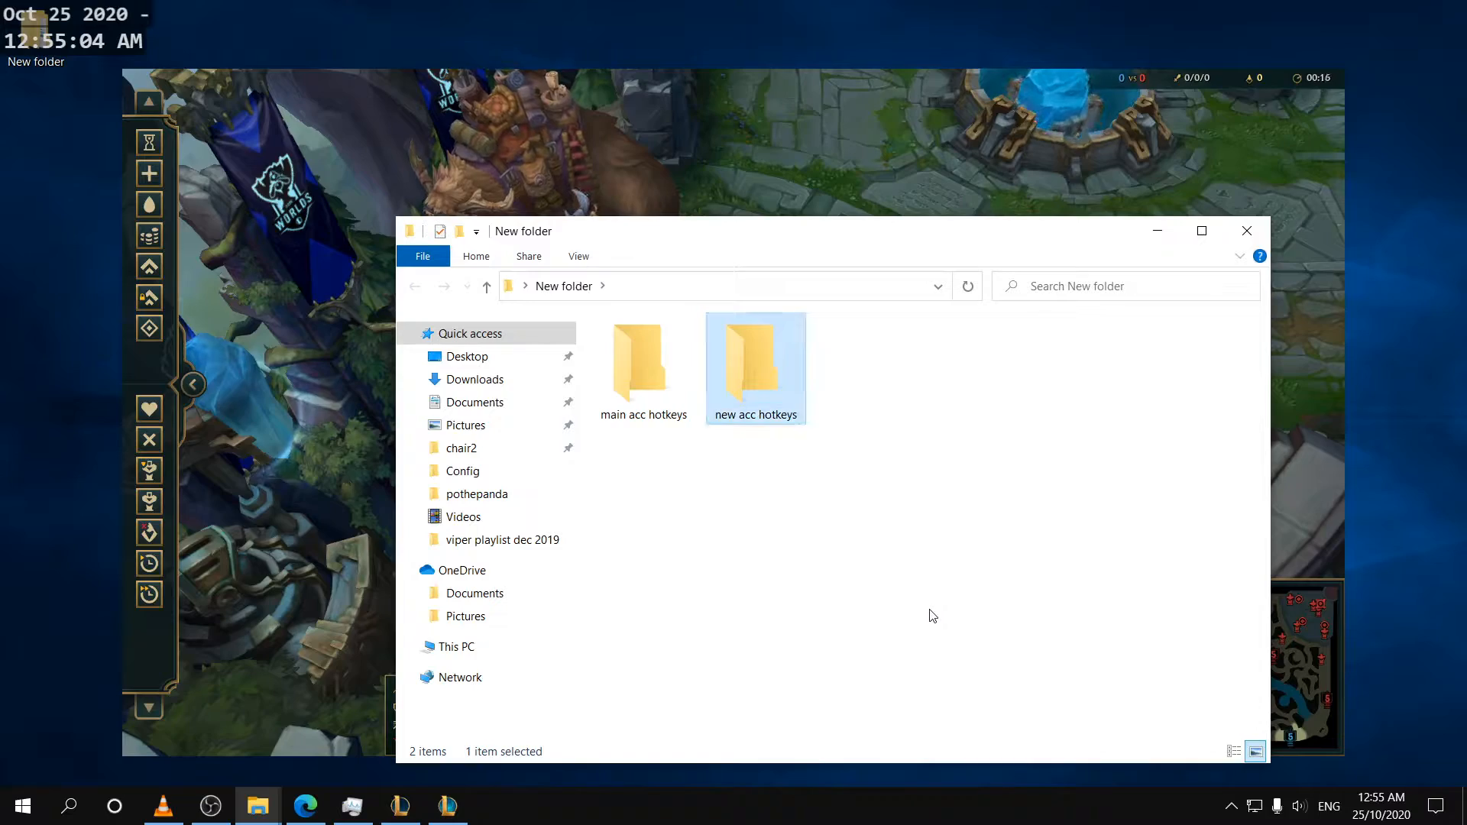
left_click(448, 805)
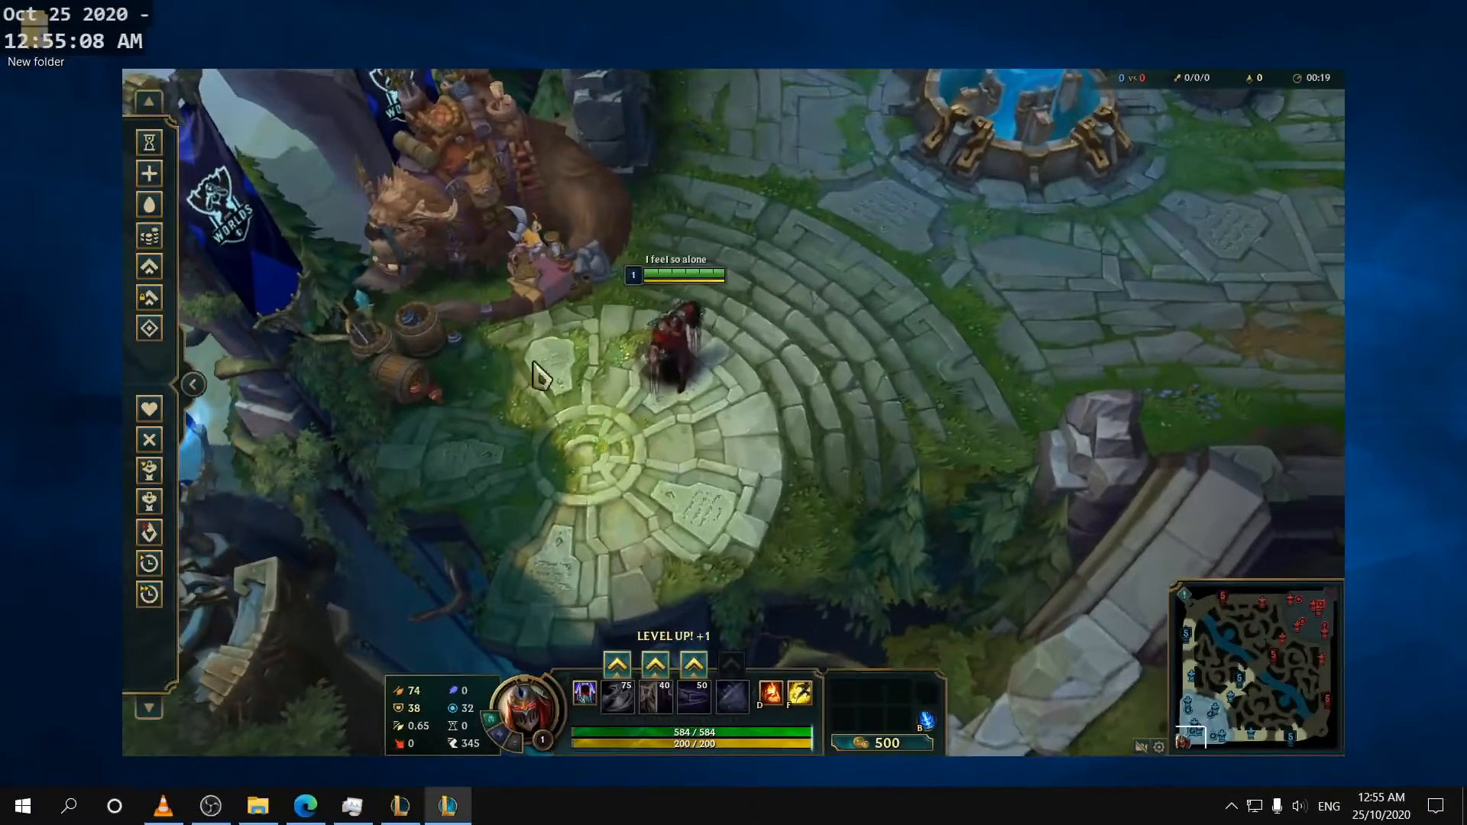
Step: Reopen the Config folder beside main acc hotkeys and copy PersistedSettings from its context menu
key("Escape")
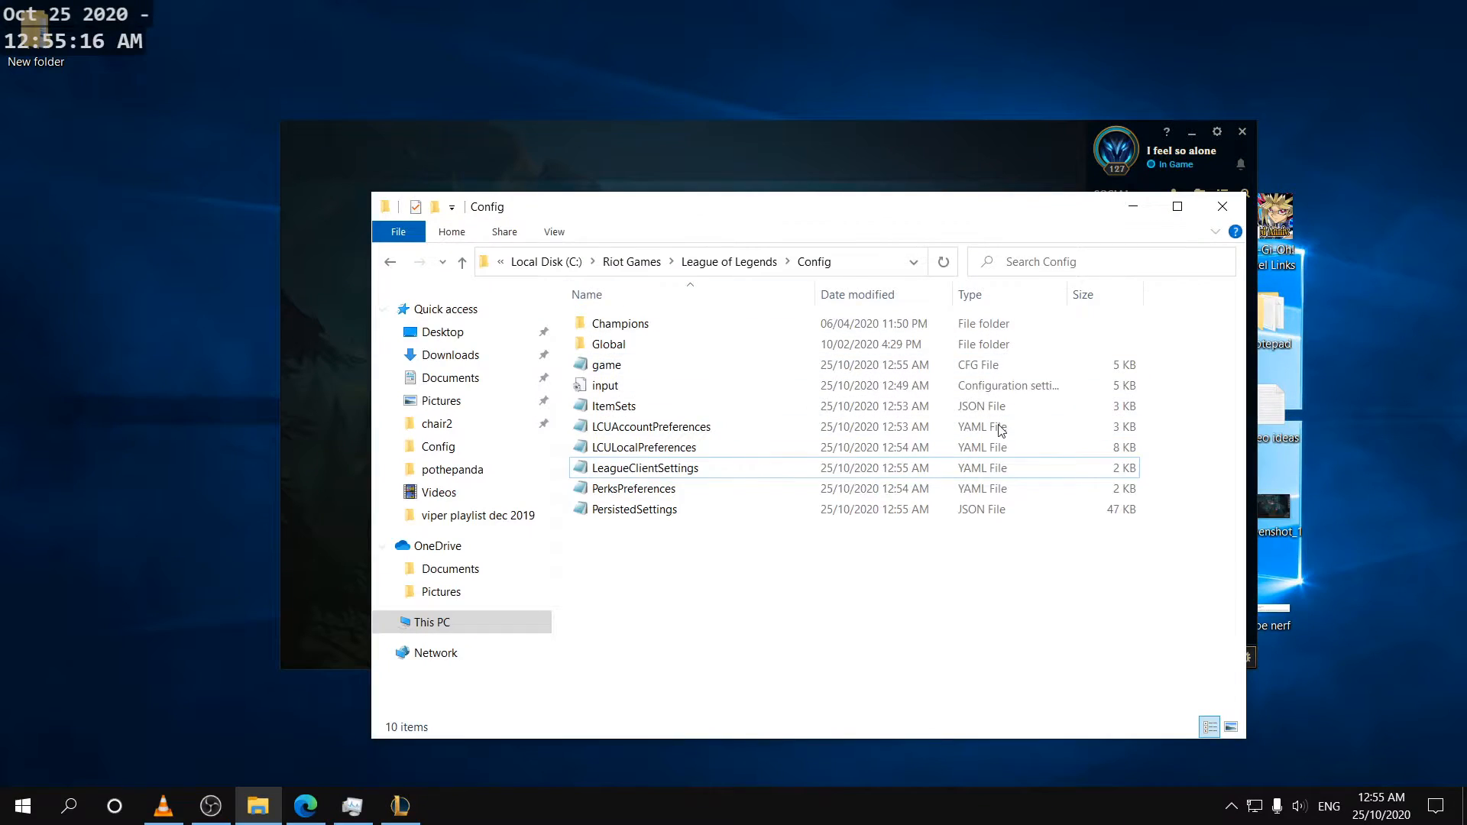
mouse_move(787, 565)
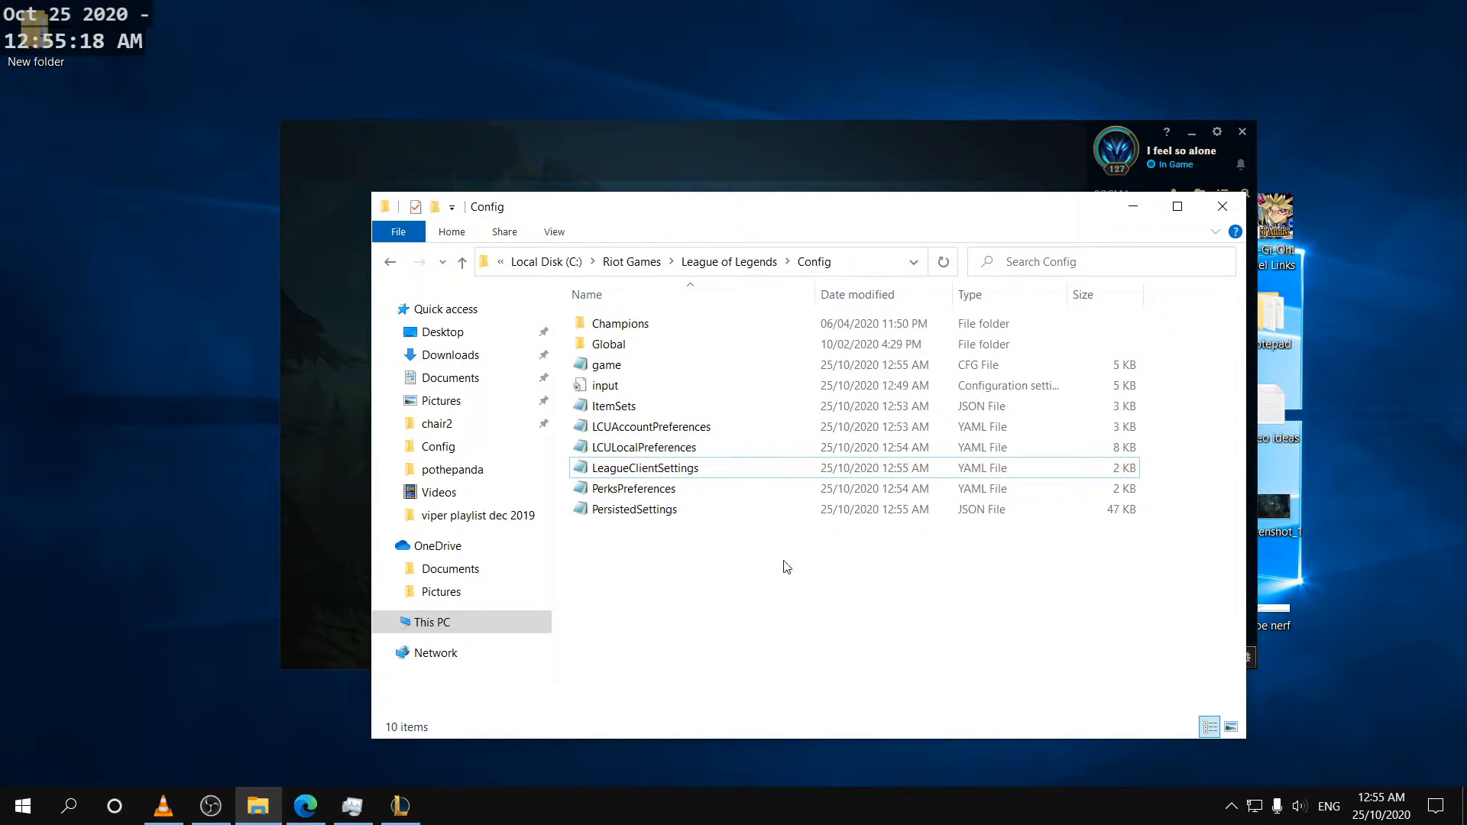
left_click(634, 509)
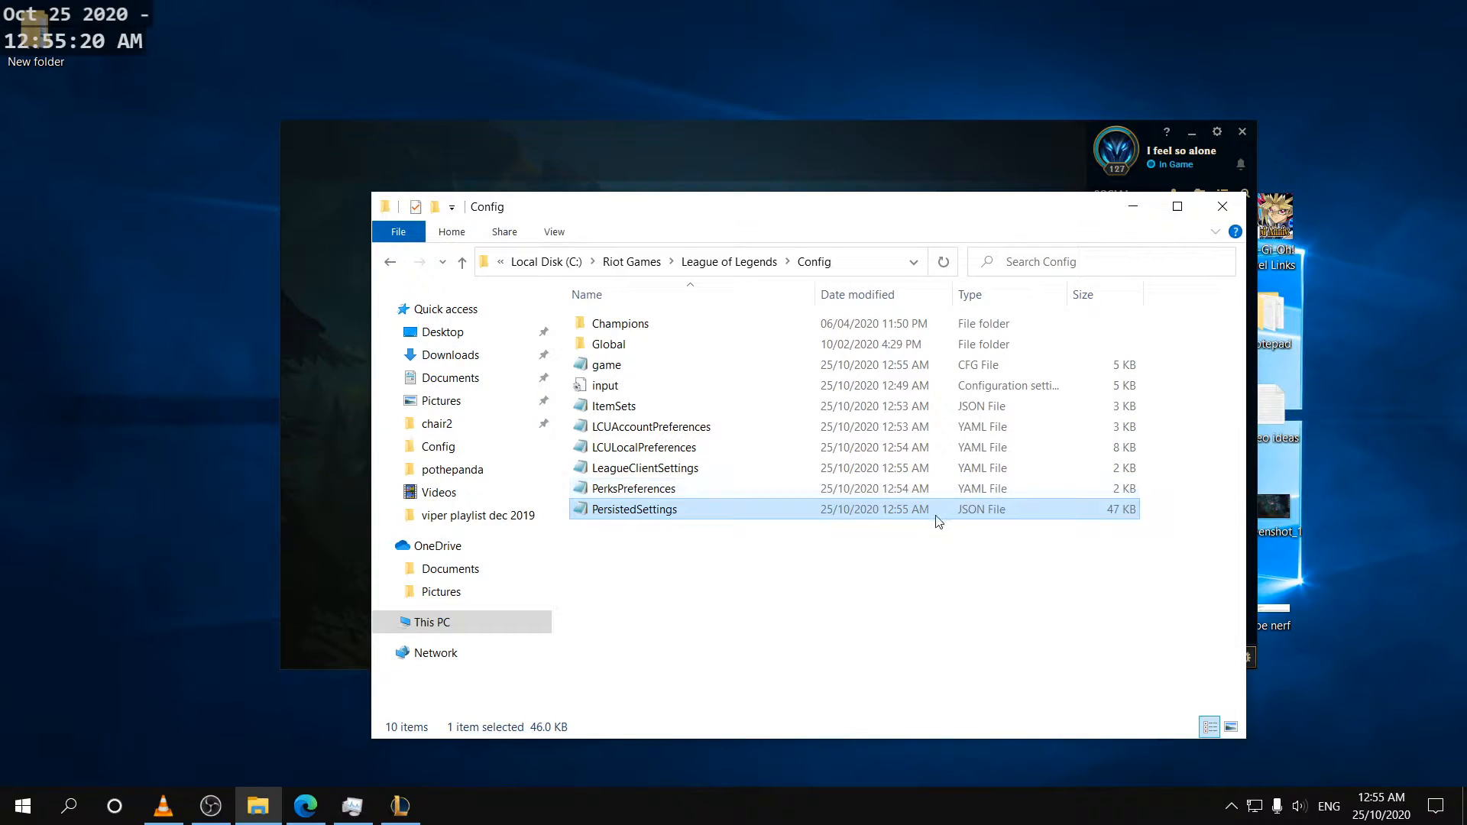
left_click(400, 806)
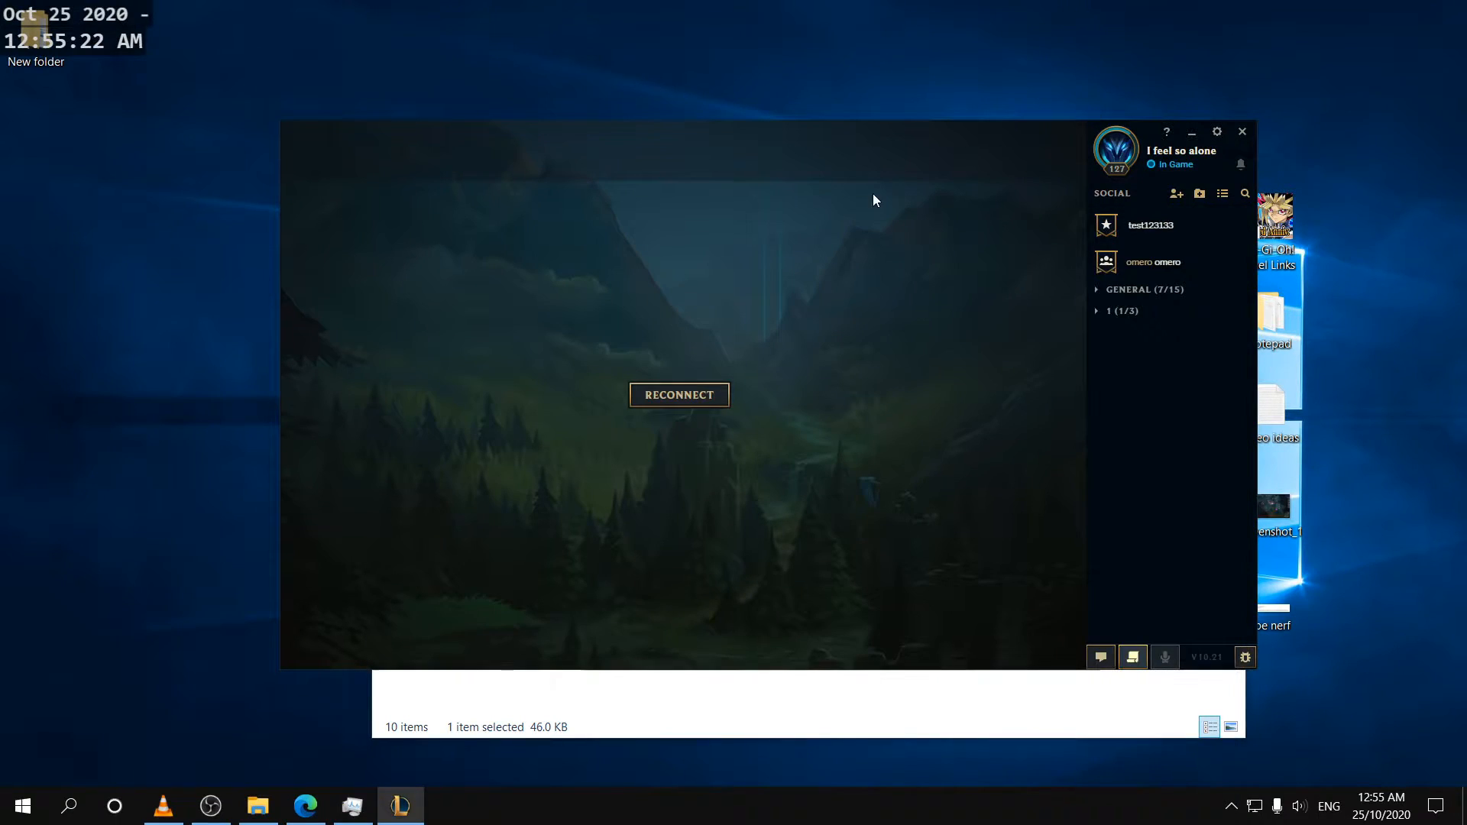
left_click(258, 805)
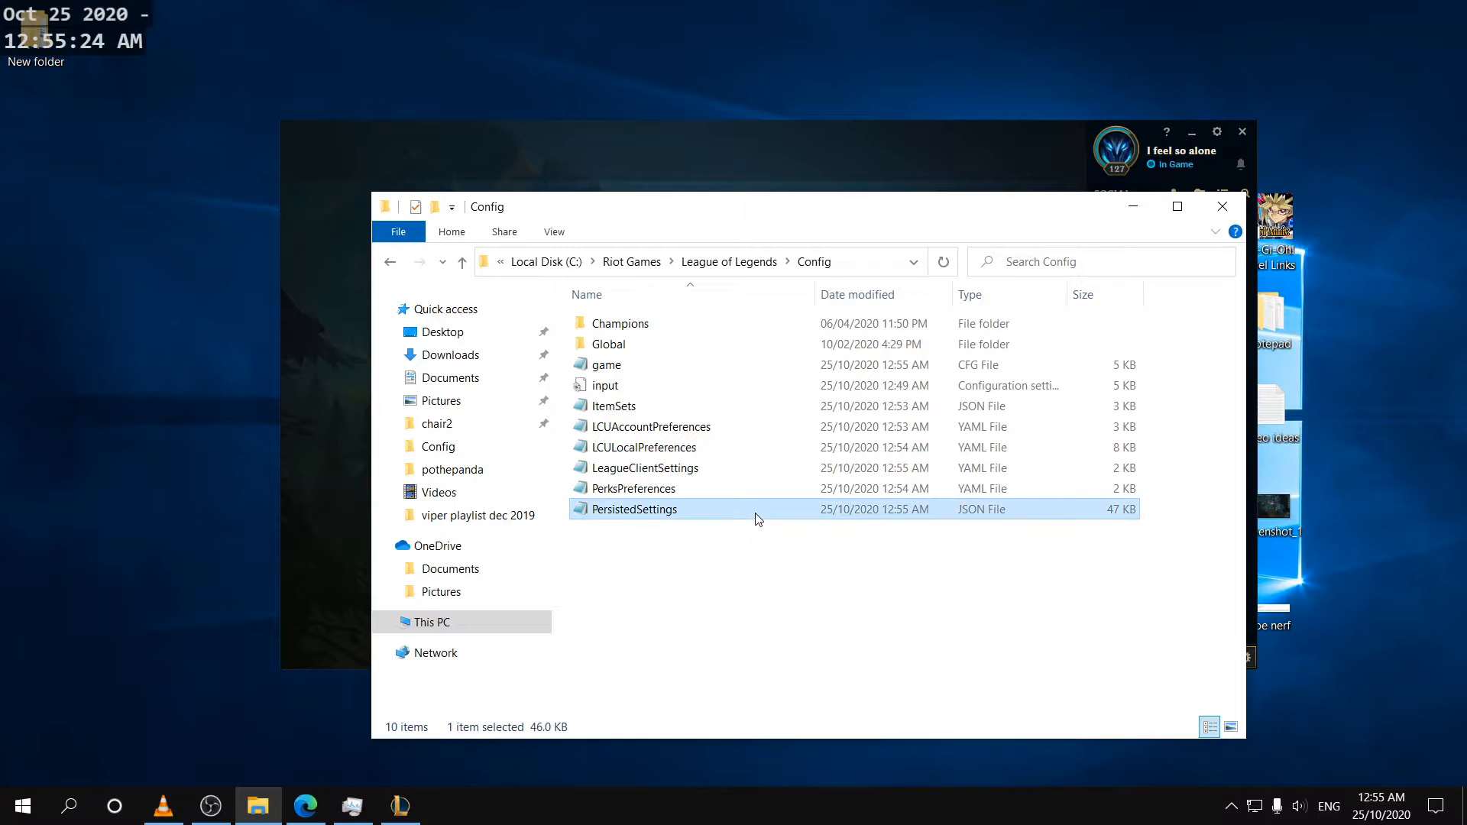
right_click(632, 509)
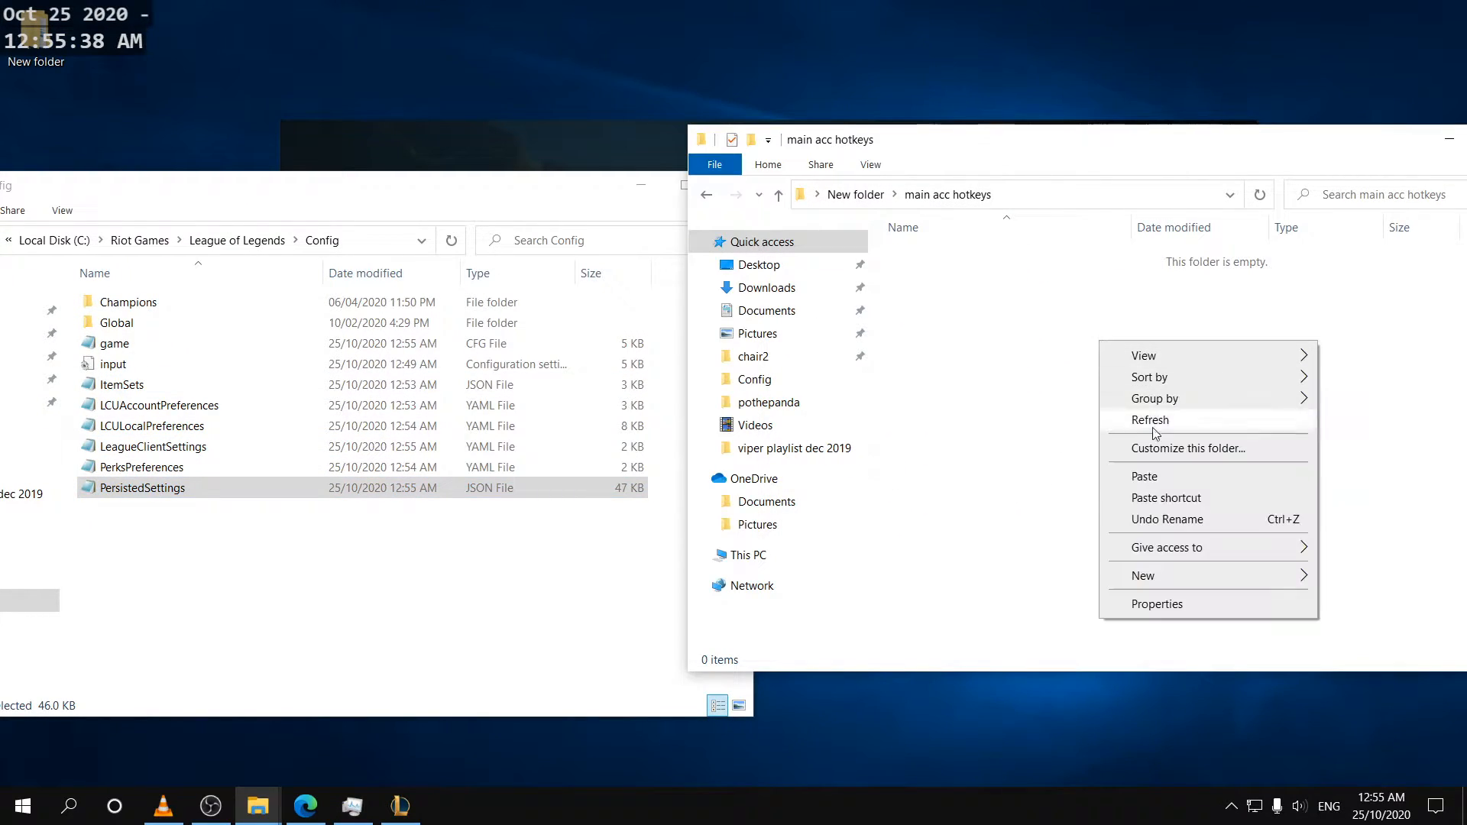
Step: Paste PersistedSettings into main acc hotkeys, then exit the League client
left_click(1144, 477)
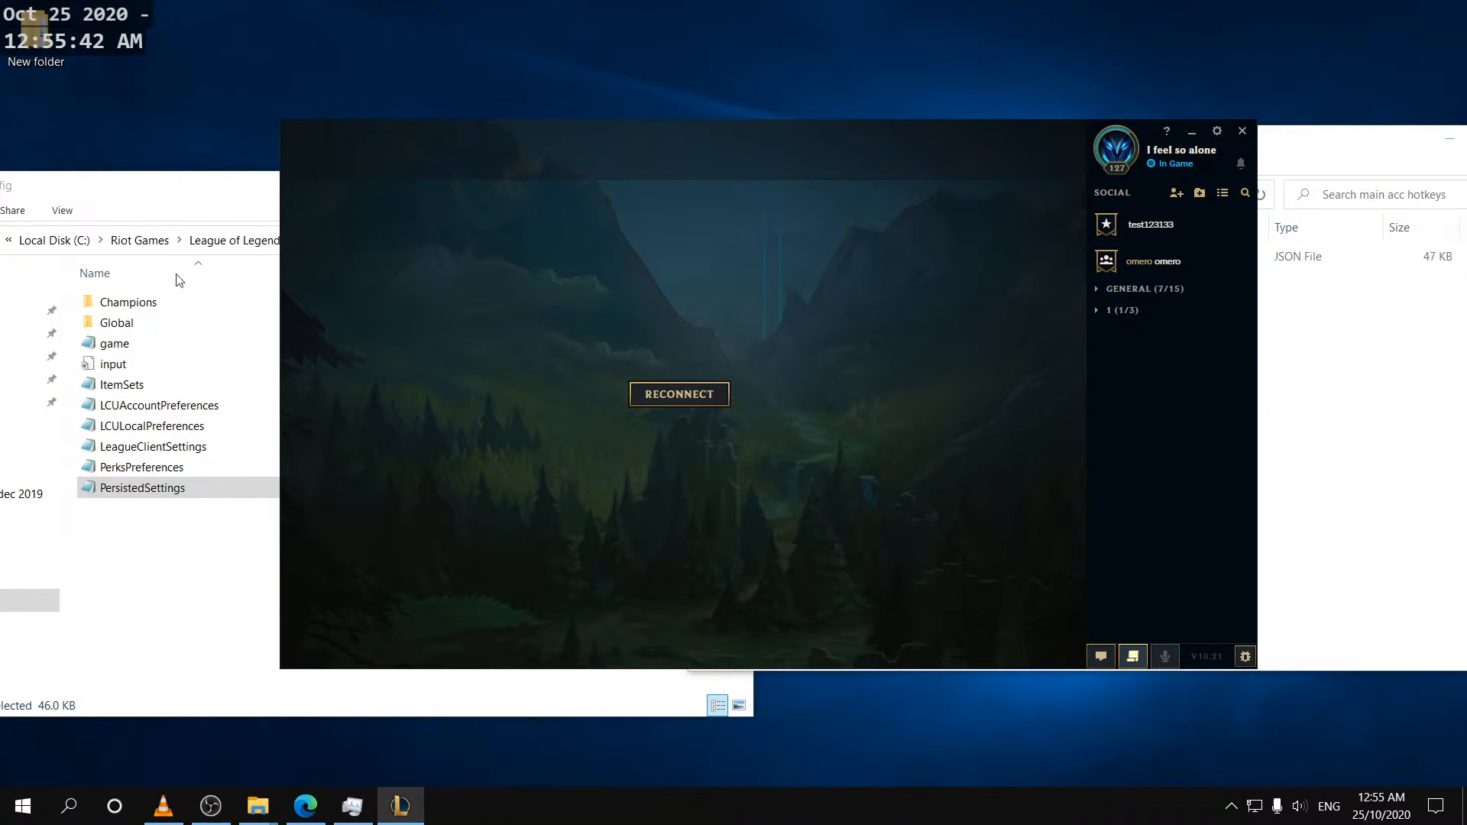
left_click(678, 394)
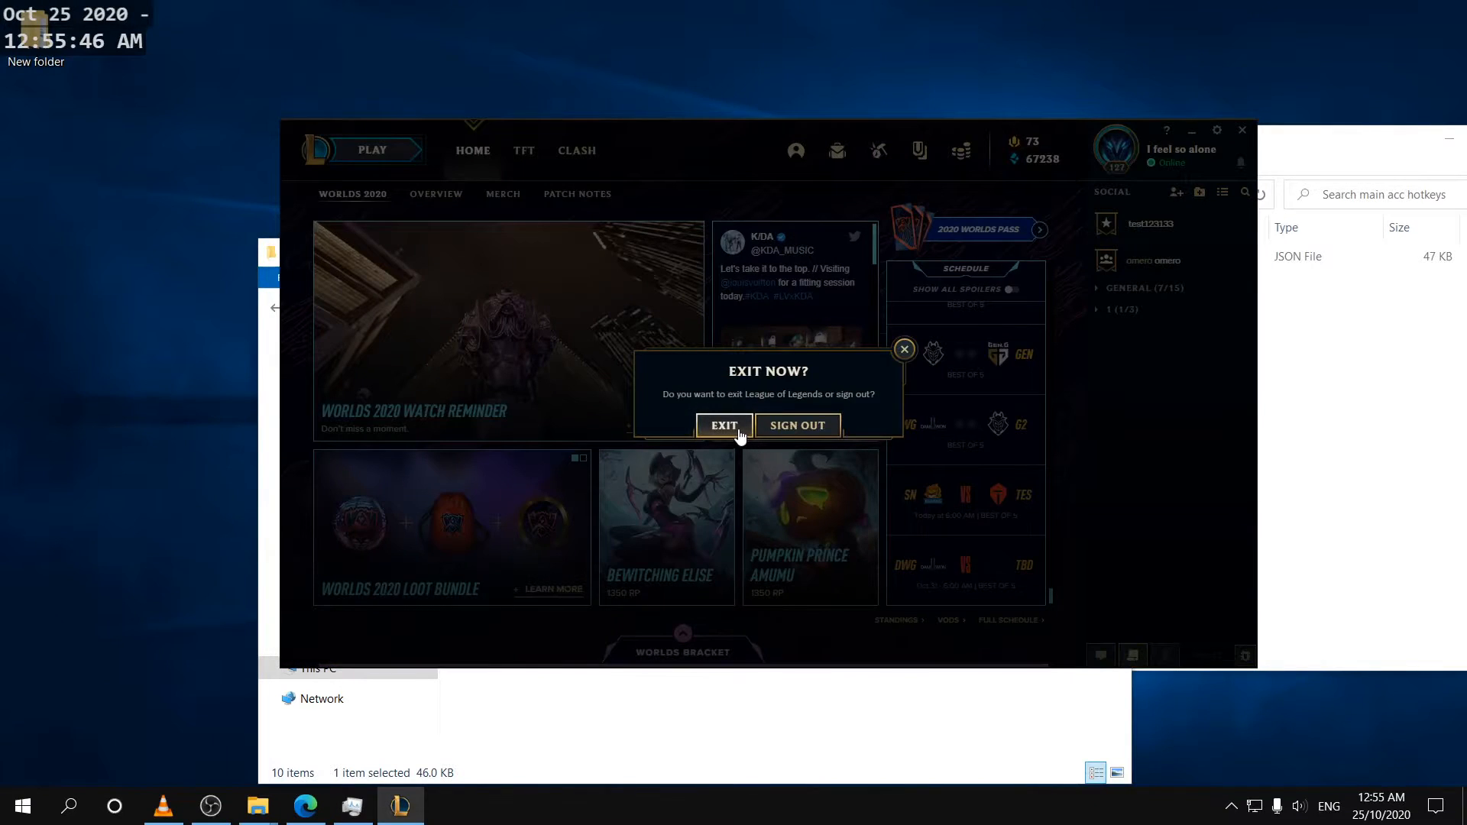
left_click(724, 425)
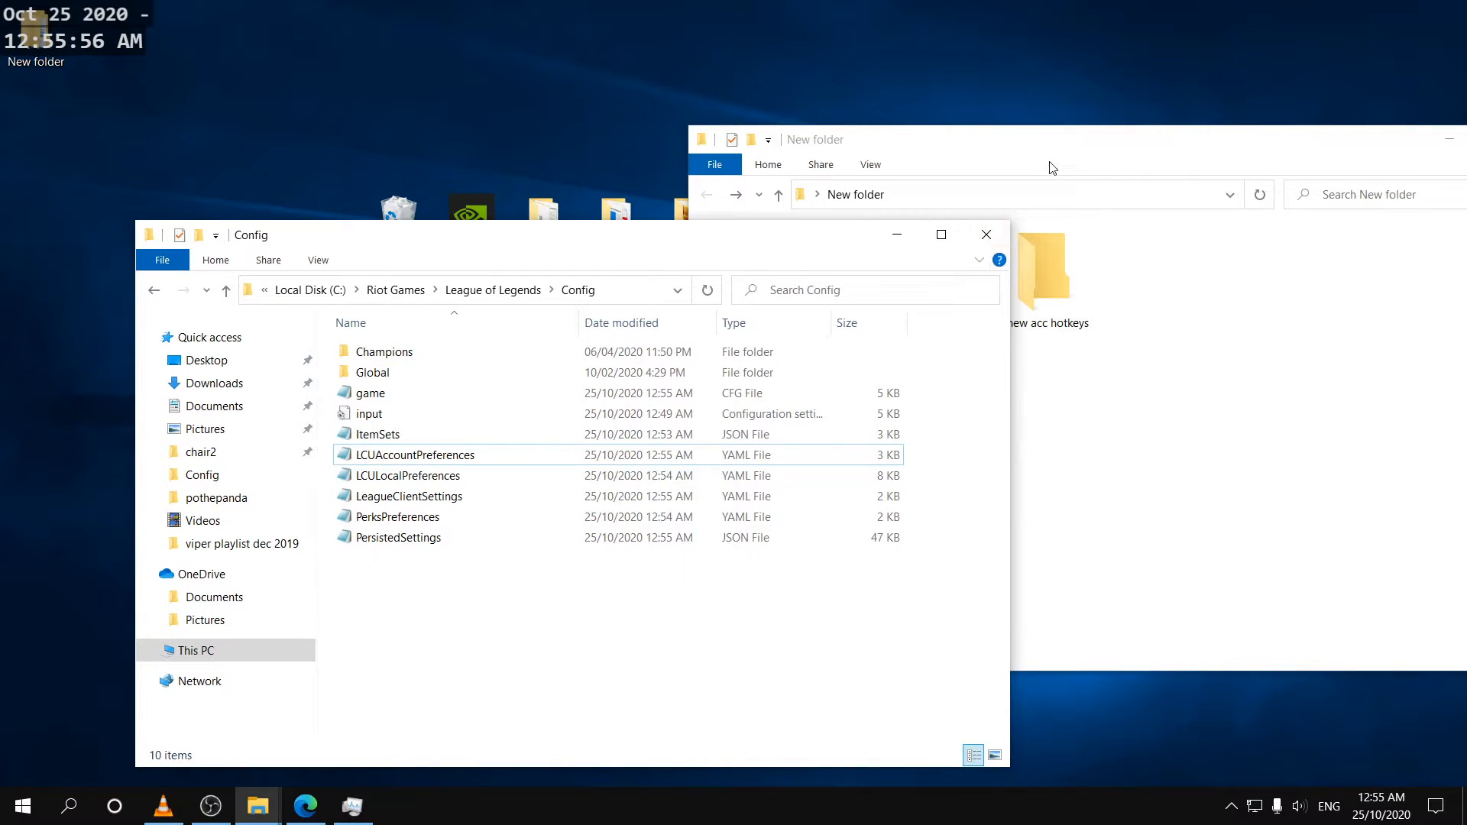
mouse_move(909, 182)
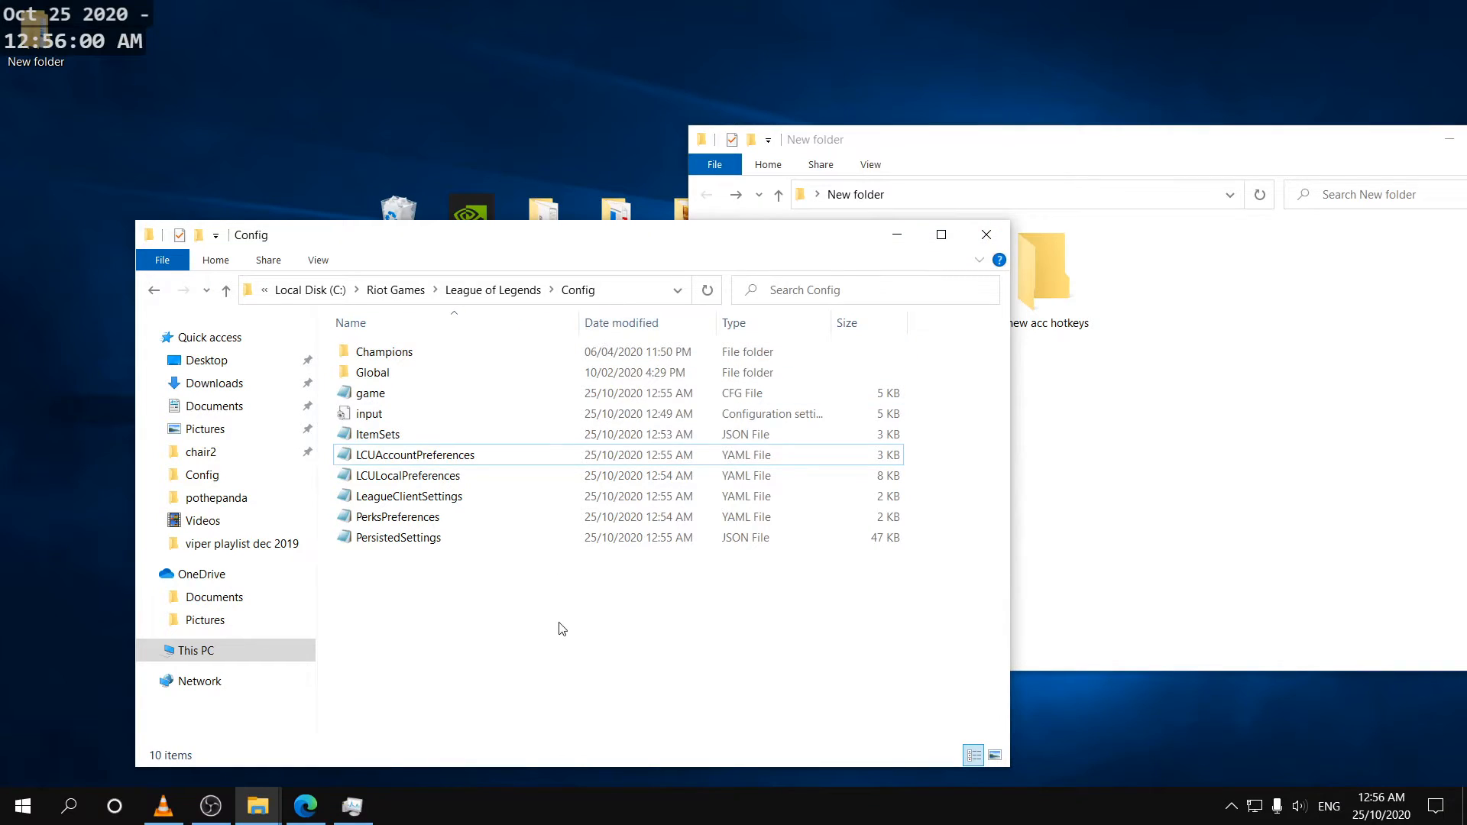
Step: Create a shortcut to the Config folder from the League of Legends folder
left_click(492, 291)
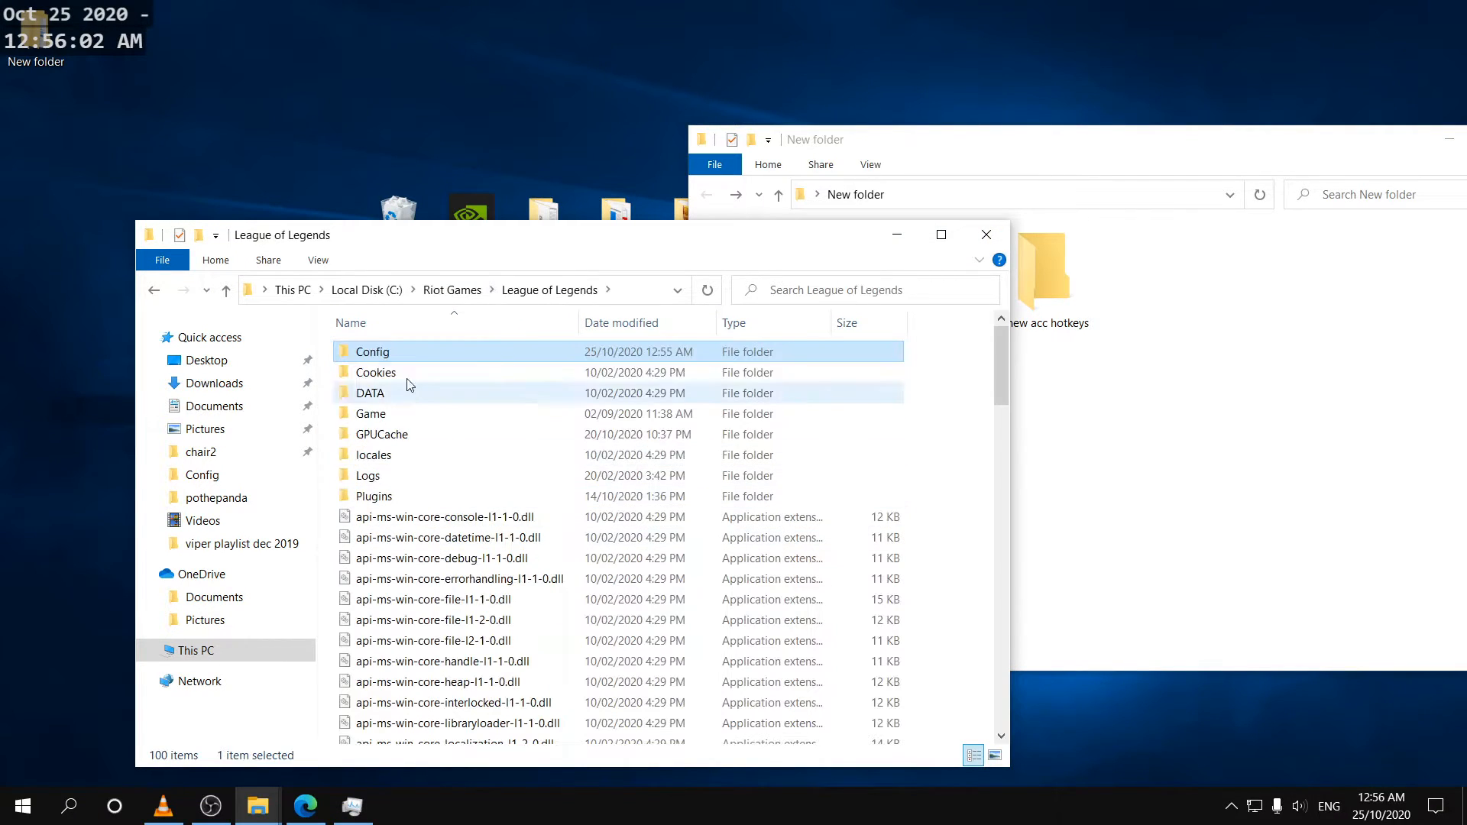
right_click(371, 352)
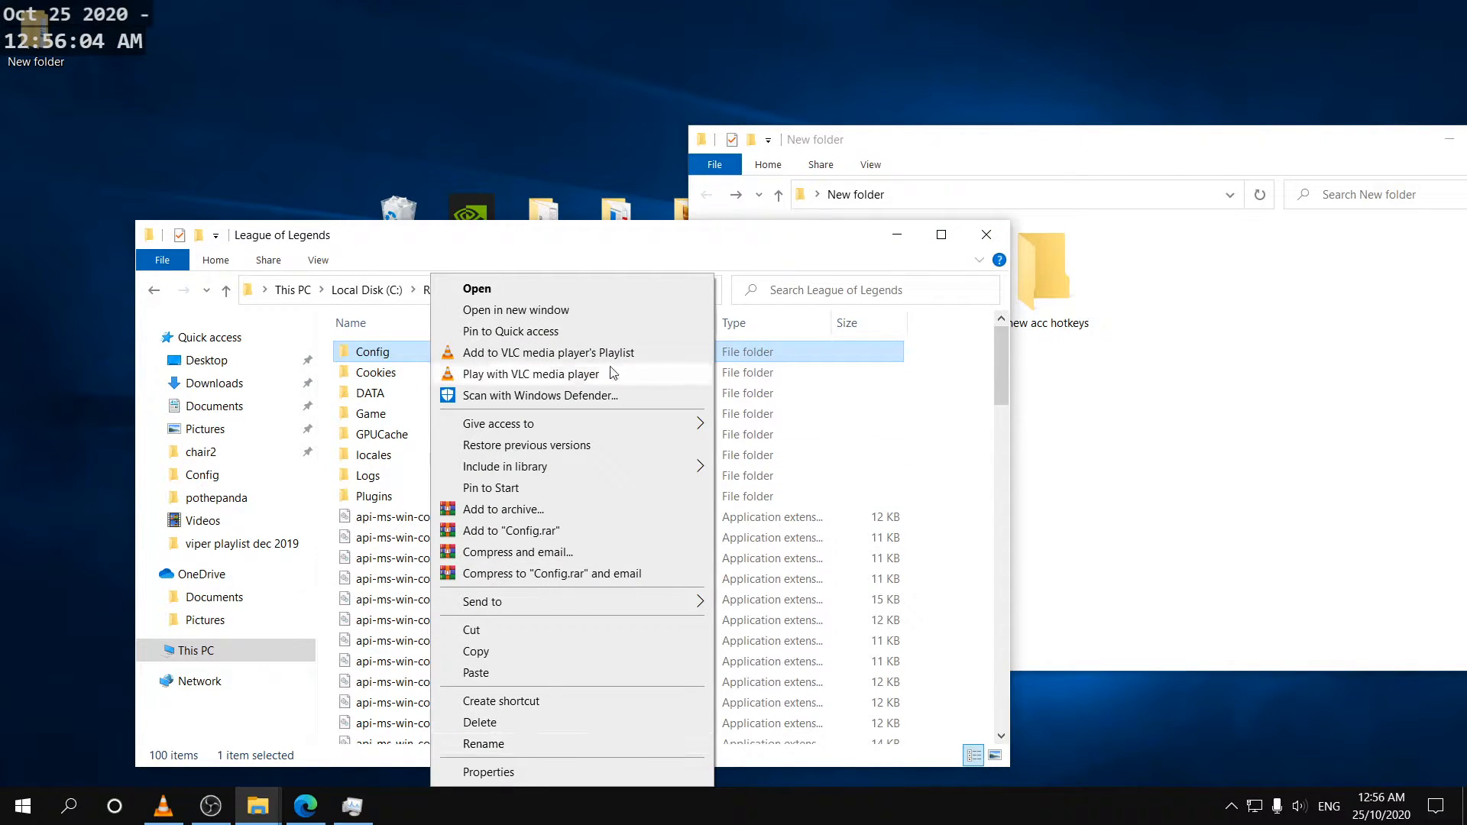
mouse_move(602, 626)
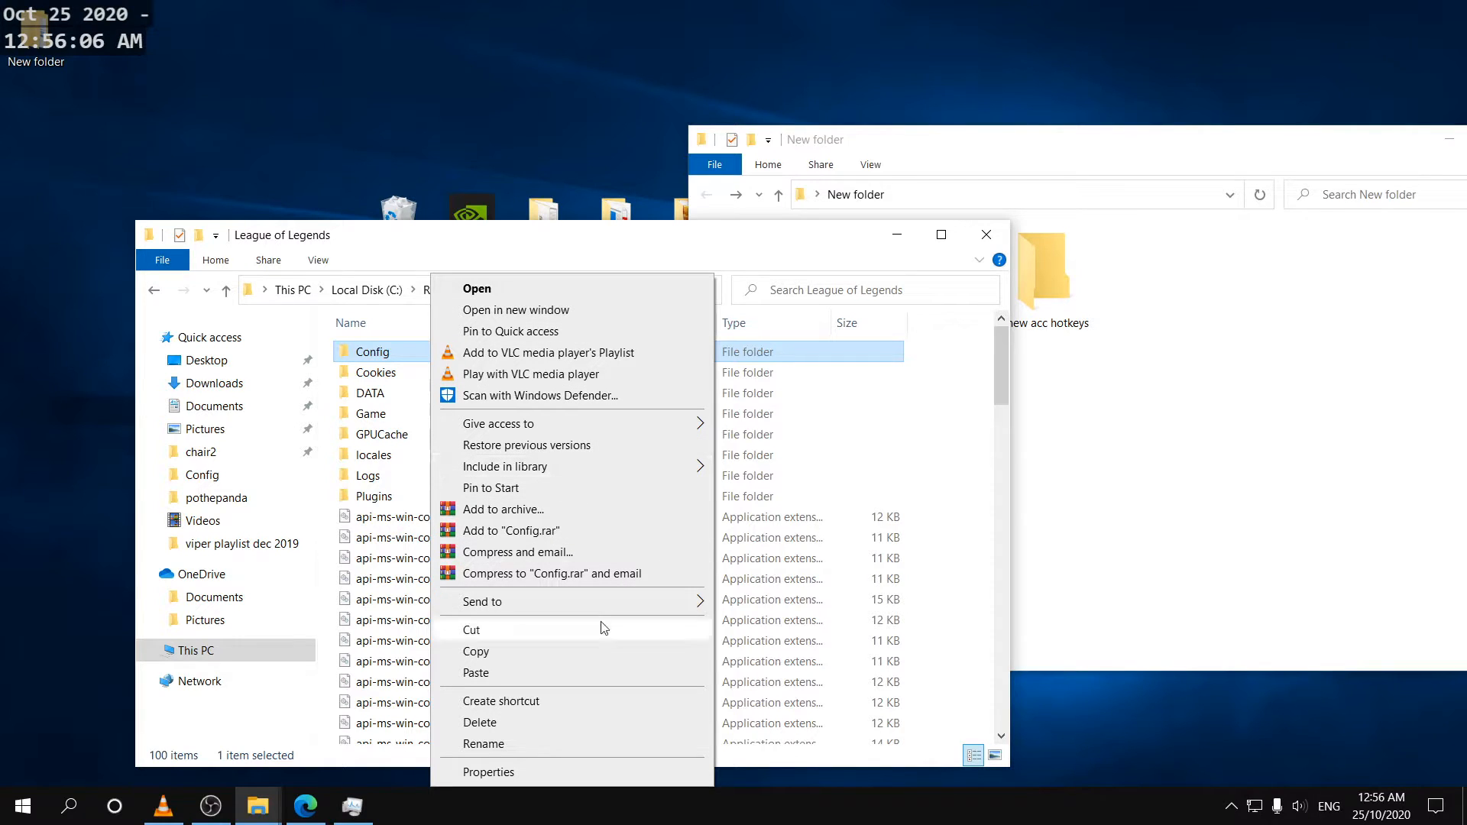
left_click(501, 699)
type("acc config")
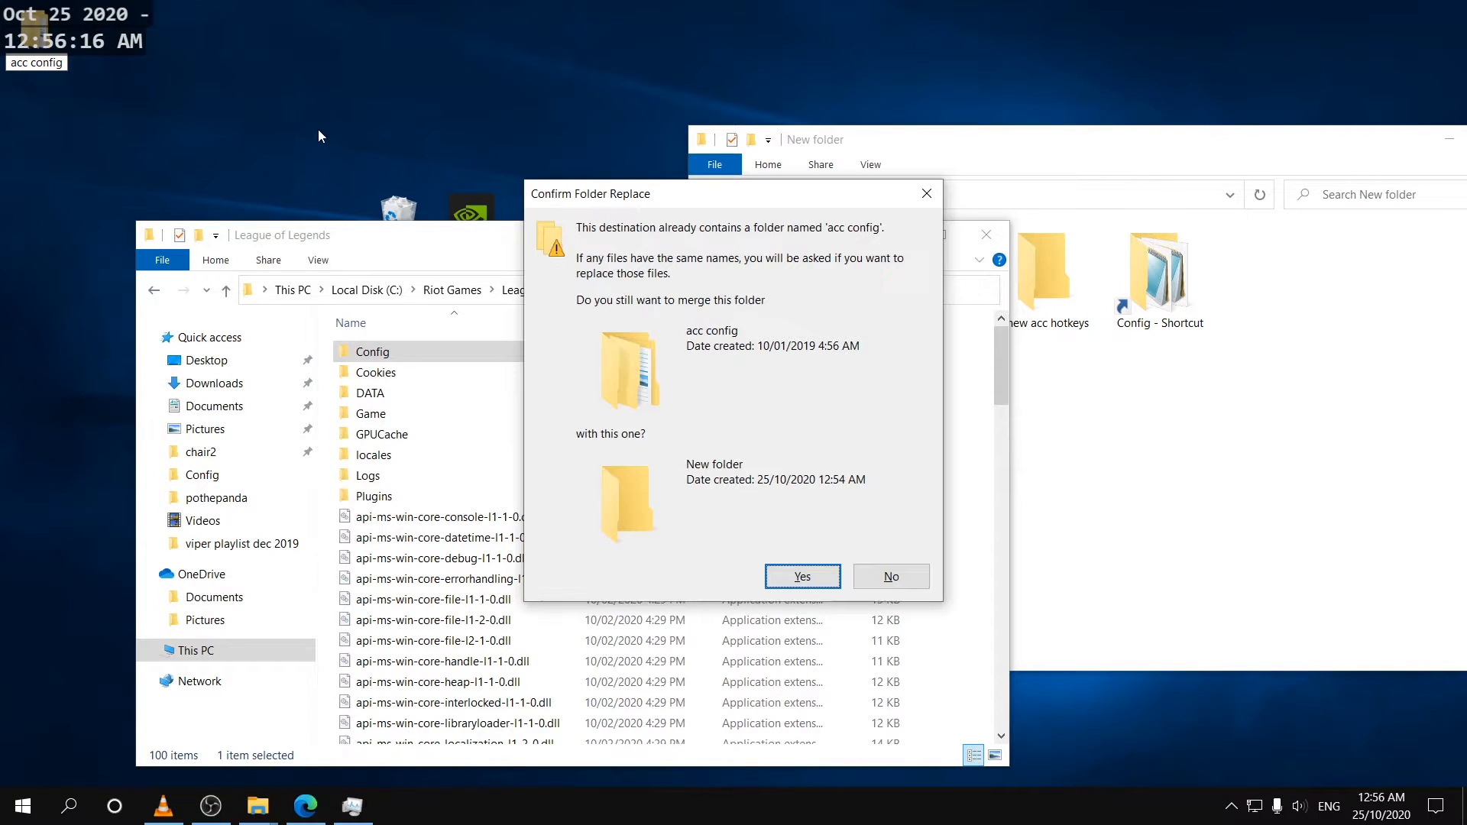
Step: Place the shortcut in the desktop folder, rename that folder 'acc' and start Riot Client
left_click(802, 576)
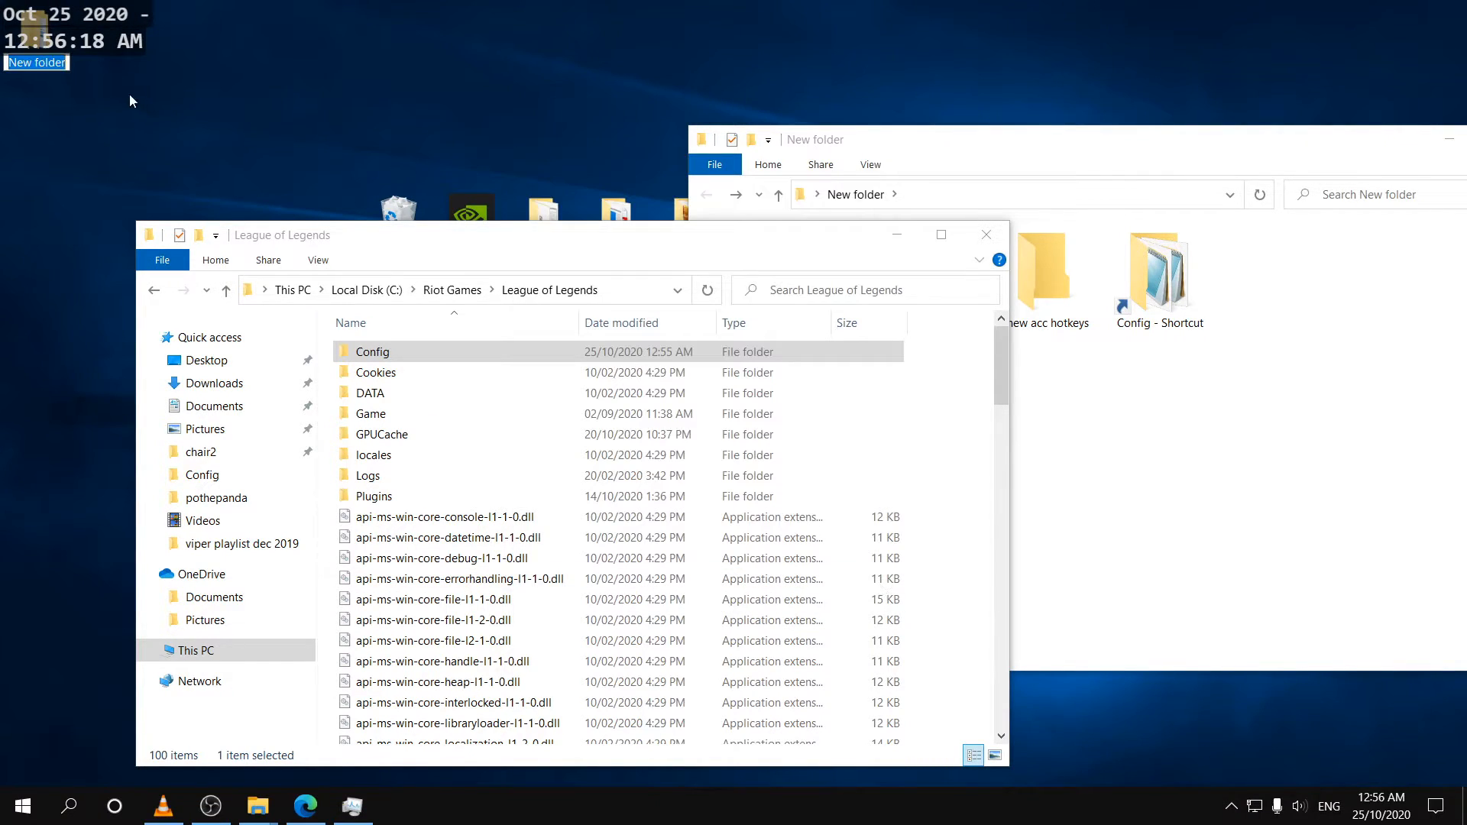
type("acc")
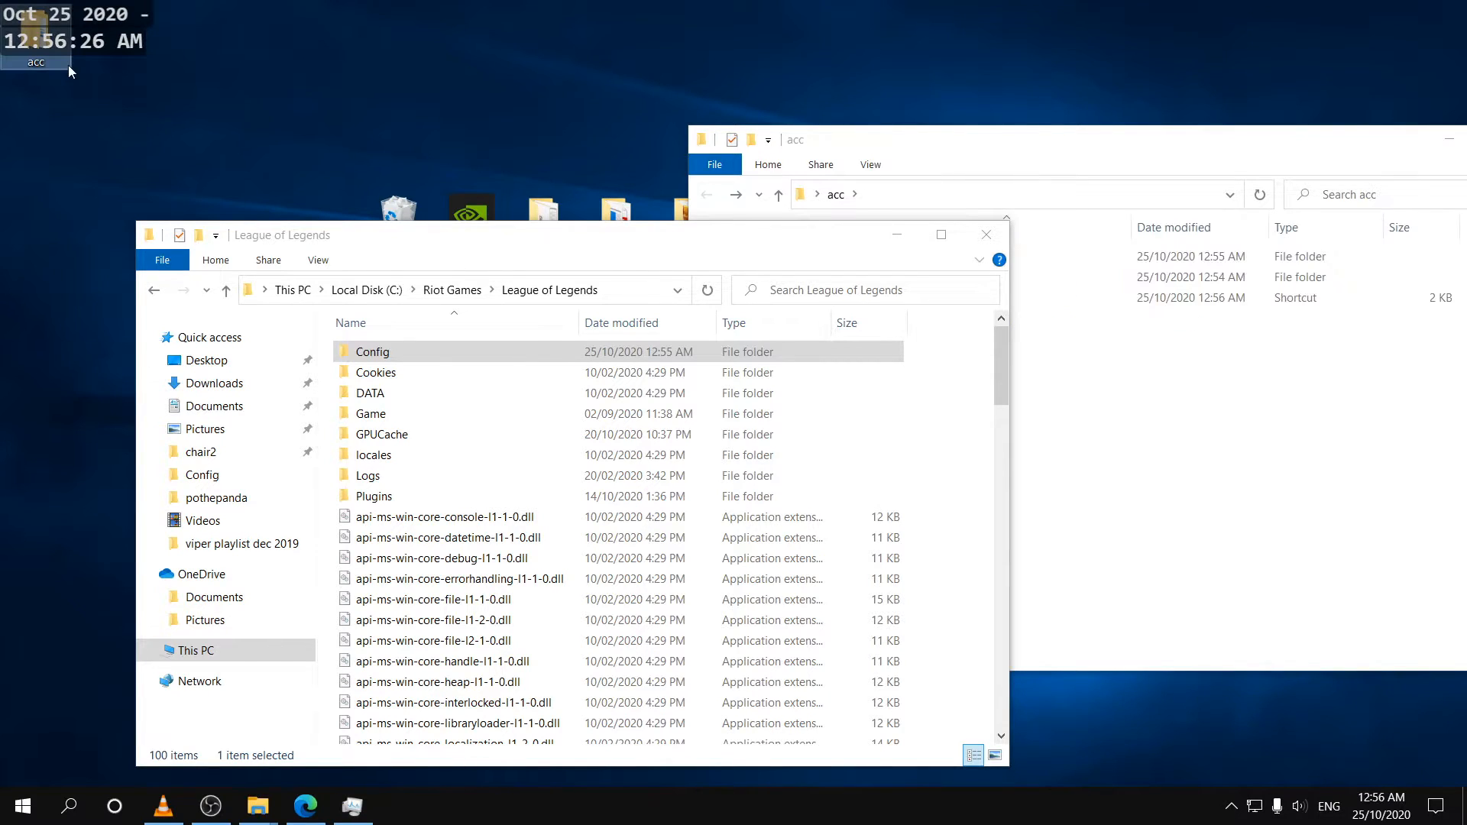
left_click(28, 798)
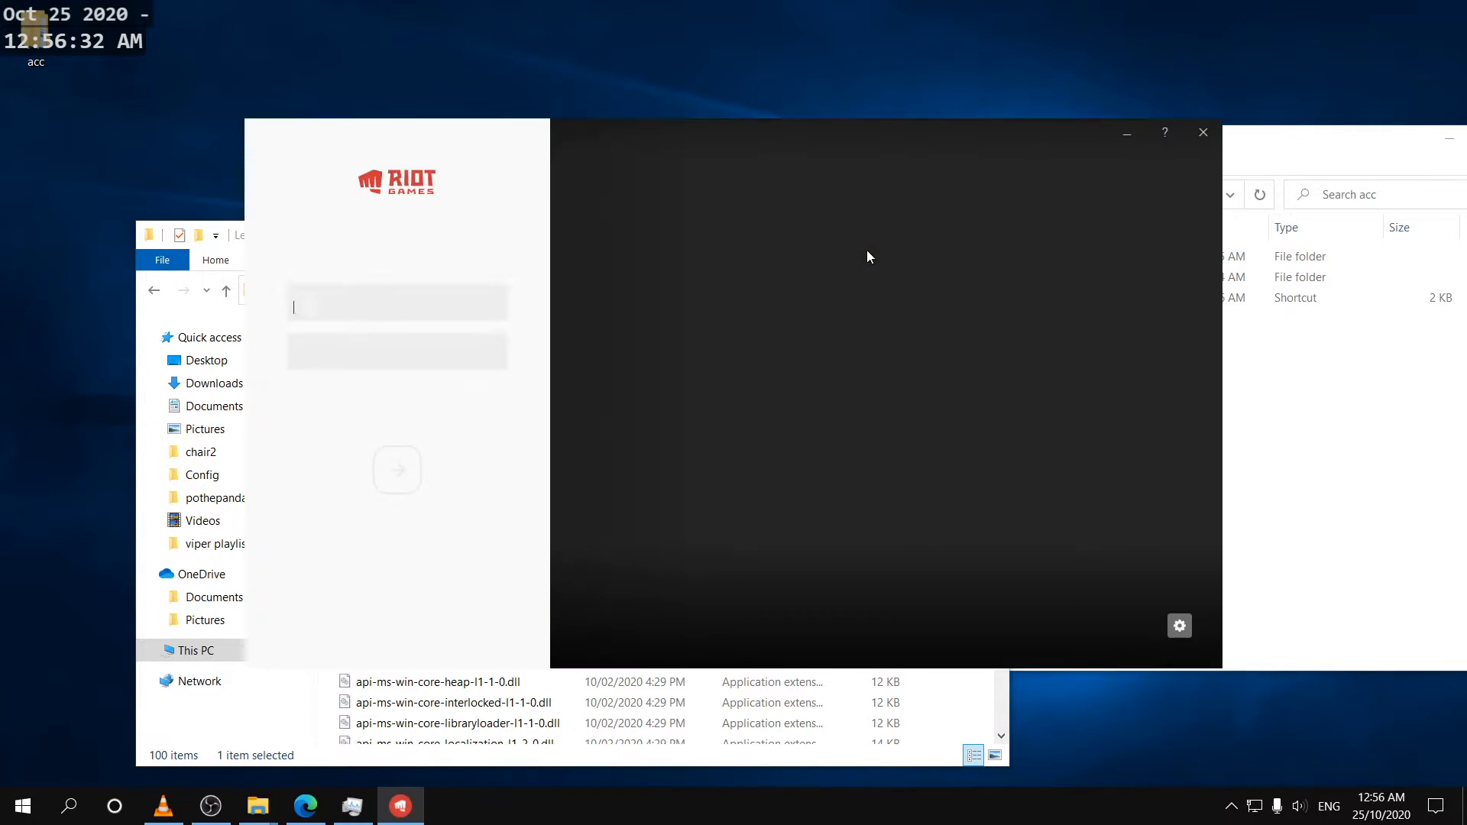
Step: Sign in to Riot Client with the second account's username 'newstep' and password
type("a")
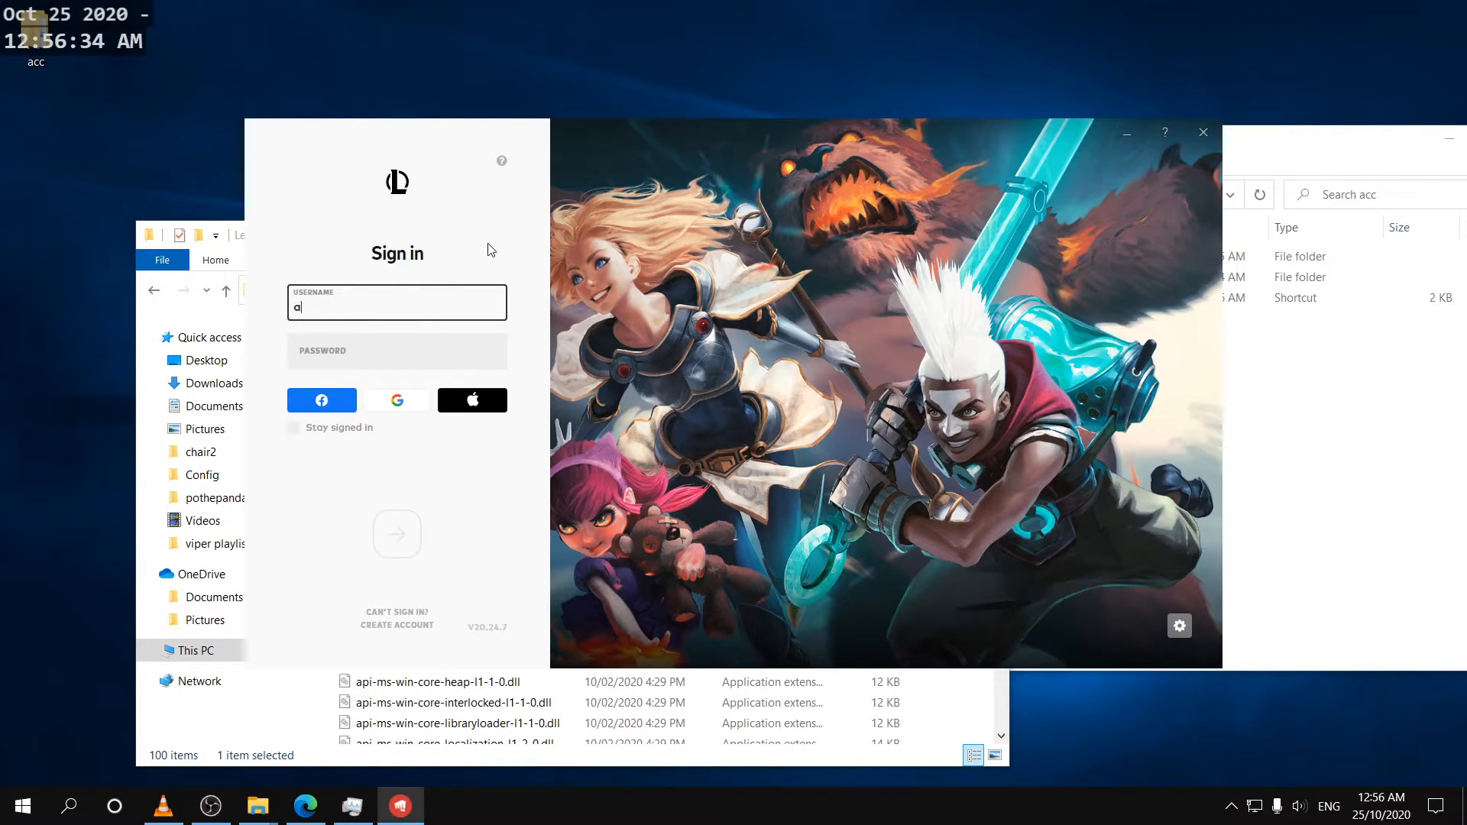
type("newstep")
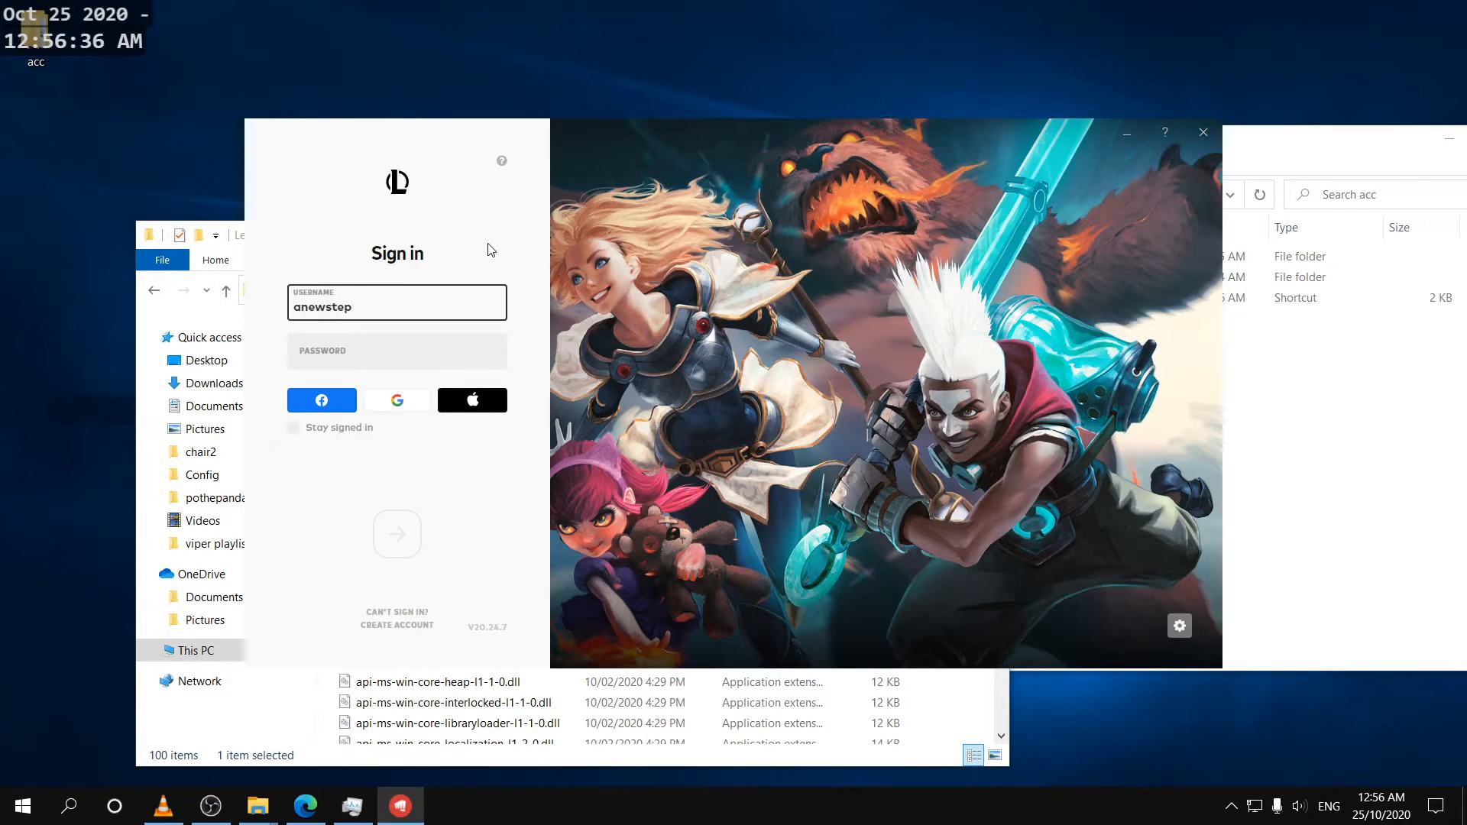
type("••••••")
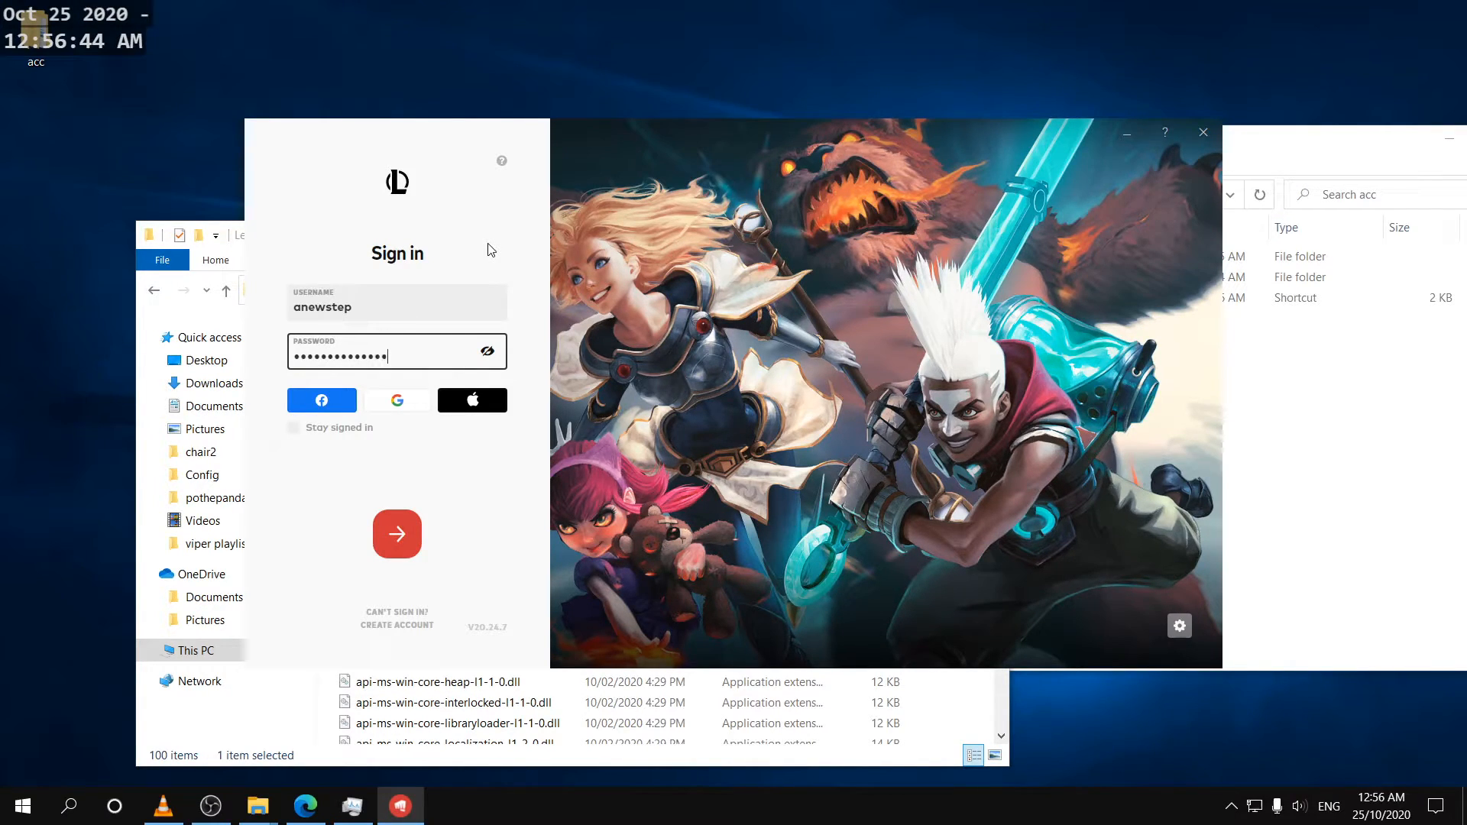
left_click(396, 535)
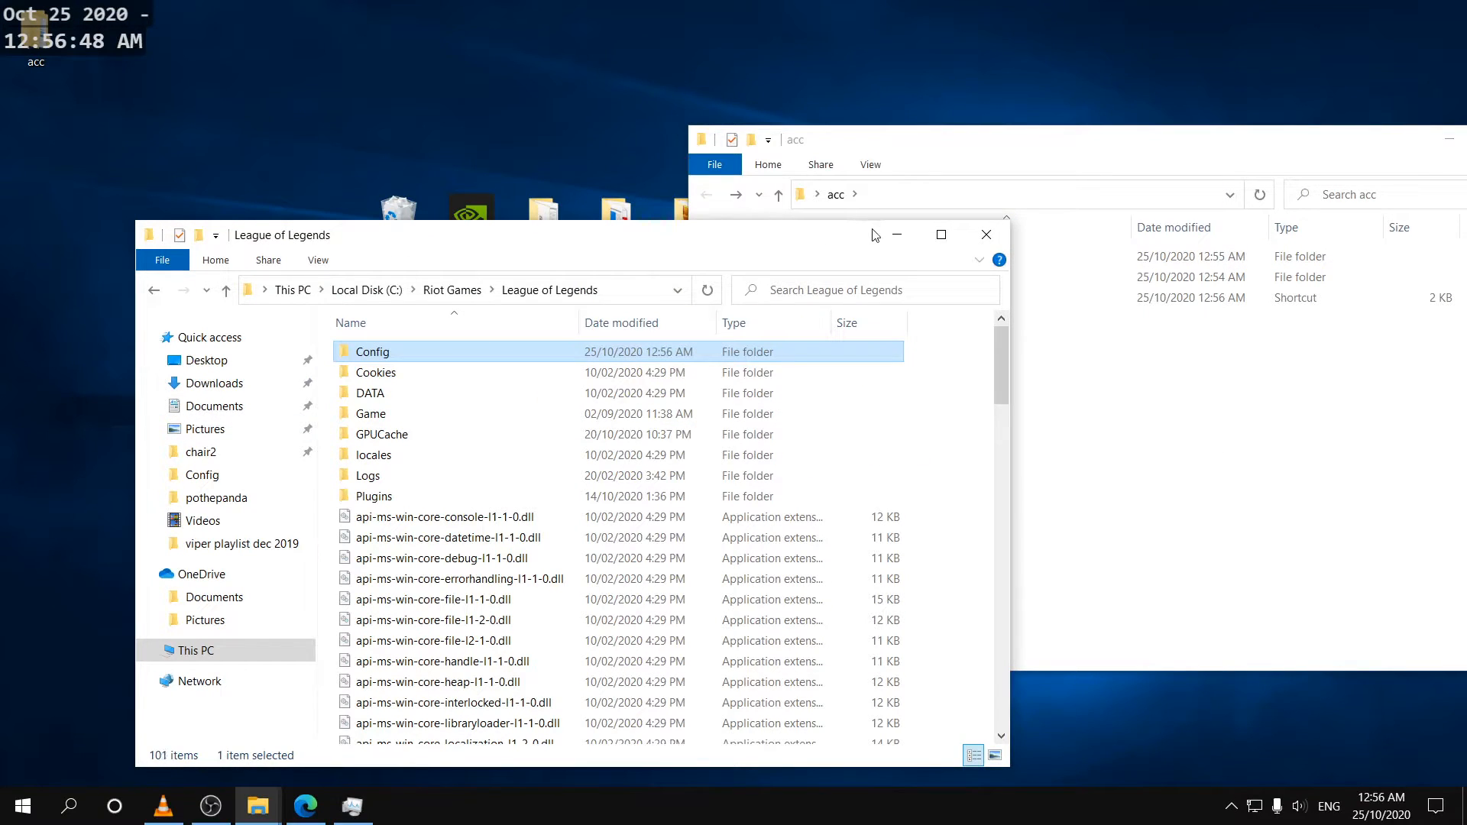
Step: Open the League client settings once the second account has loaded
double_click(372, 352)
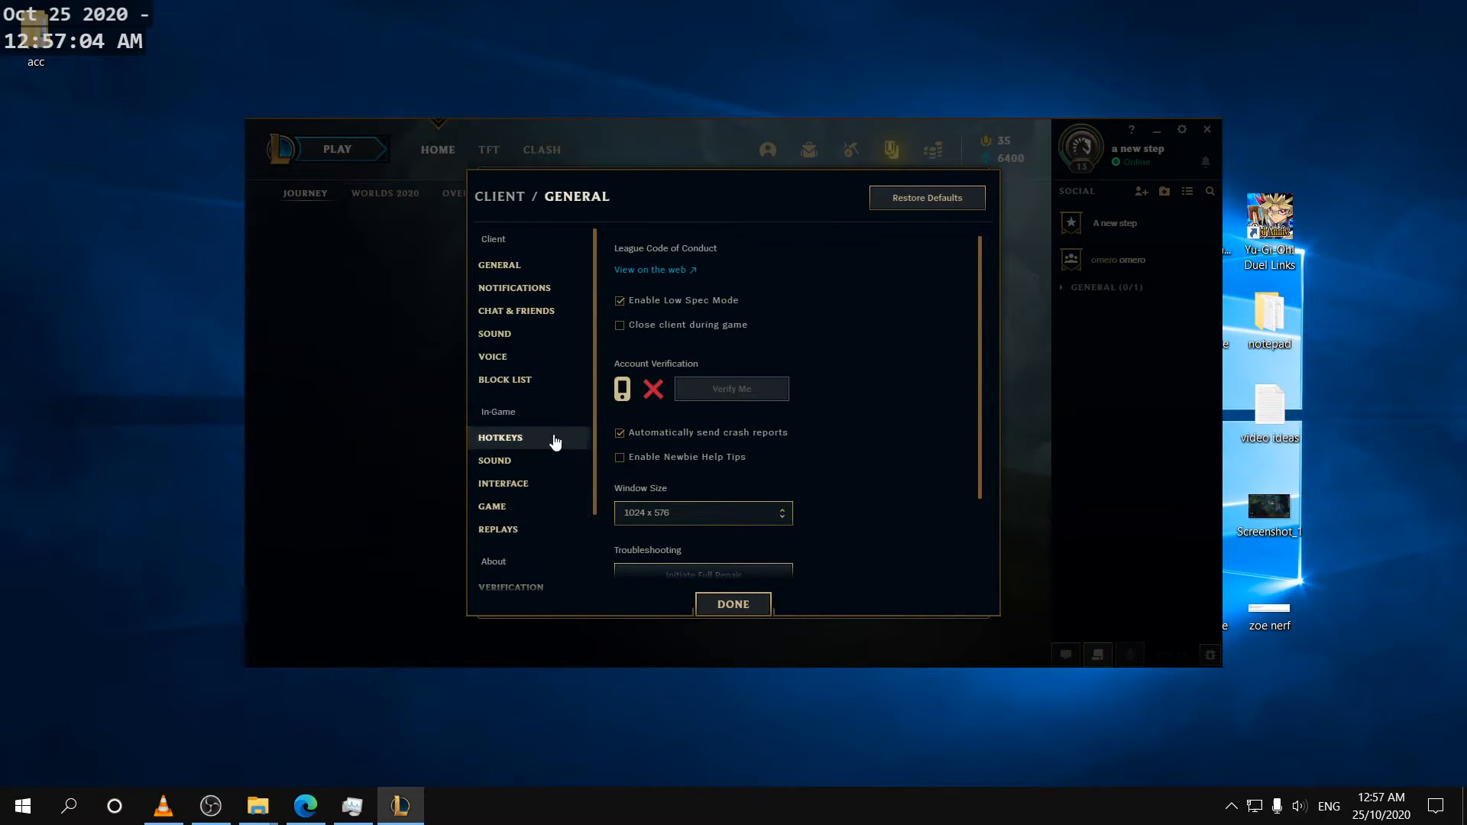
Step: Review the In-Game Hotkeys bindings and close settings with Done
left_click(500, 437)
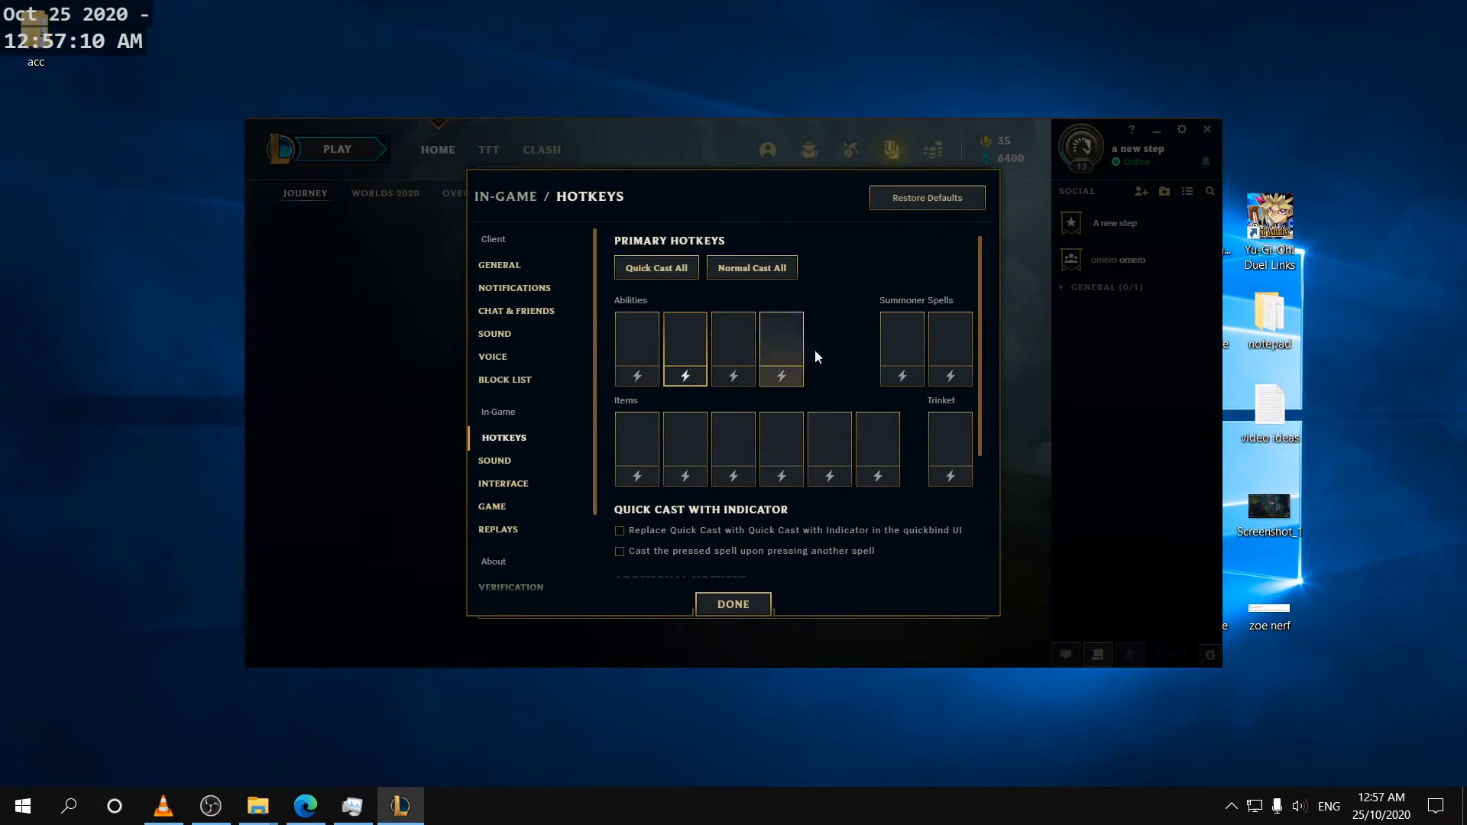
left_click(619, 530)
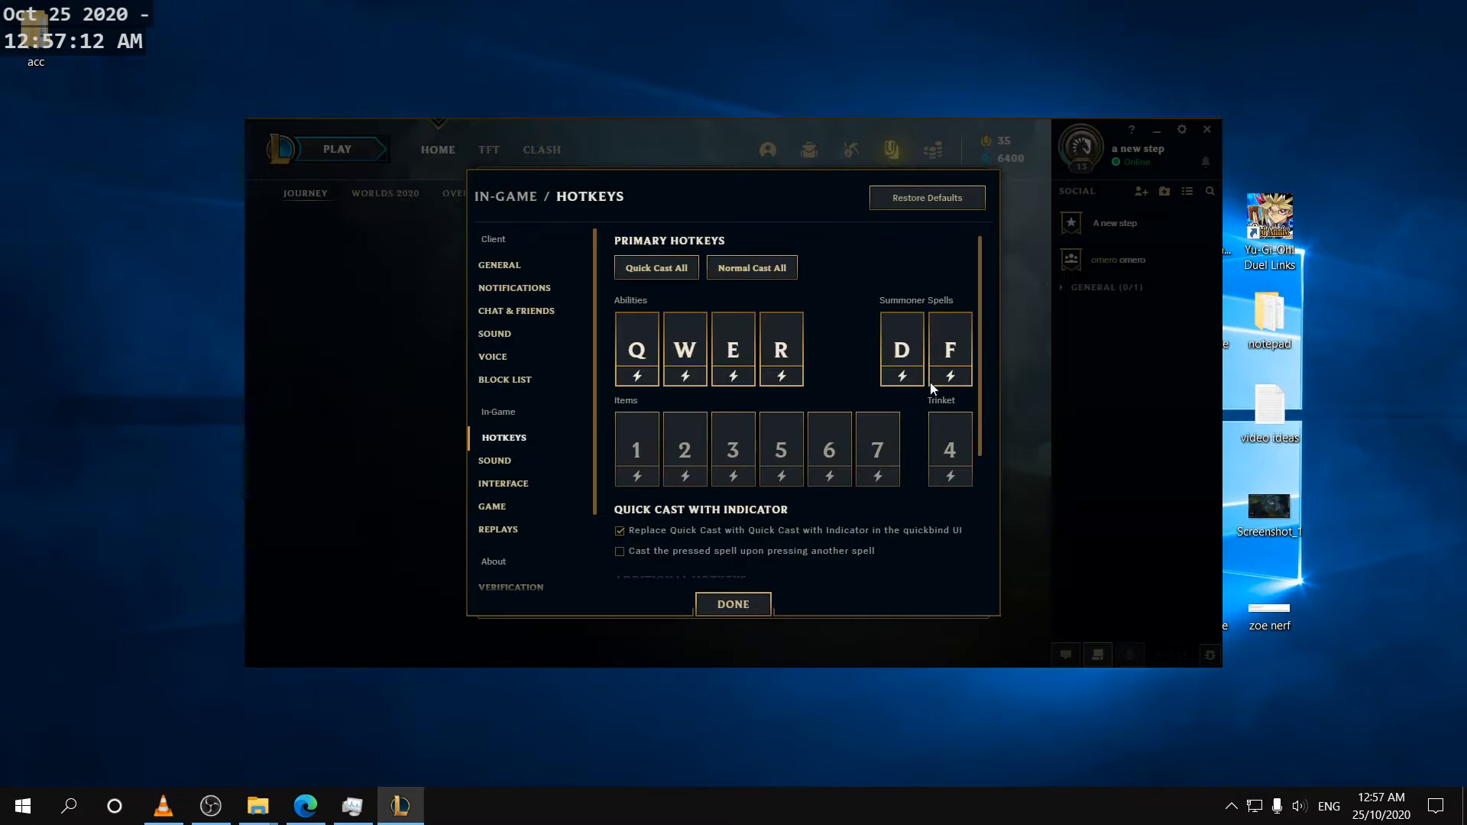
left_click(734, 603)
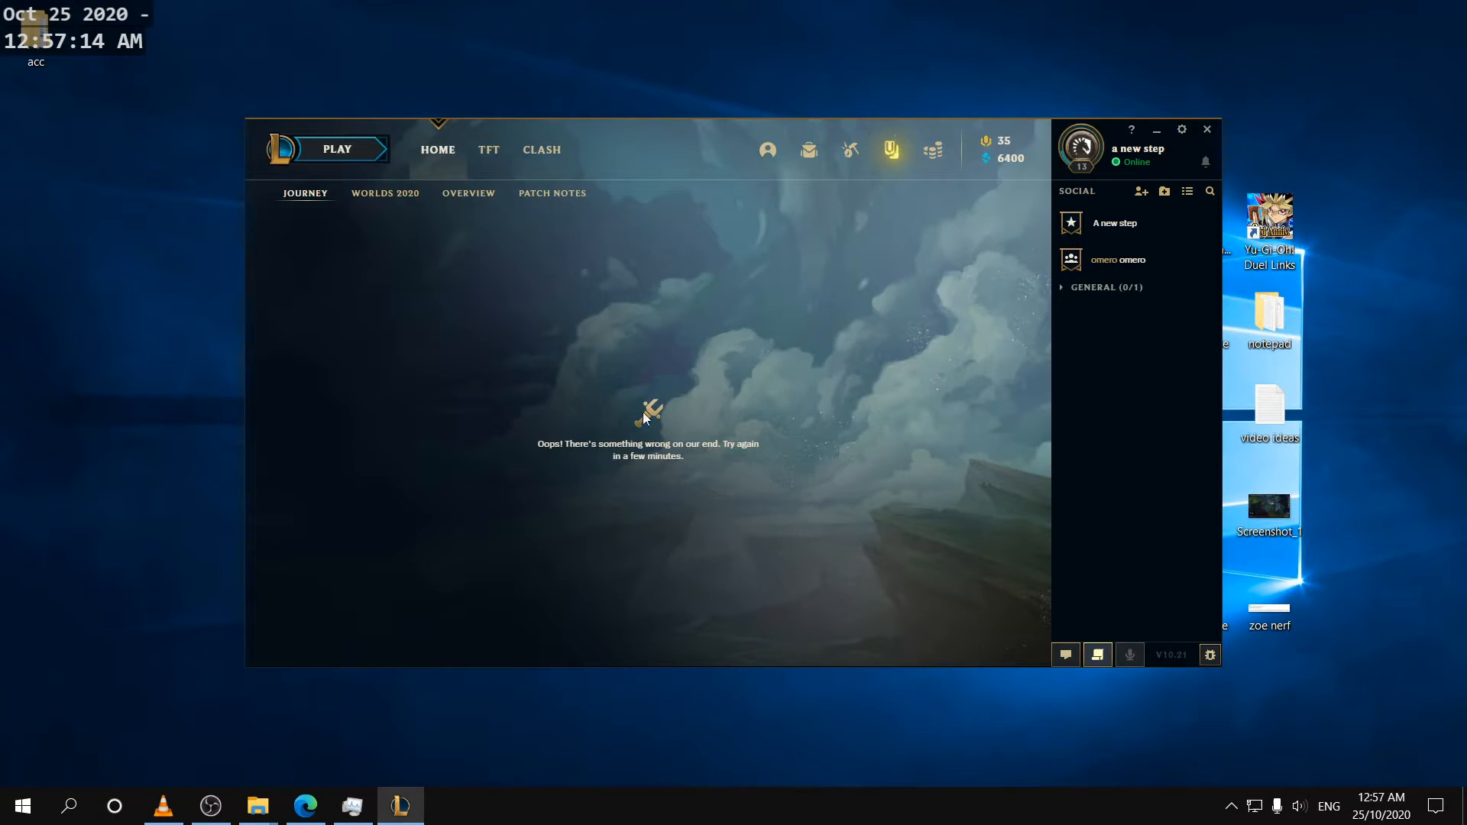
mouse_move(324, 201)
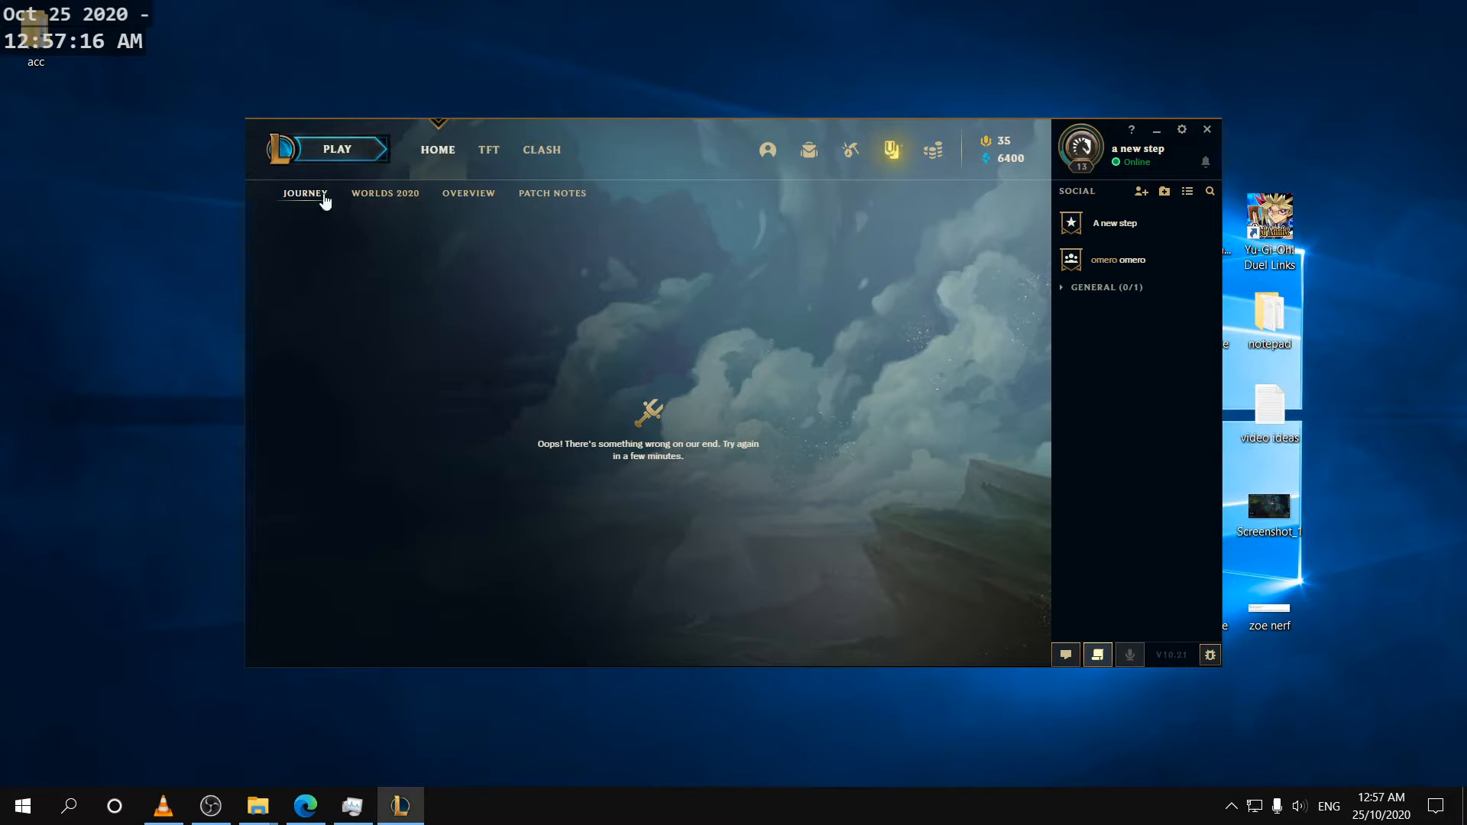
mouse_move(456, 338)
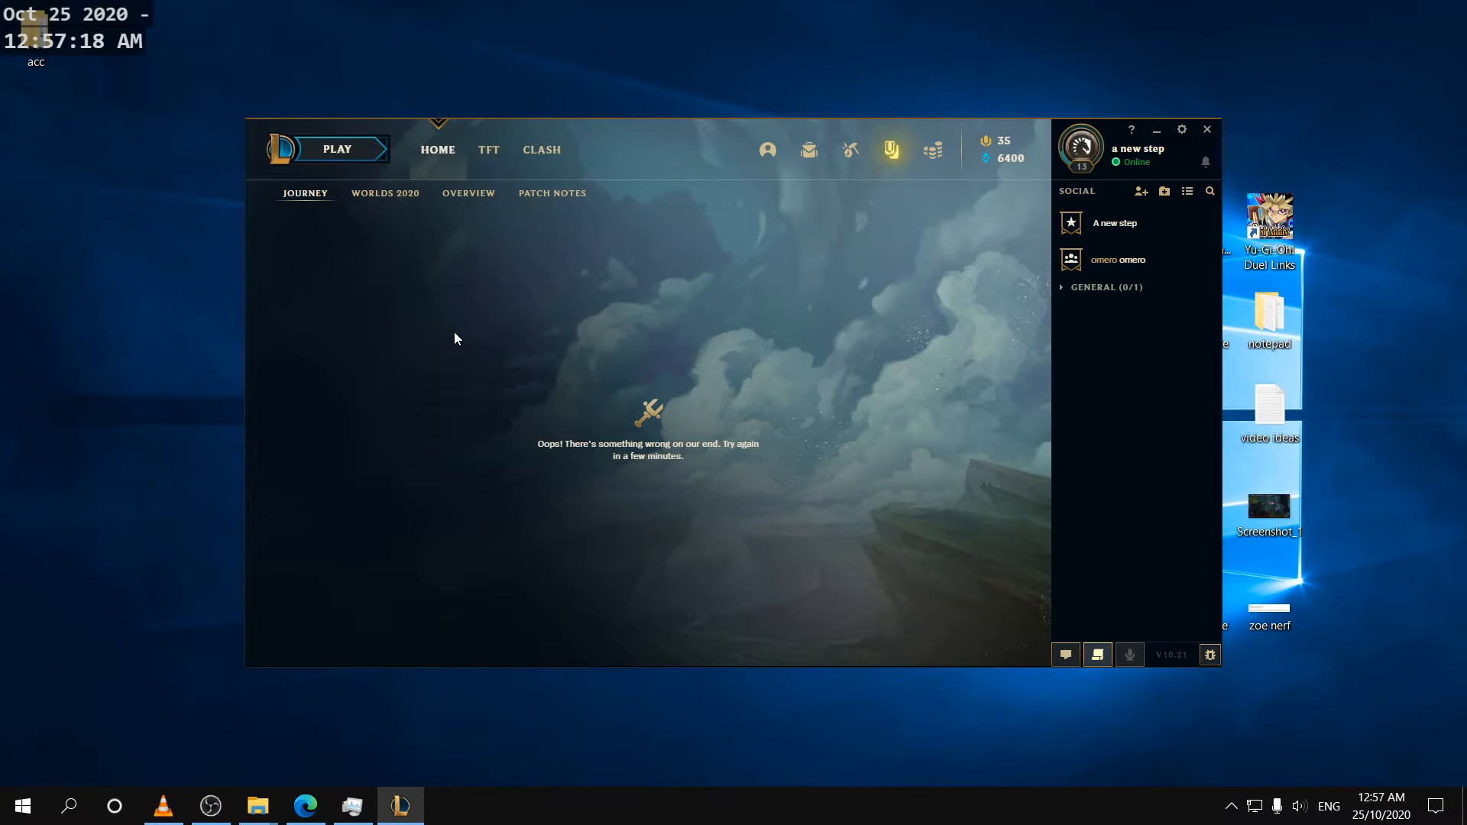
mouse_move(462, 368)
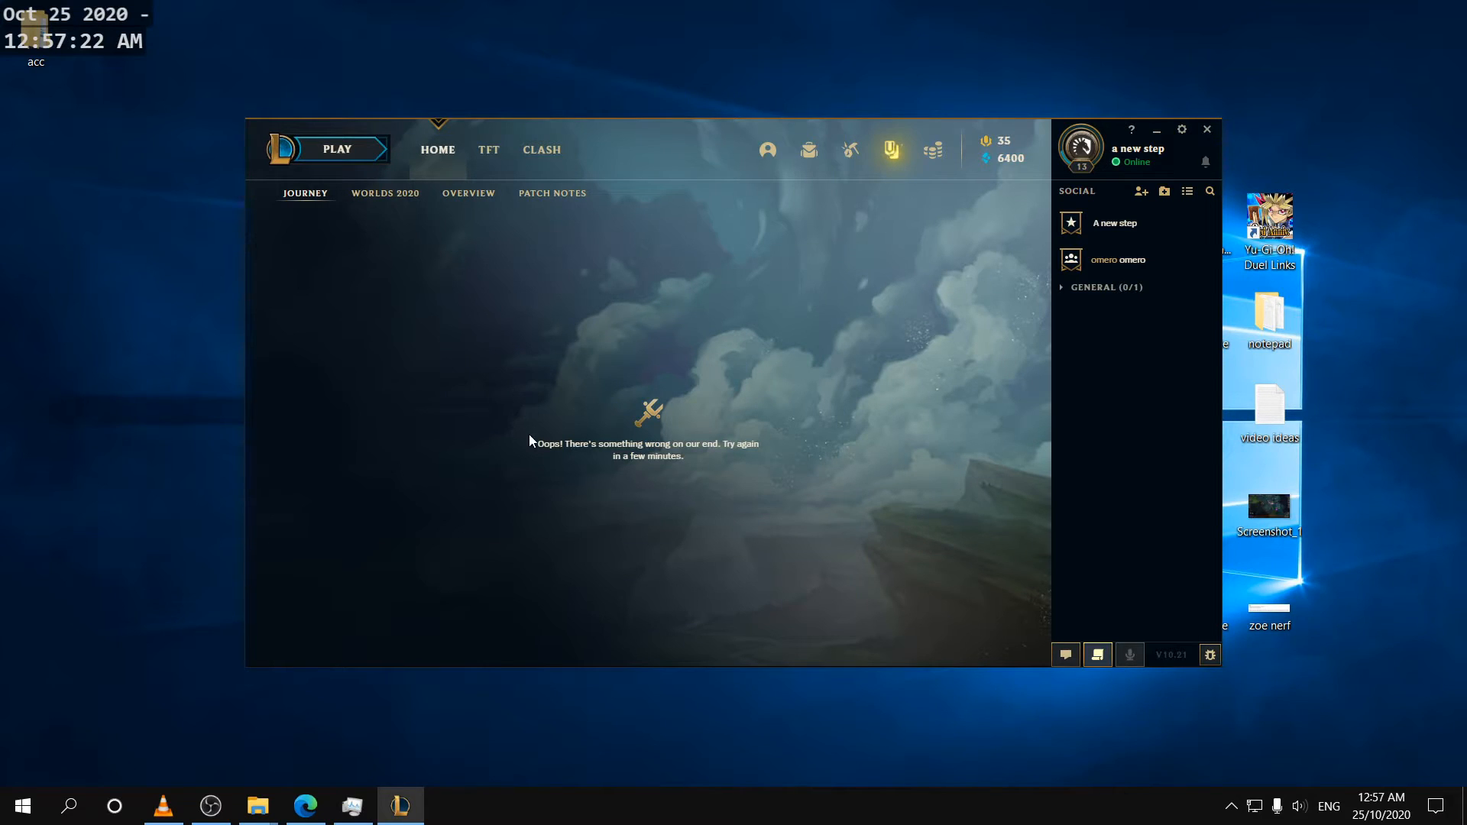
mouse_move(791, 265)
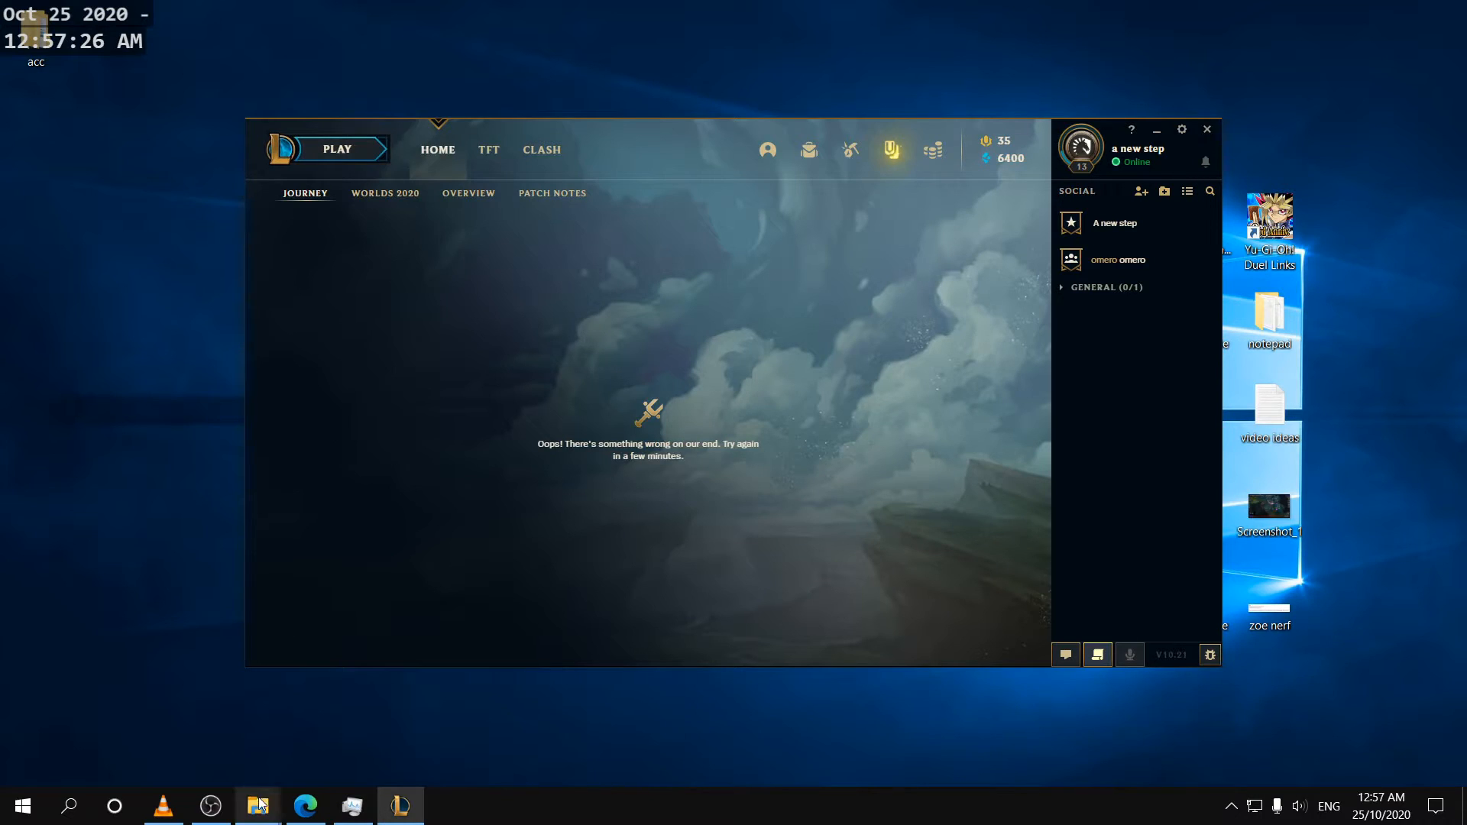
Step: Bring up the acc folder, check main acc hotkeys, and switch to the Config window
left_click(258, 807)
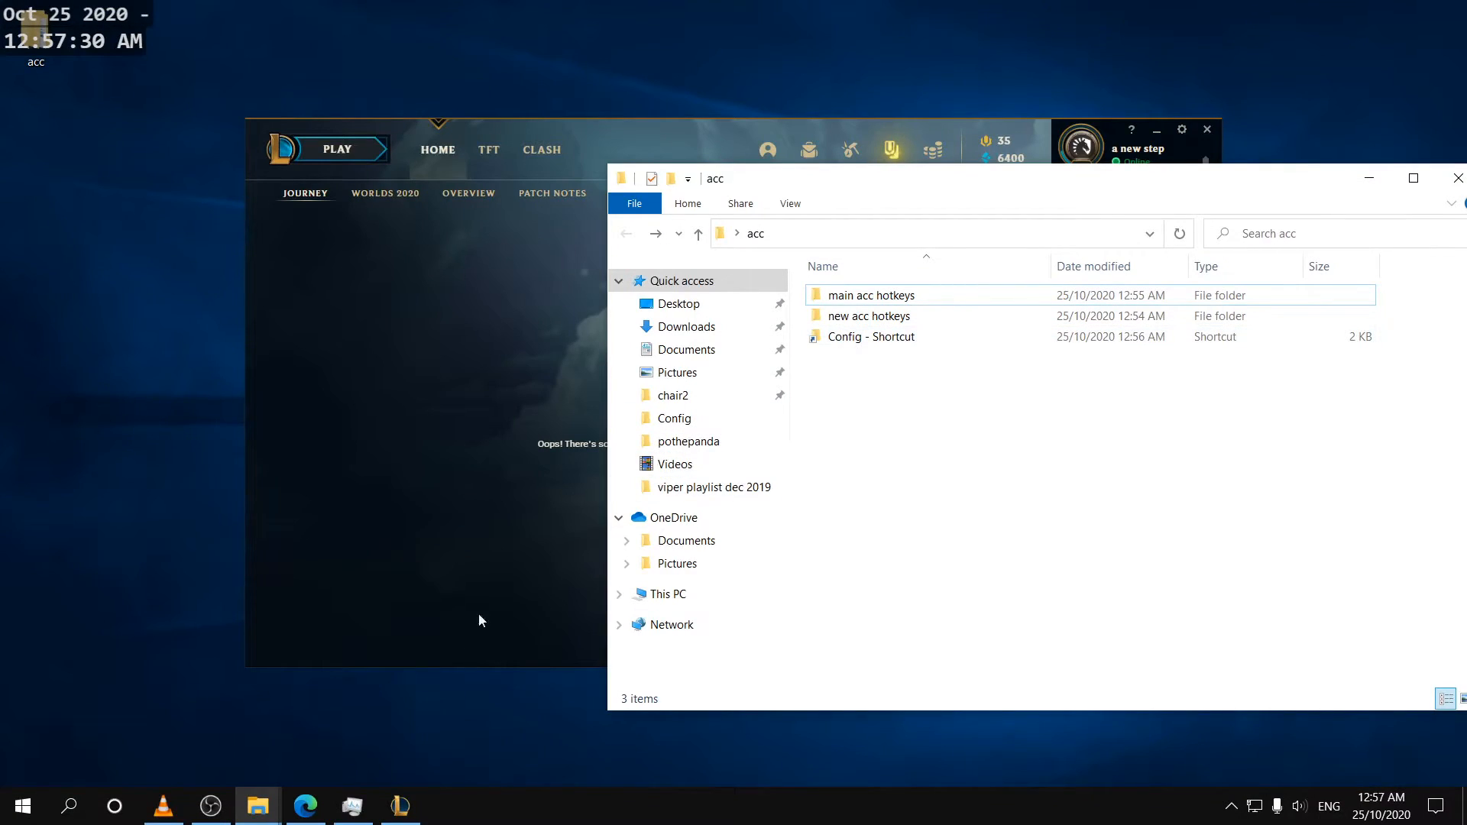
double_click(870, 295)
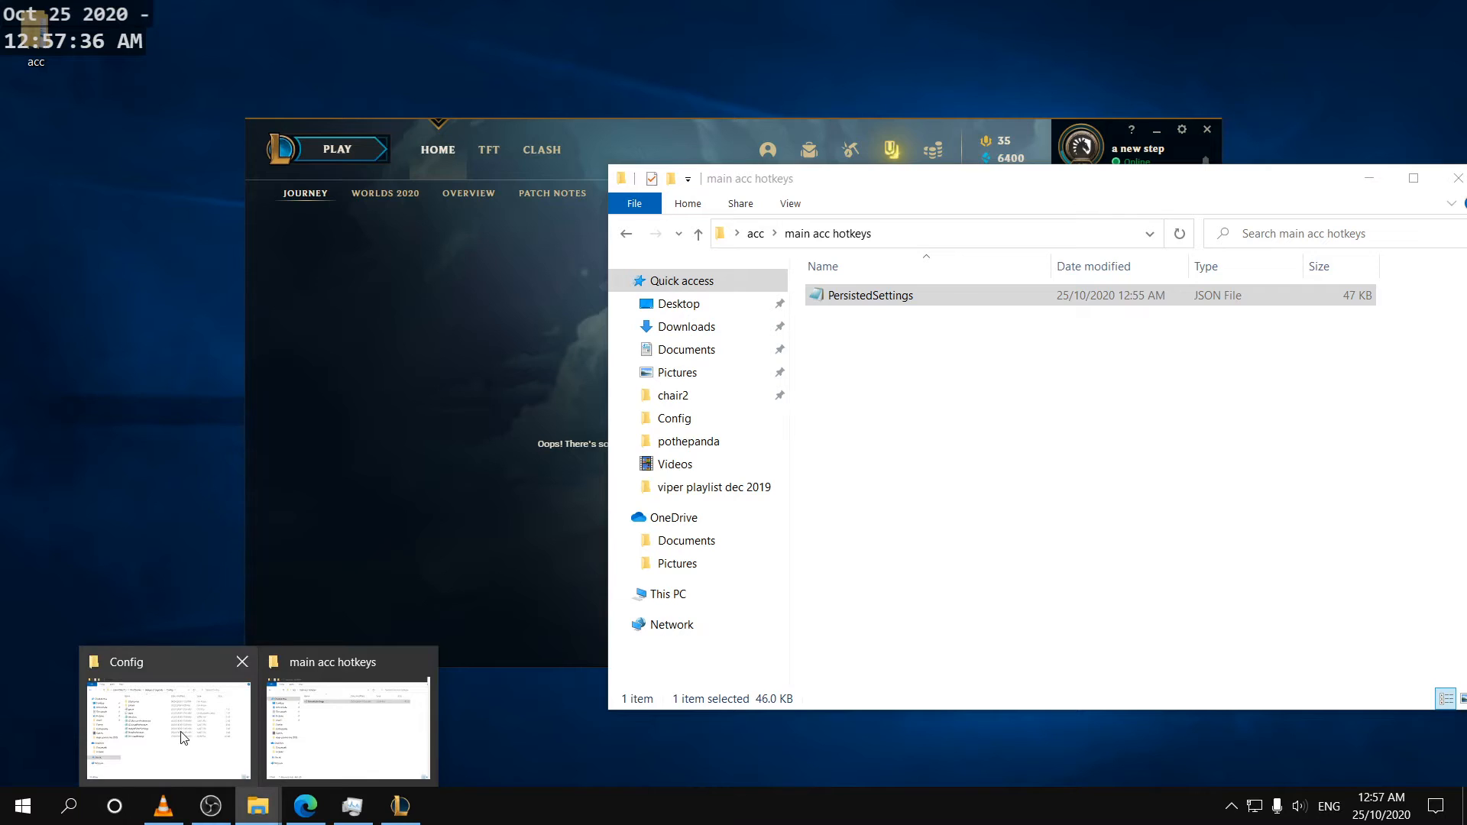
left_click(166, 729)
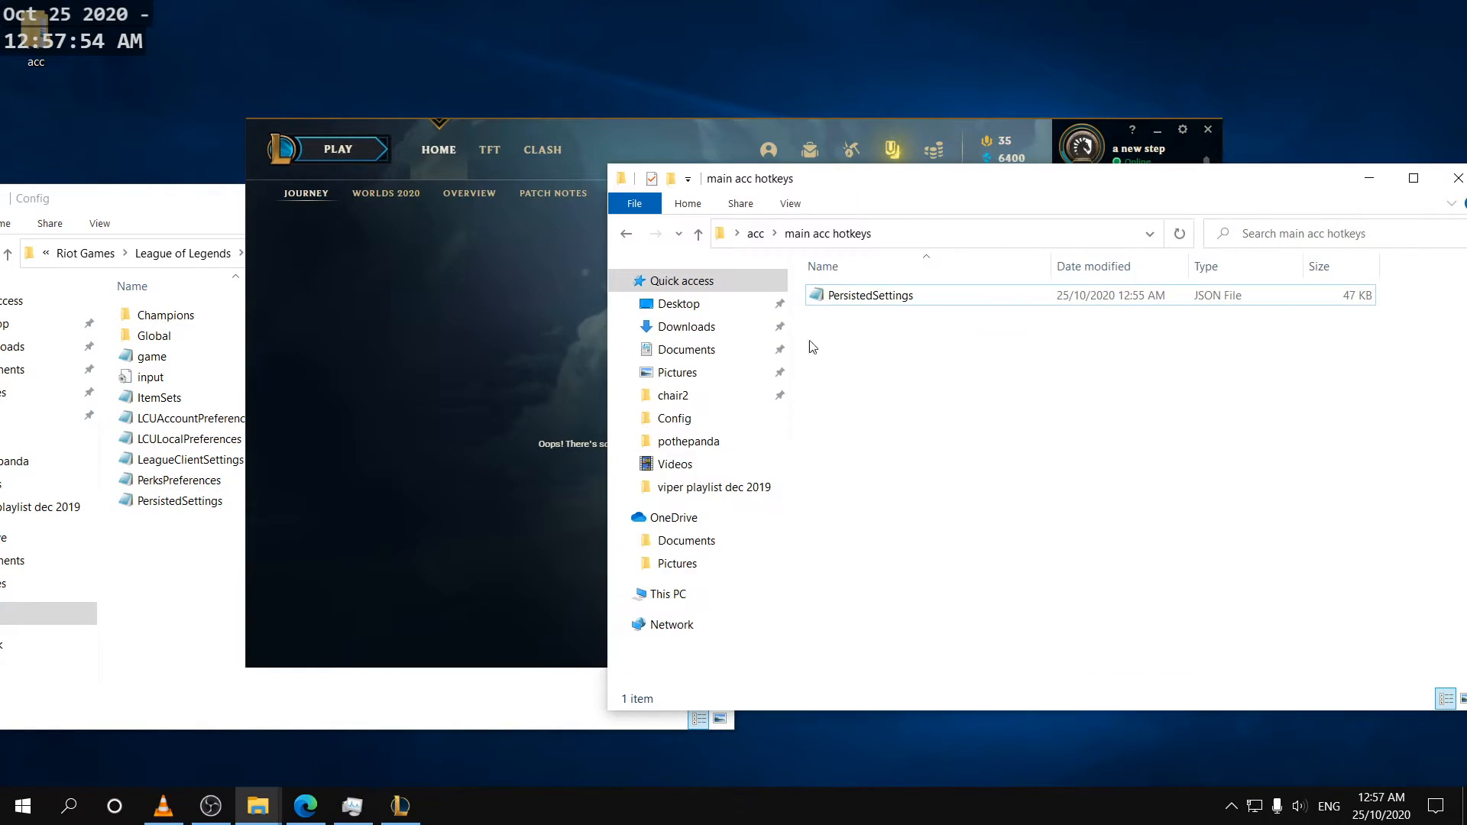
Step: Copy the new account's PersistedSettings from Config into the new acc hotkeys folder
left_click(177, 500)
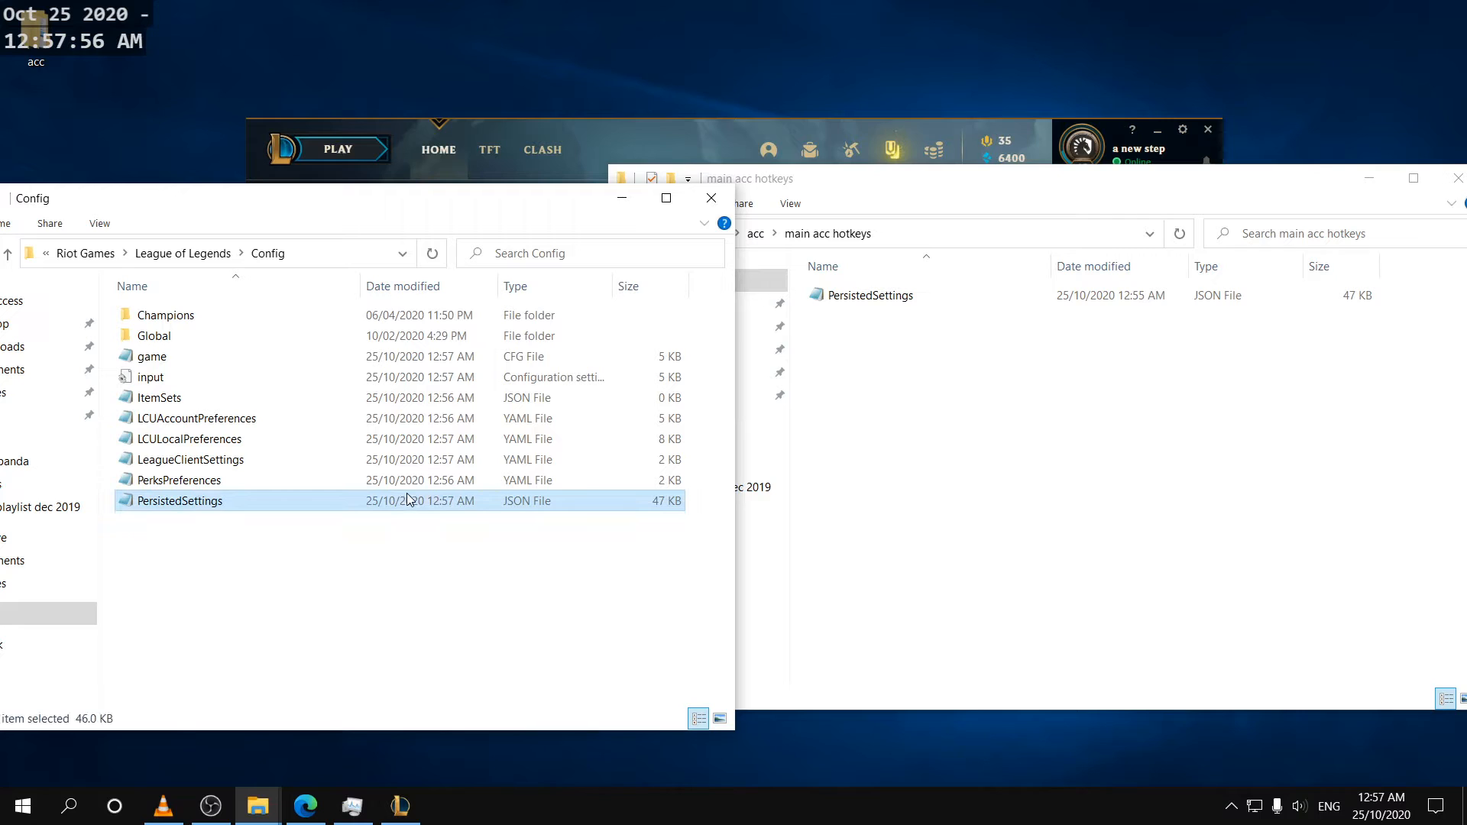
right_click(180, 500)
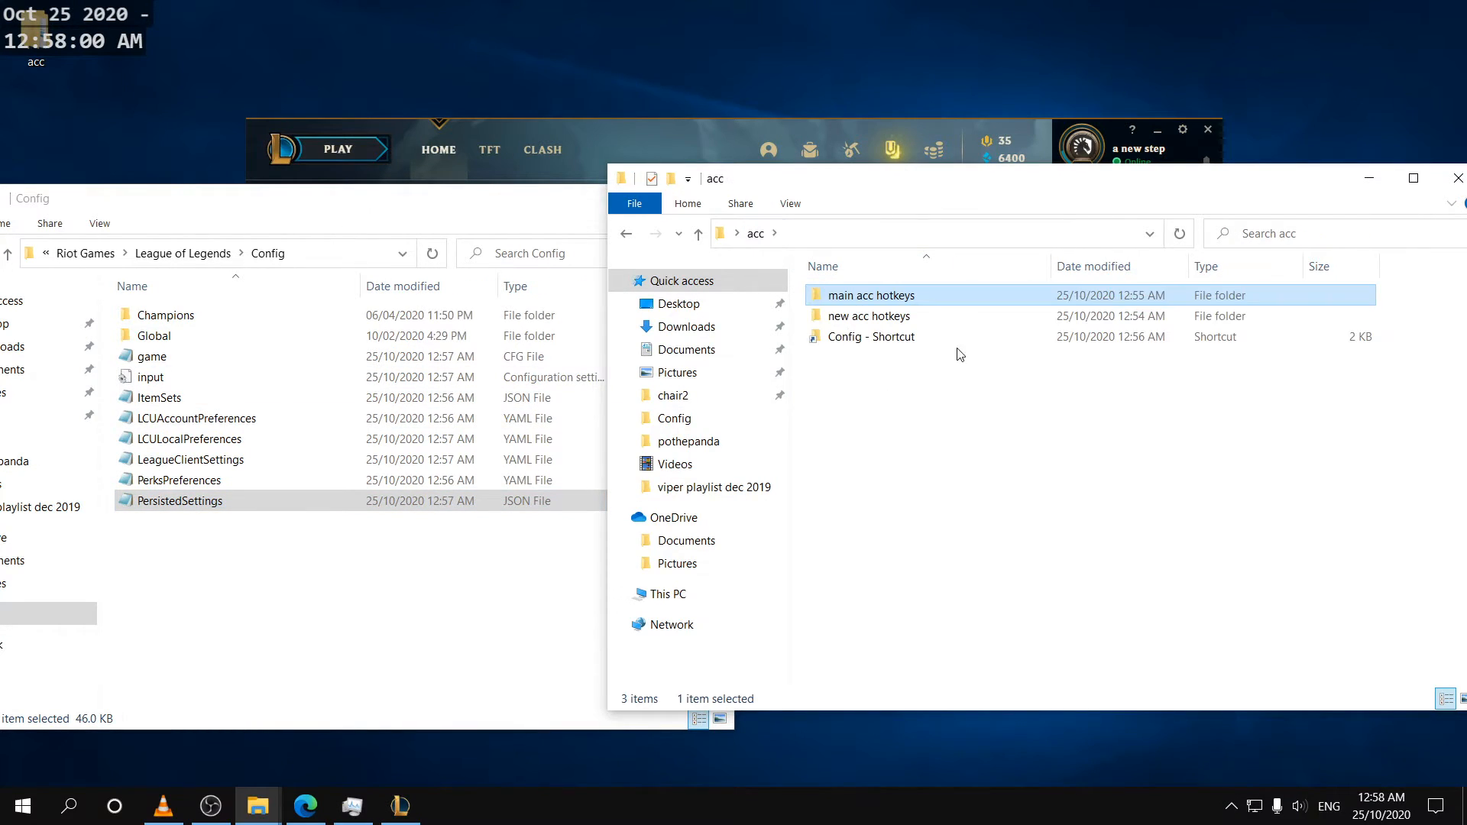
double_click(868, 314)
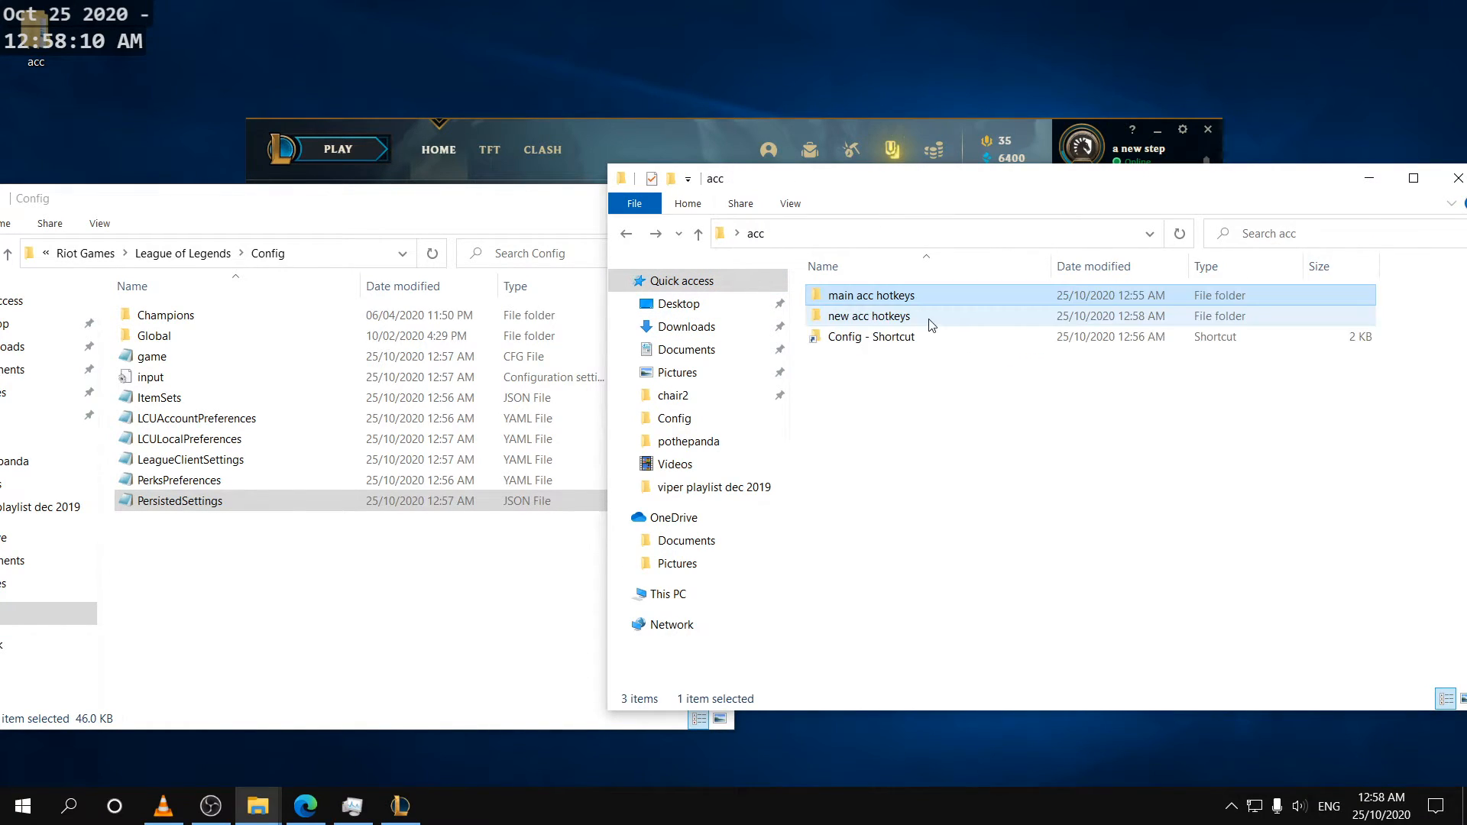
mouse_move(962, 314)
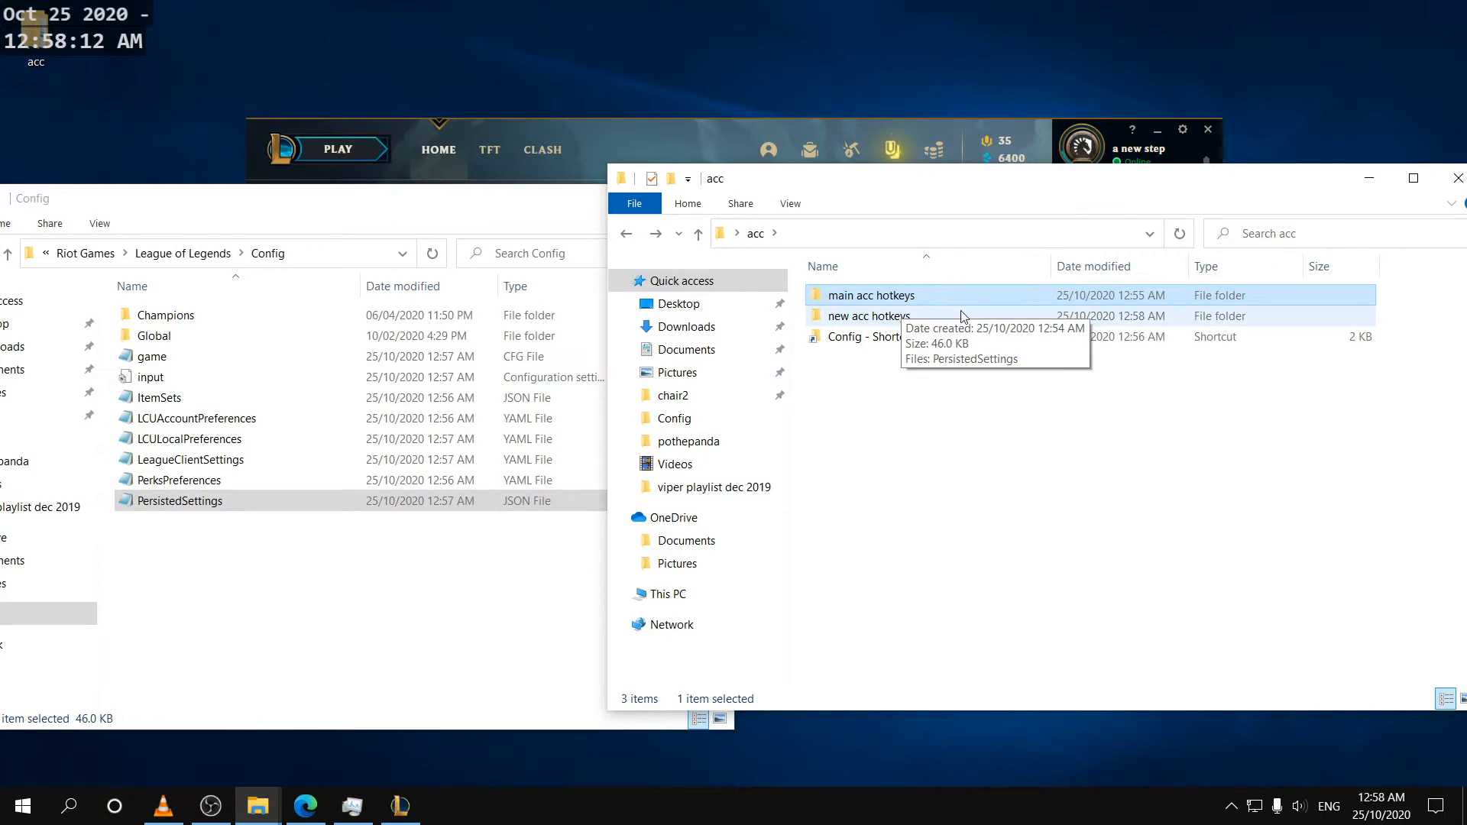
mouse_move(917, 315)
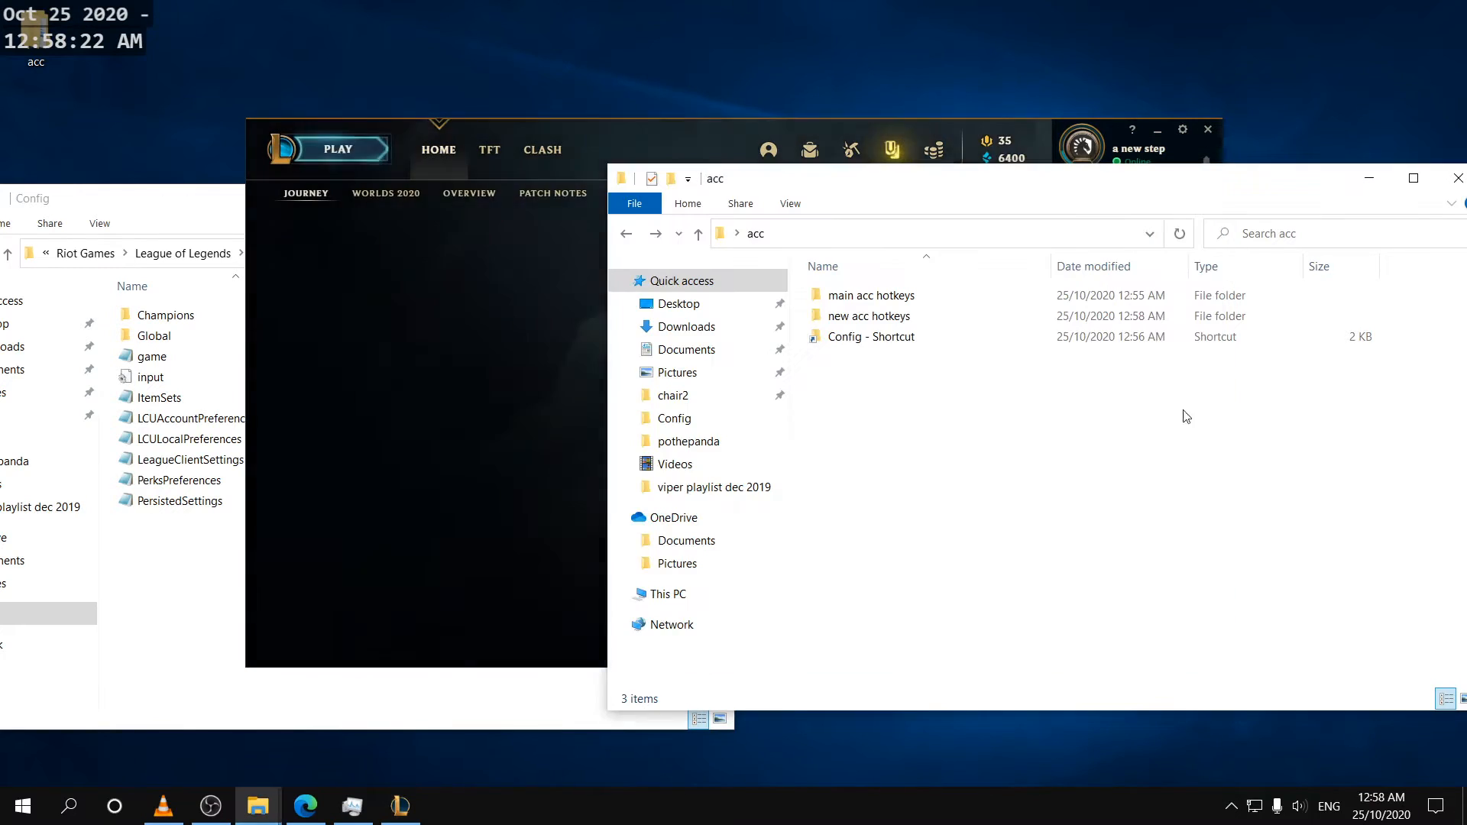
Step: Copy the main account's PersistedSettings into the League Config folder, replacing the existing file
right_click(866, 295)
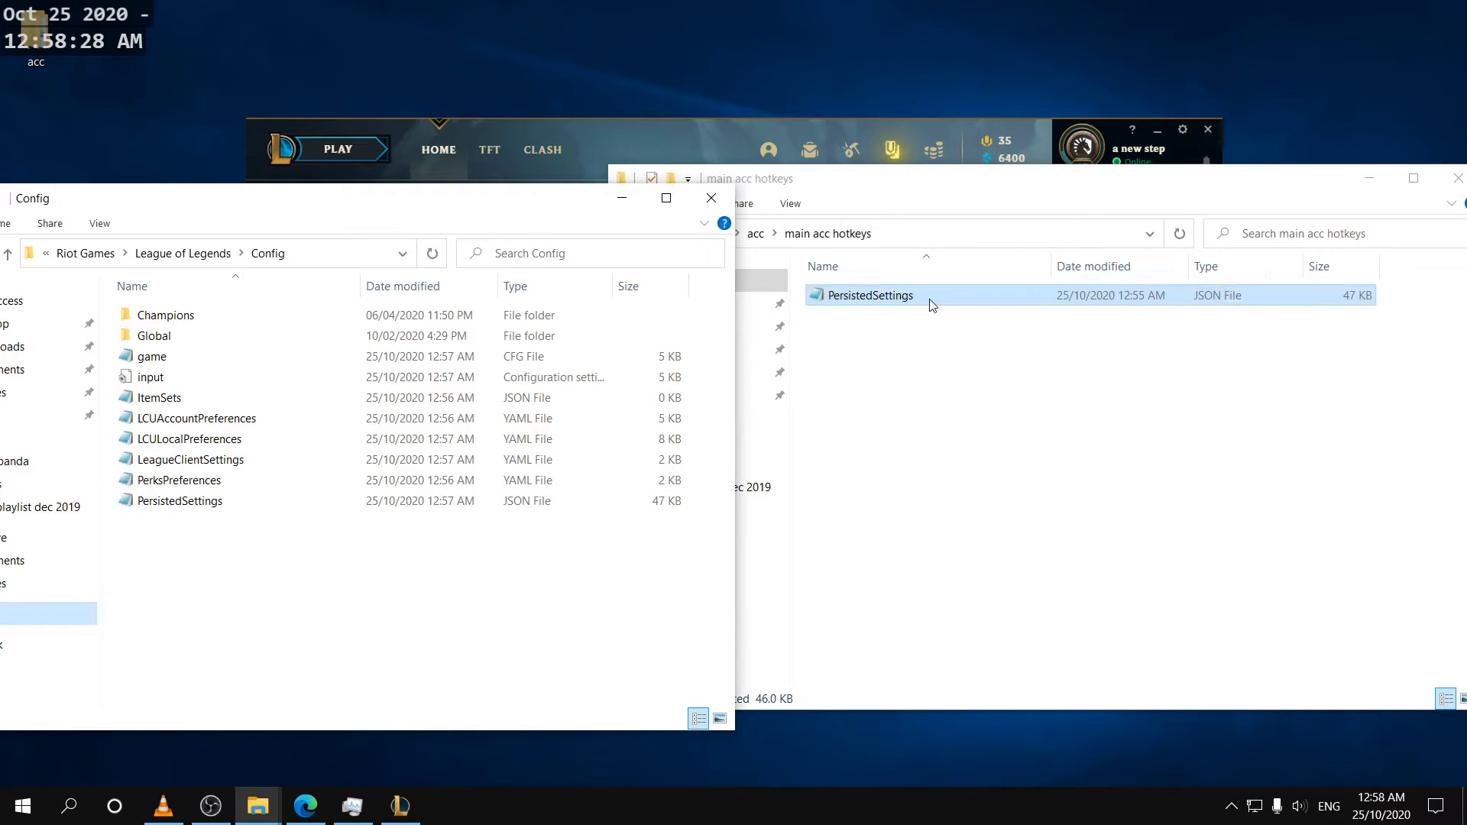
left_click_drag(865, 295, 462, 552)
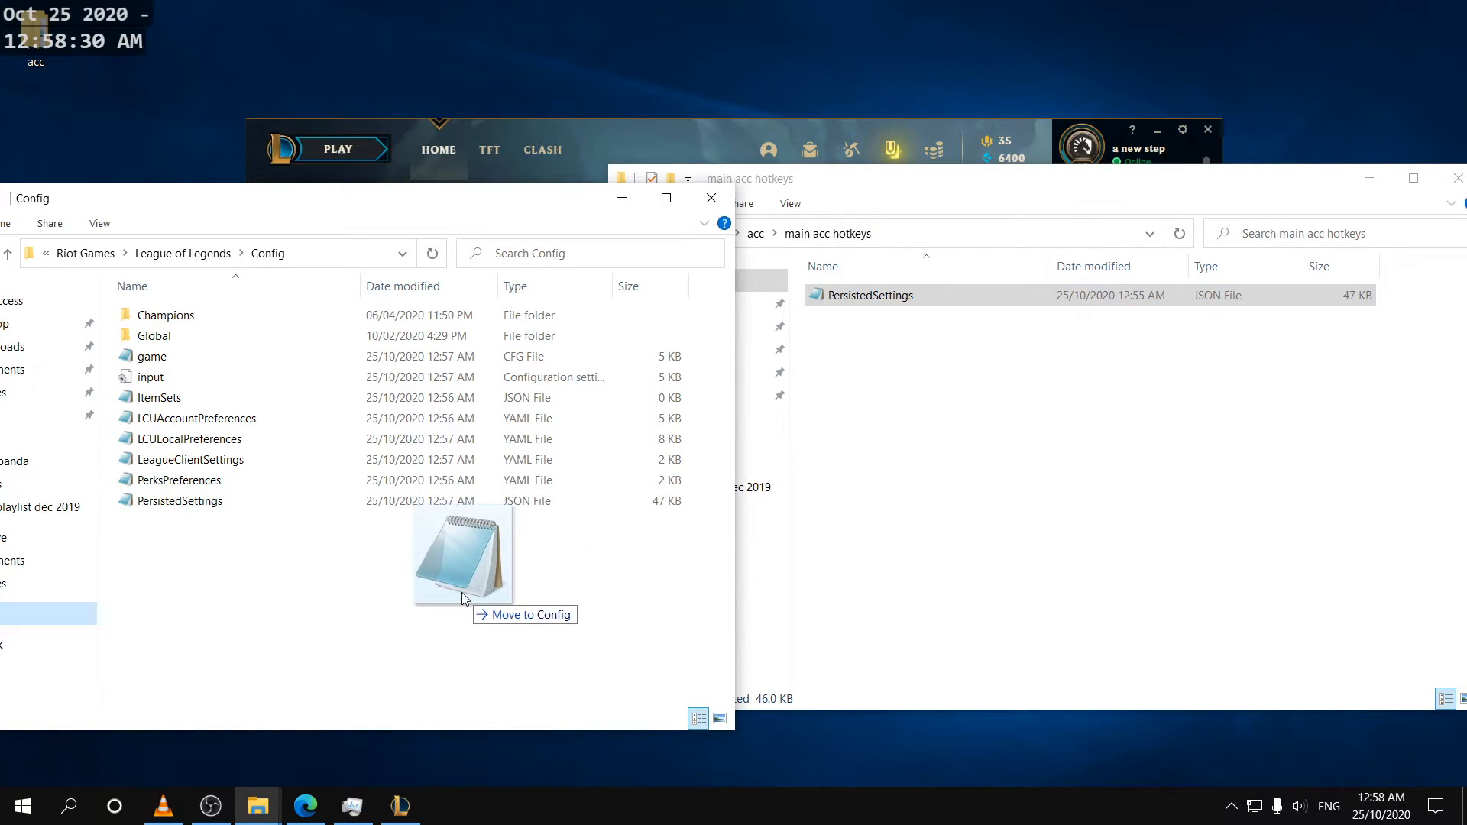
right_click(868, 295)
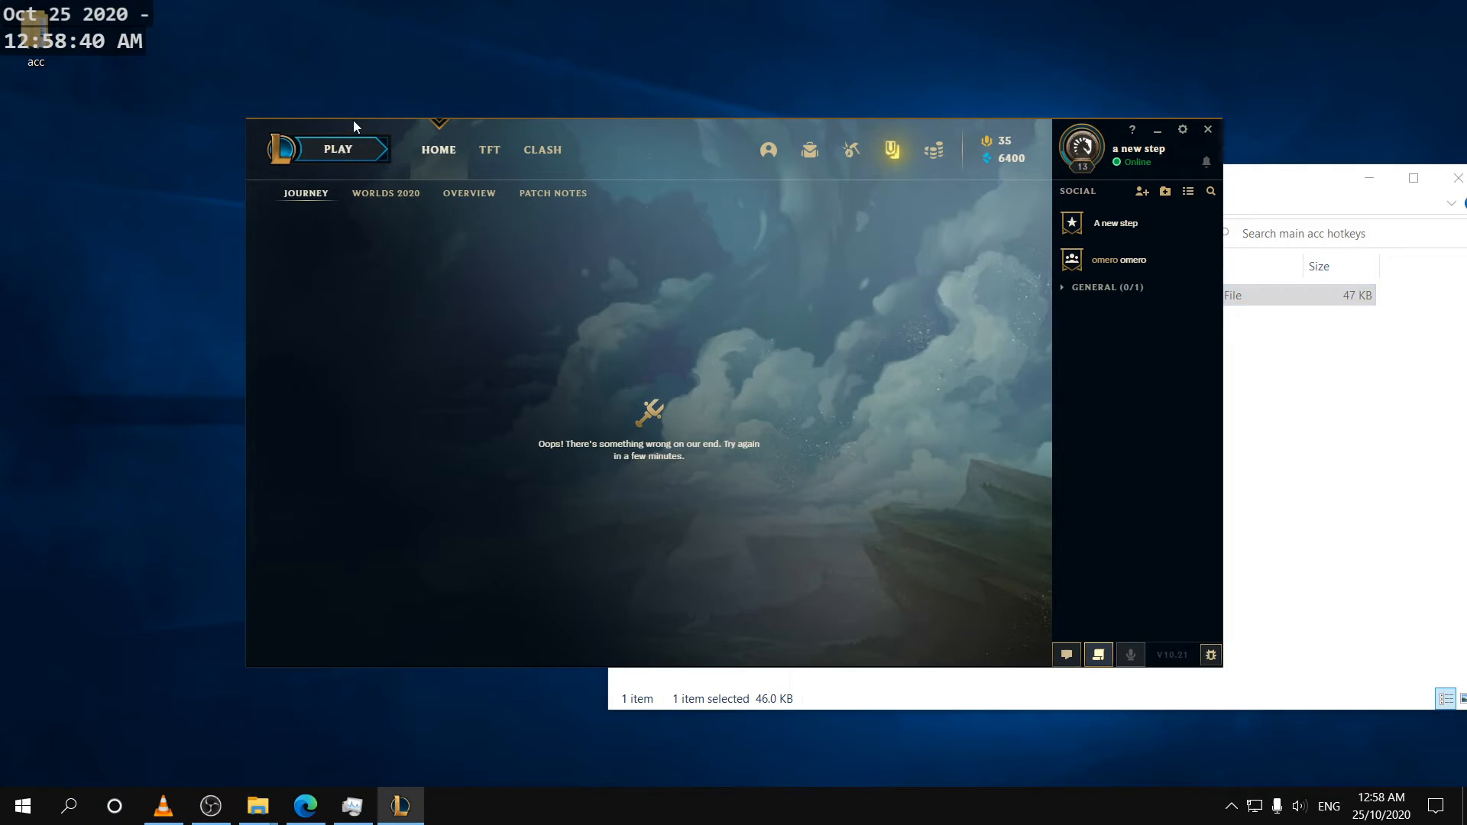
Step: Create a Training > Practice Tool lobby from PLAY and start the game
left_click(338, 150)
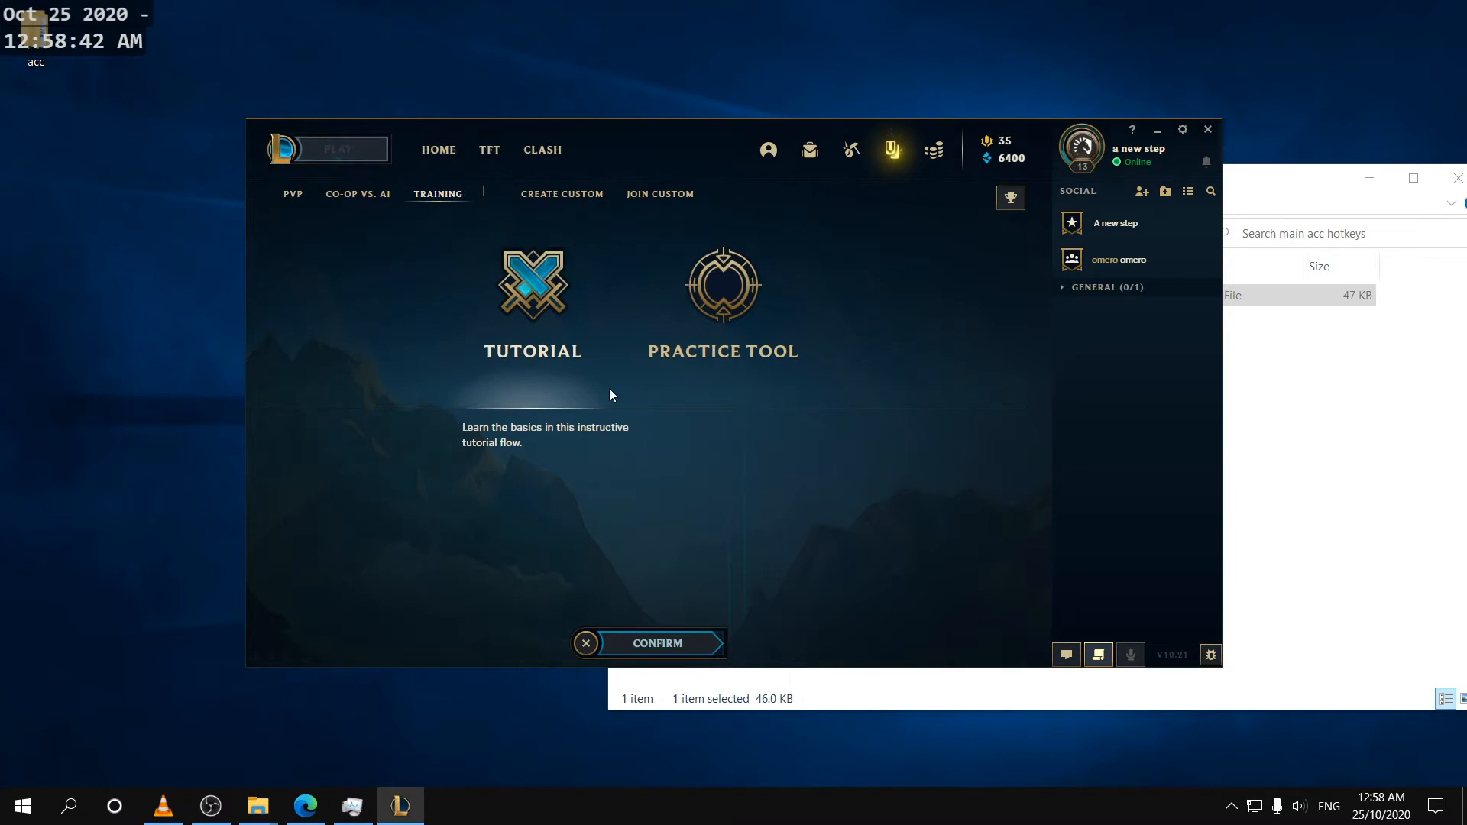
left_click(657, 643)
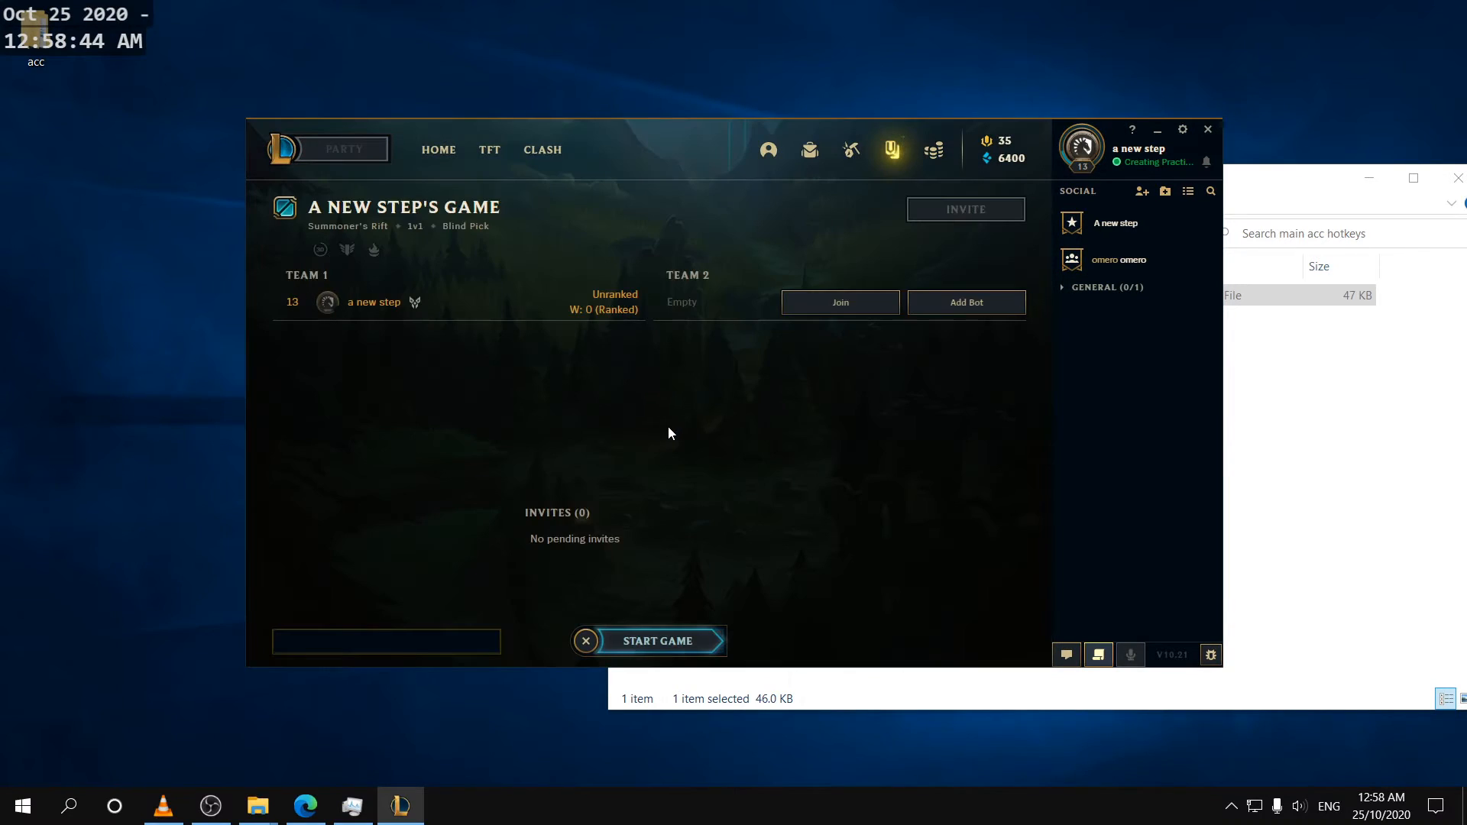
left_click(657, 640)
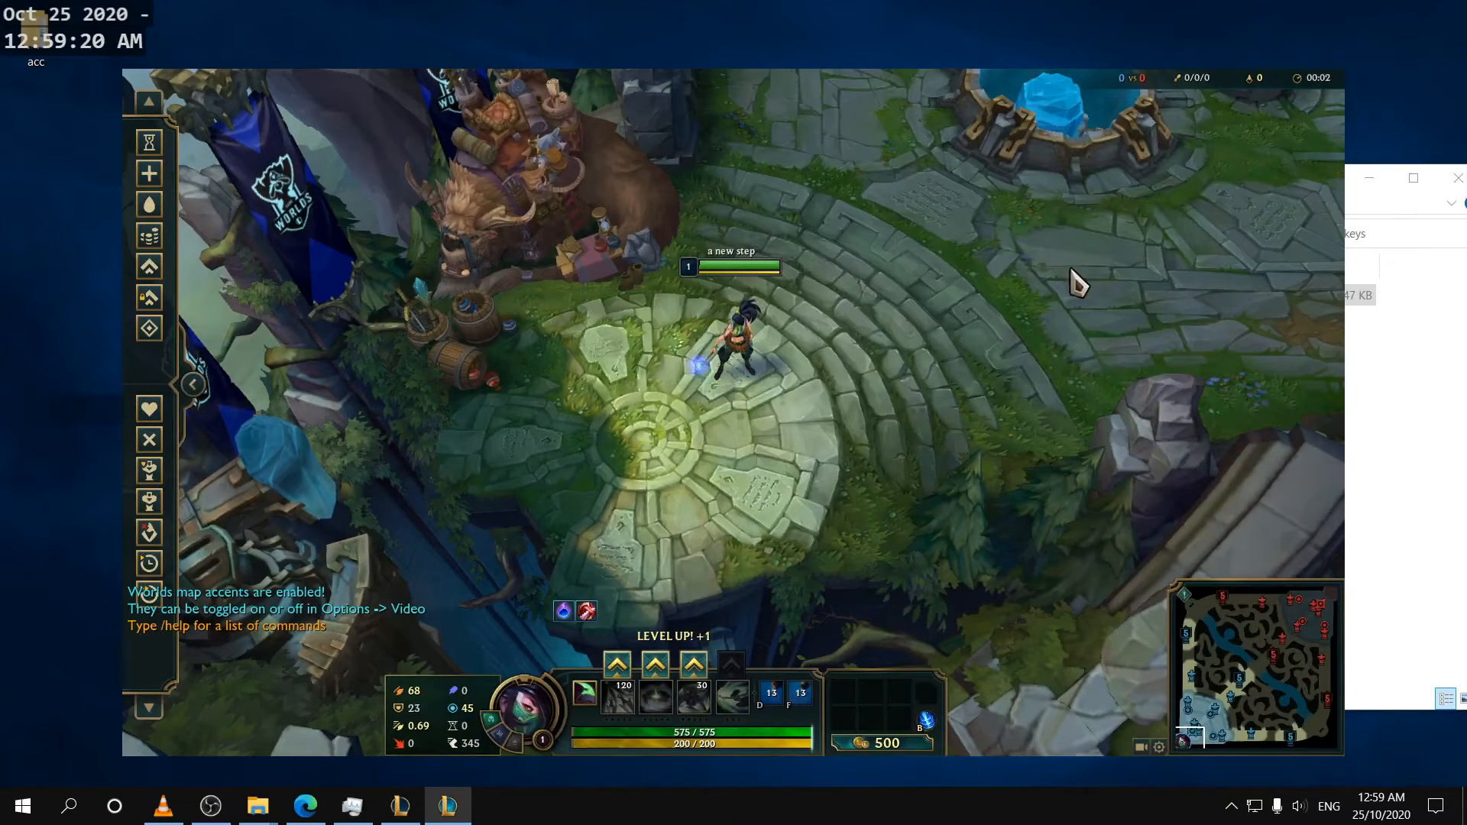
Step: Check the in-game Options > Hotkeys to confirm the main account's bindings were restored
key("p")
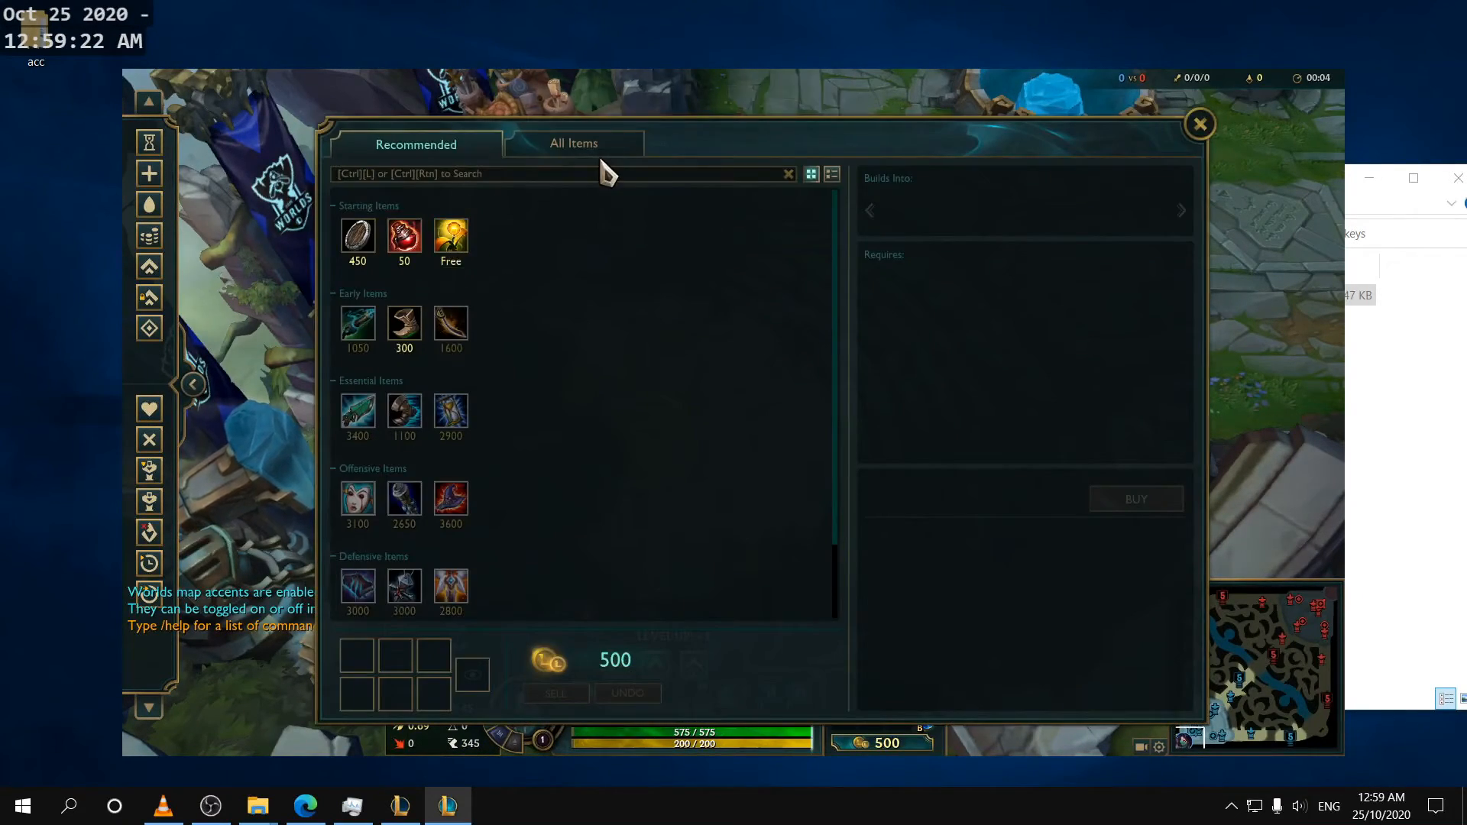
left_click(1200, 123)
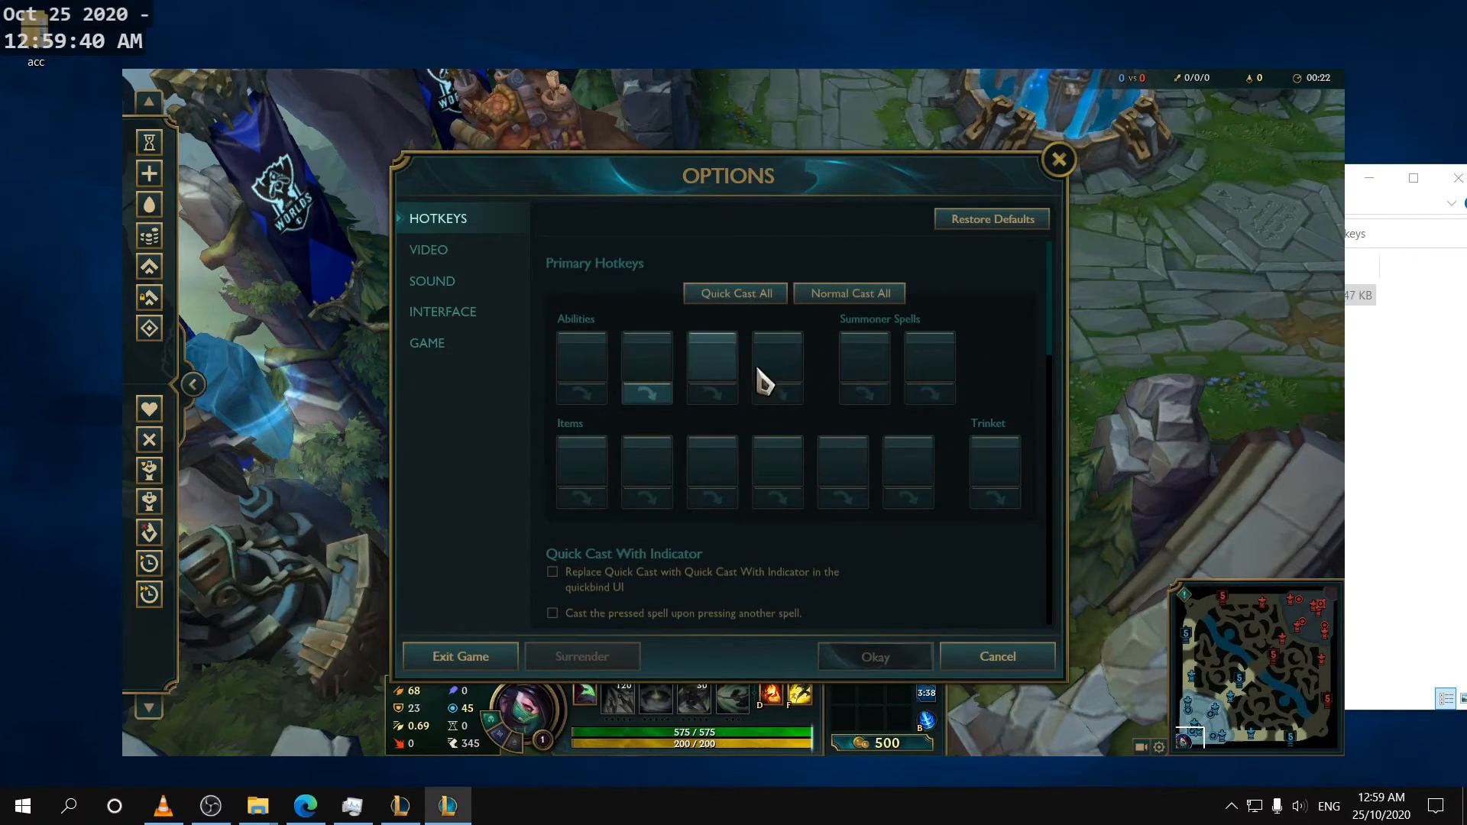
scroll("down", 3)
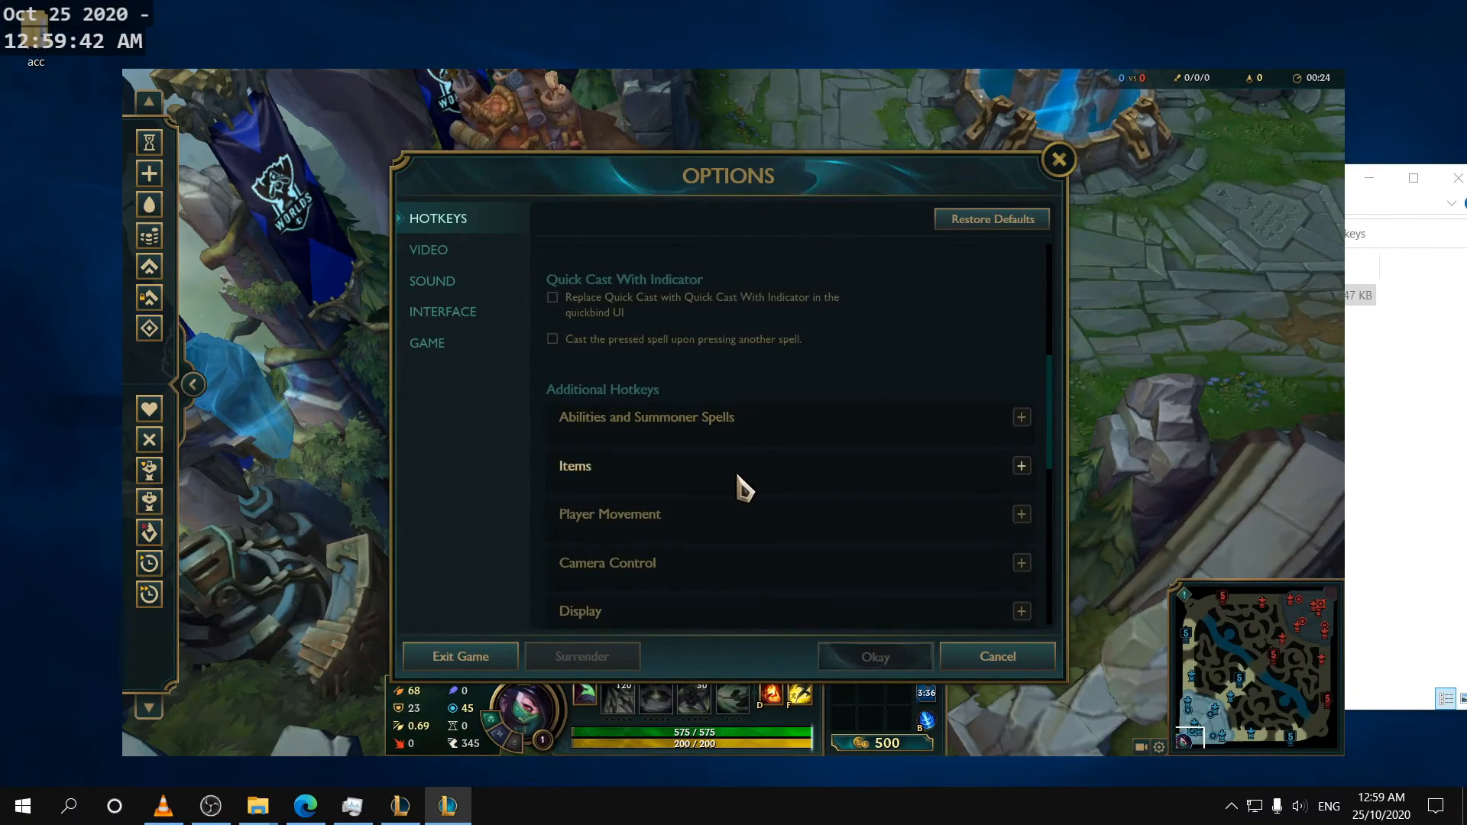
left_click(1021, 416)
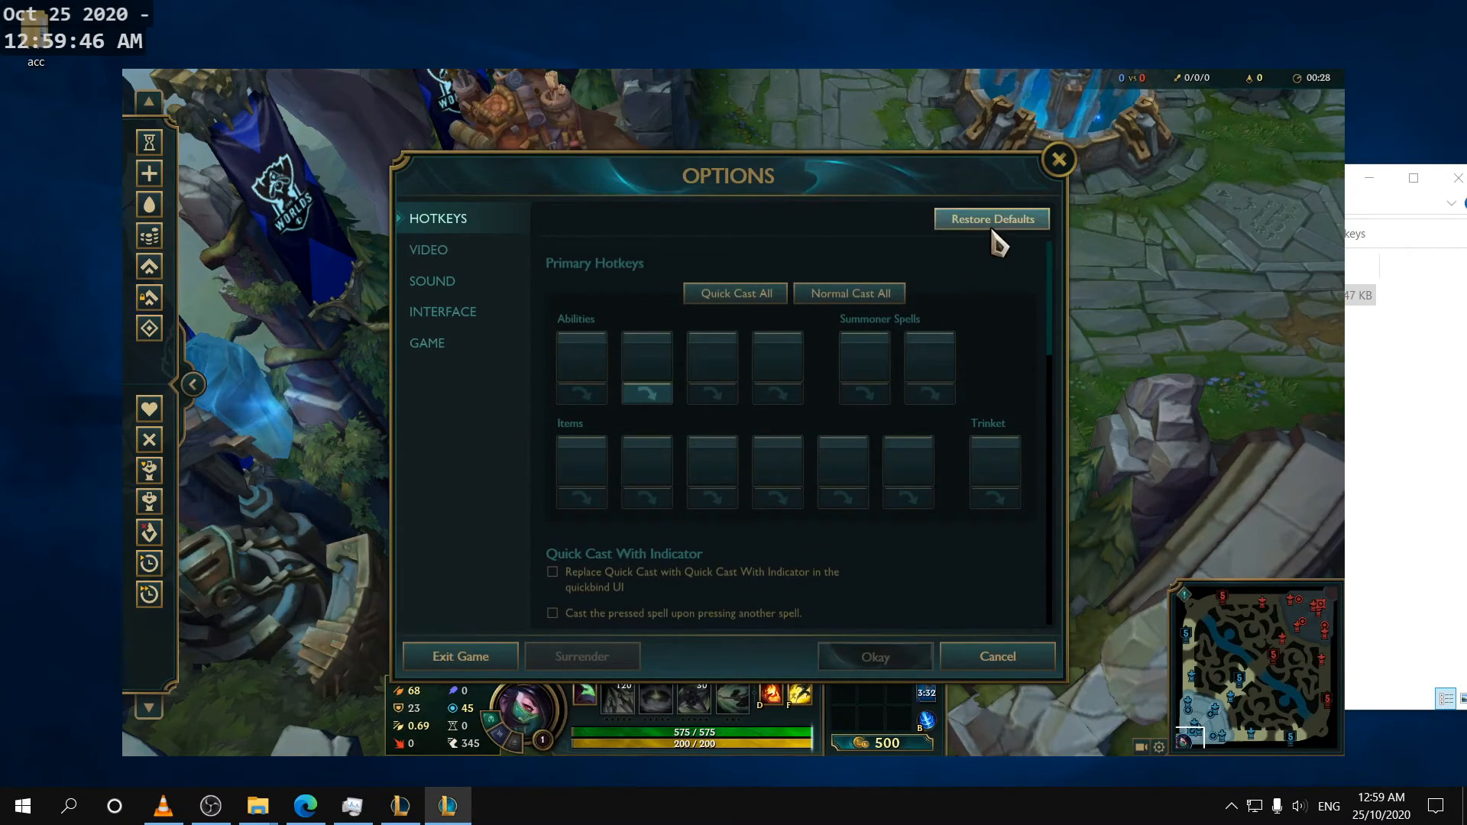
scroll("down", 3)
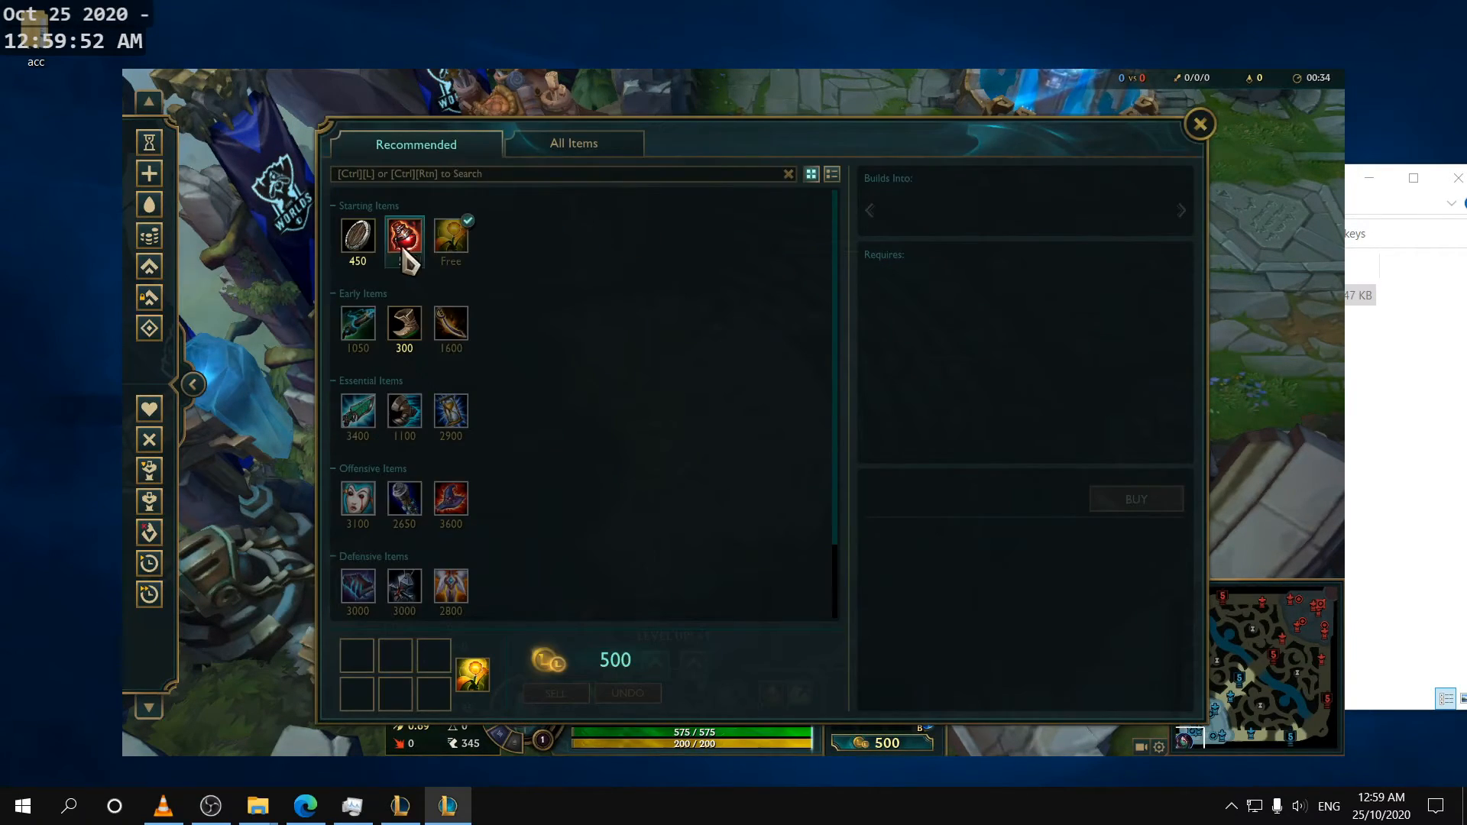
left_click(1199, 122)
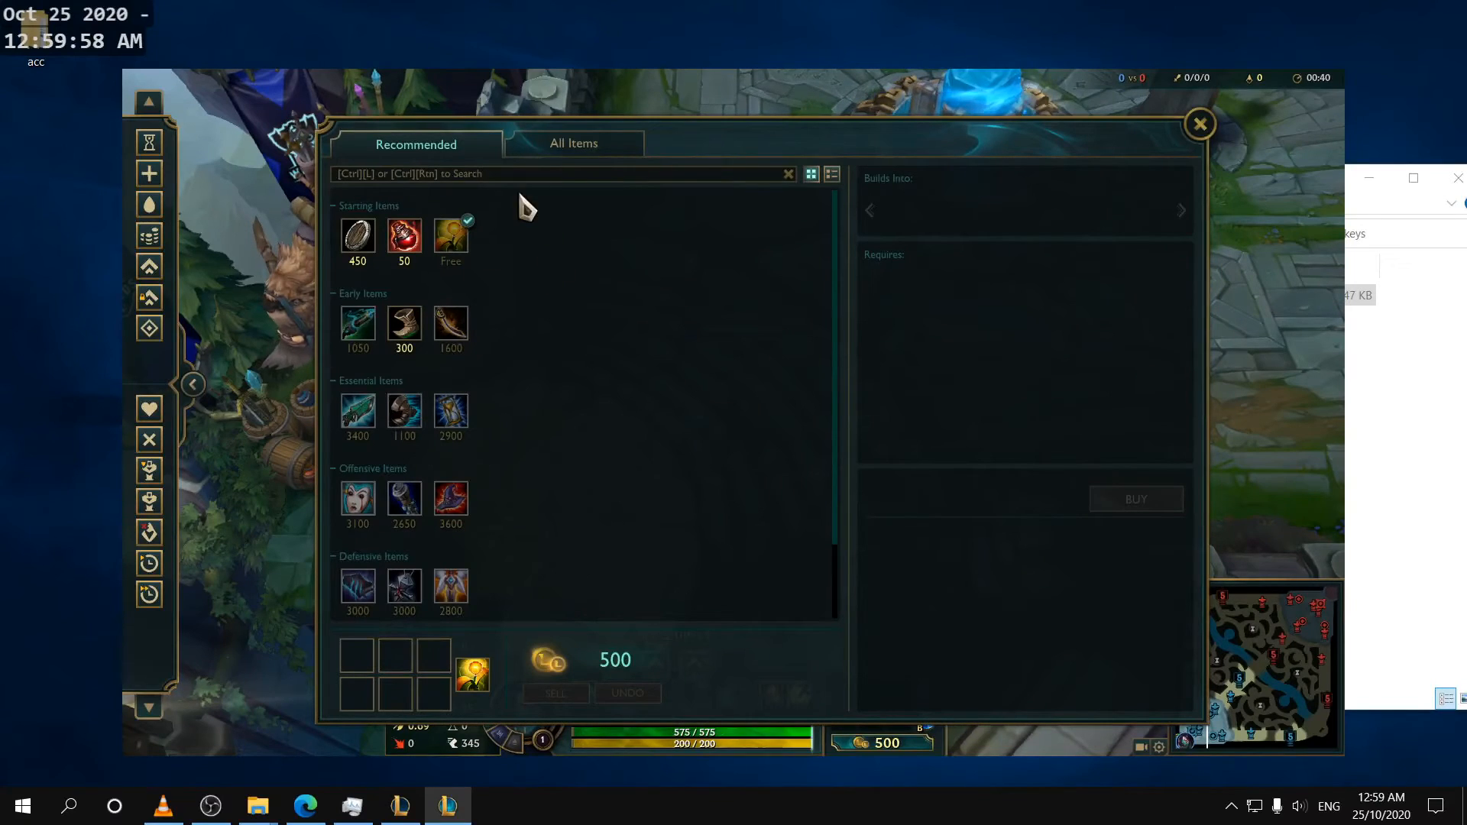
Step: Buy a starter item from the shop and switch out of the game to the desktop
left_click(1199, 122)
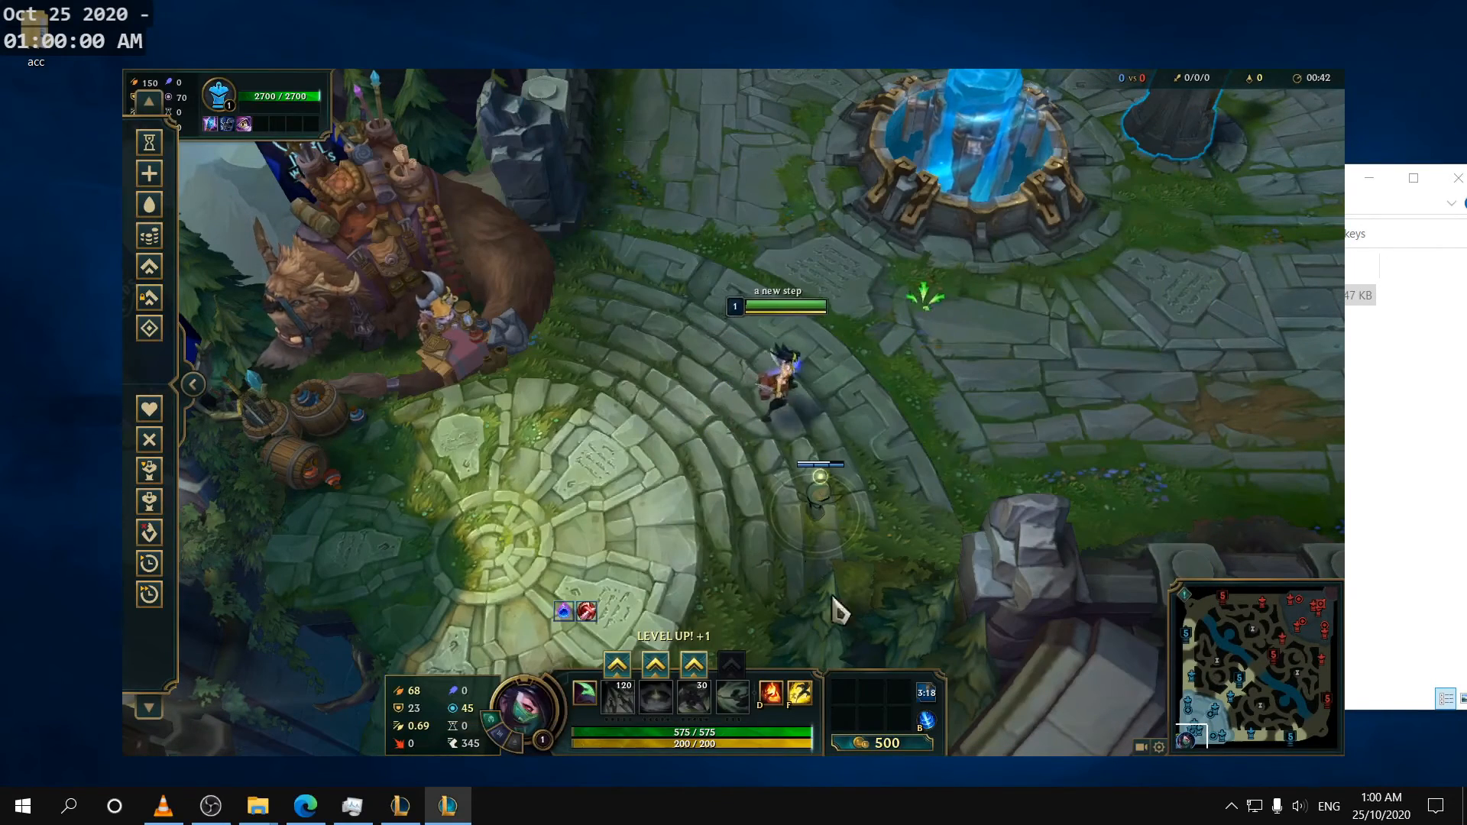
key("Escape")
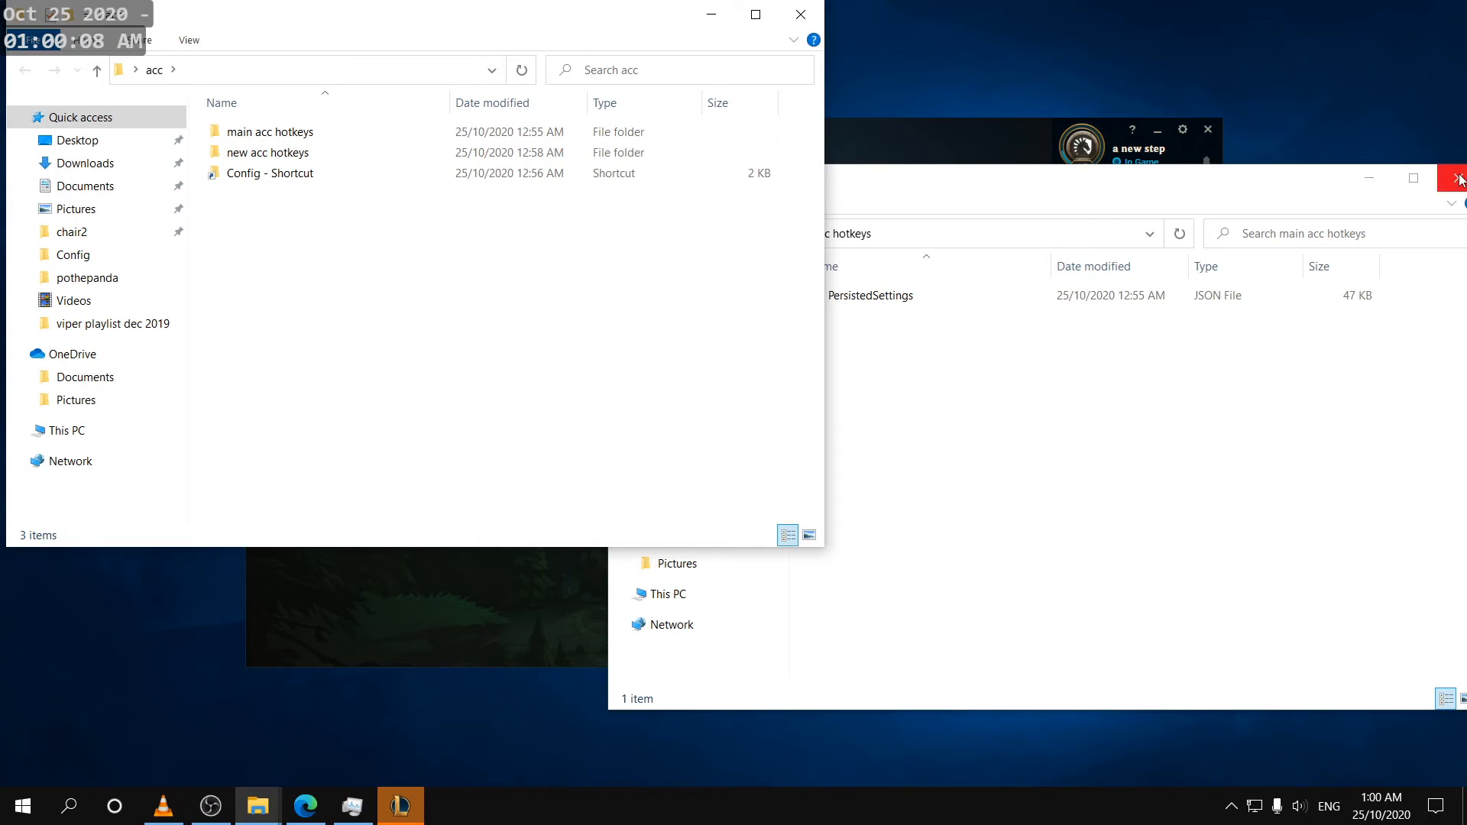
Step: Close the 'main acc hotkeys' and 'acc' folder windows, leaving only the League client
left_click(1458, 177)
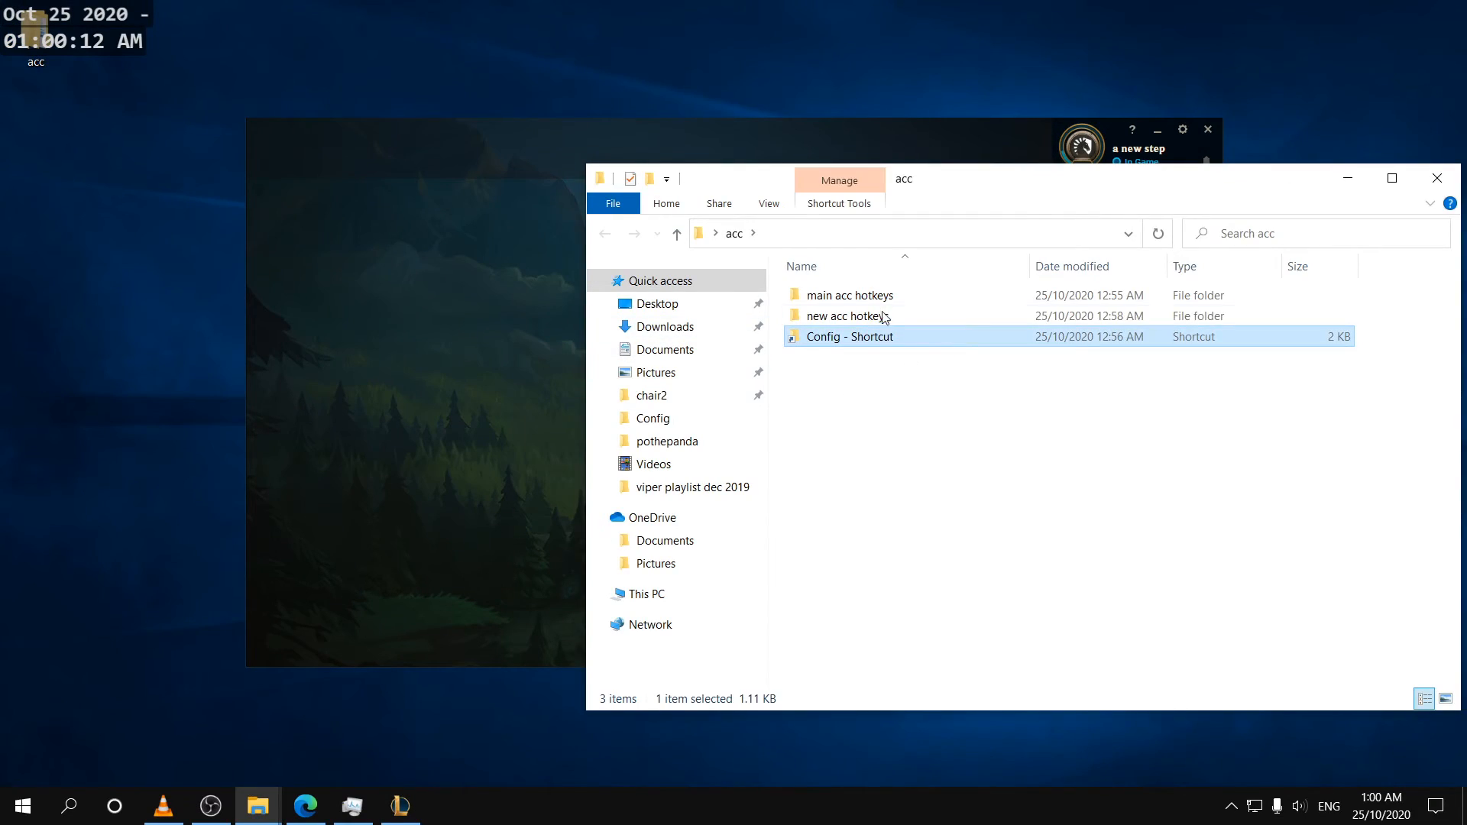
right_click(850, 336)
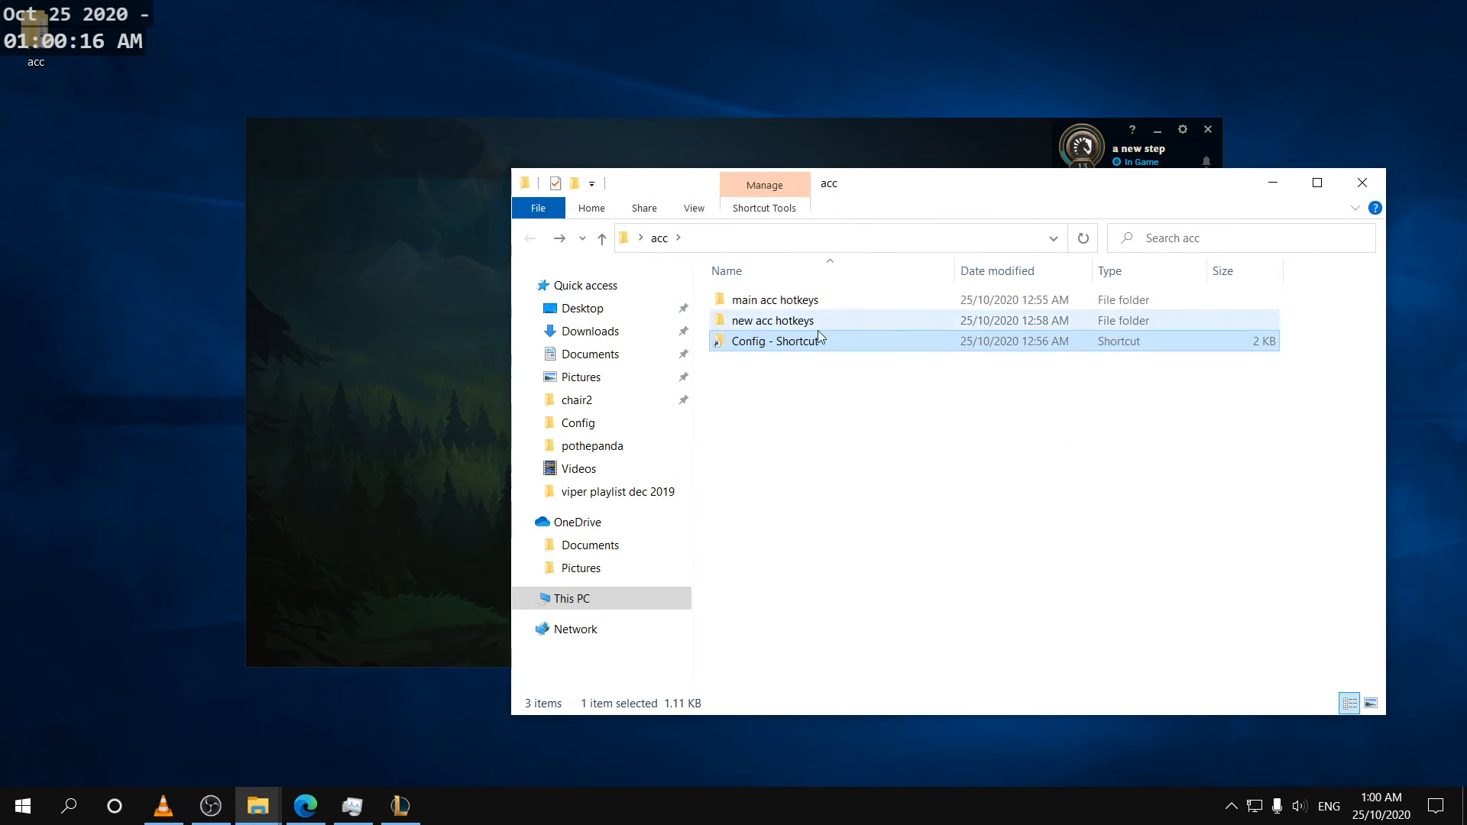
left_click(775, 299)
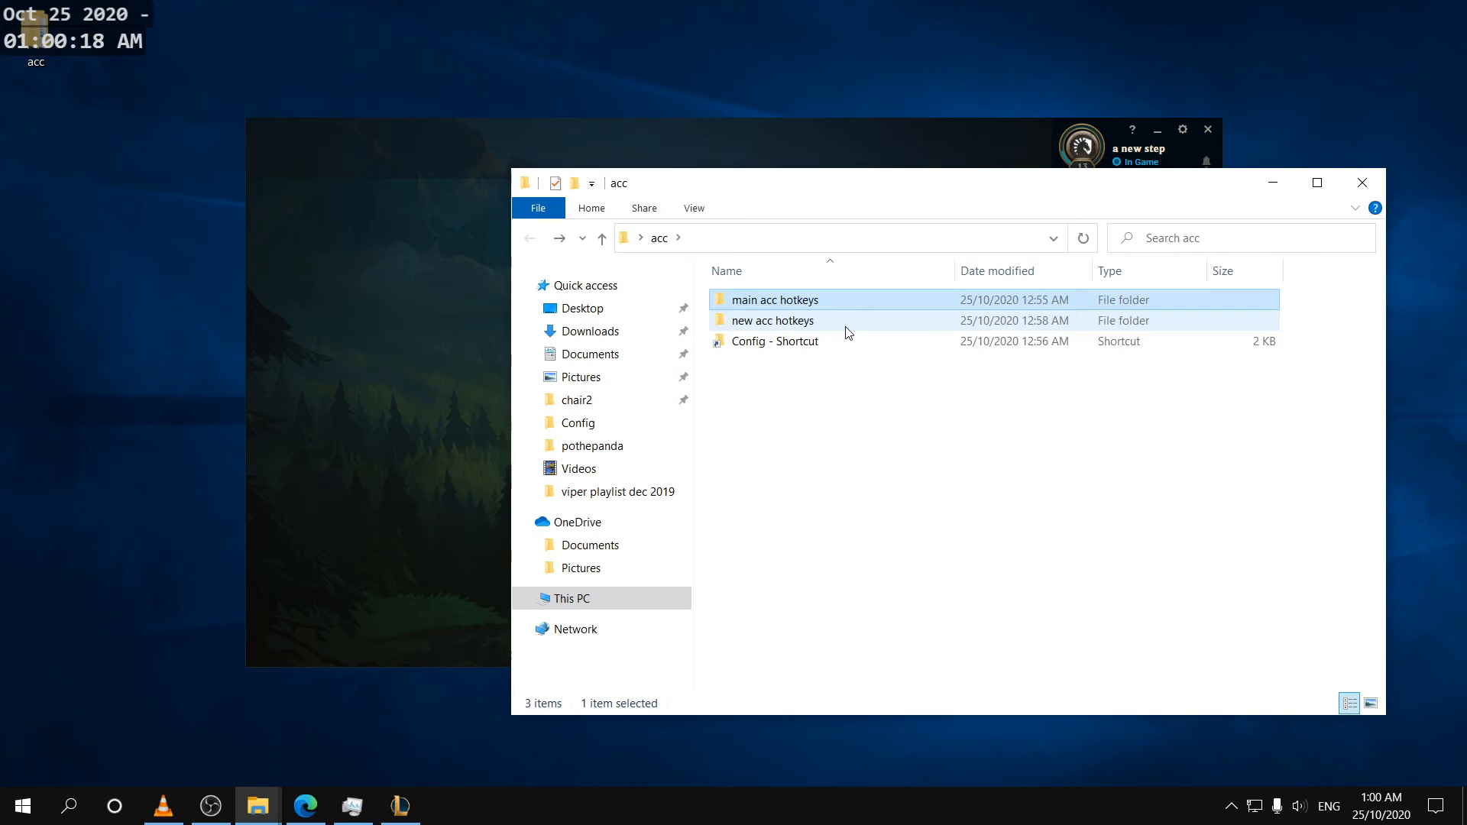
left_click(771, 321)
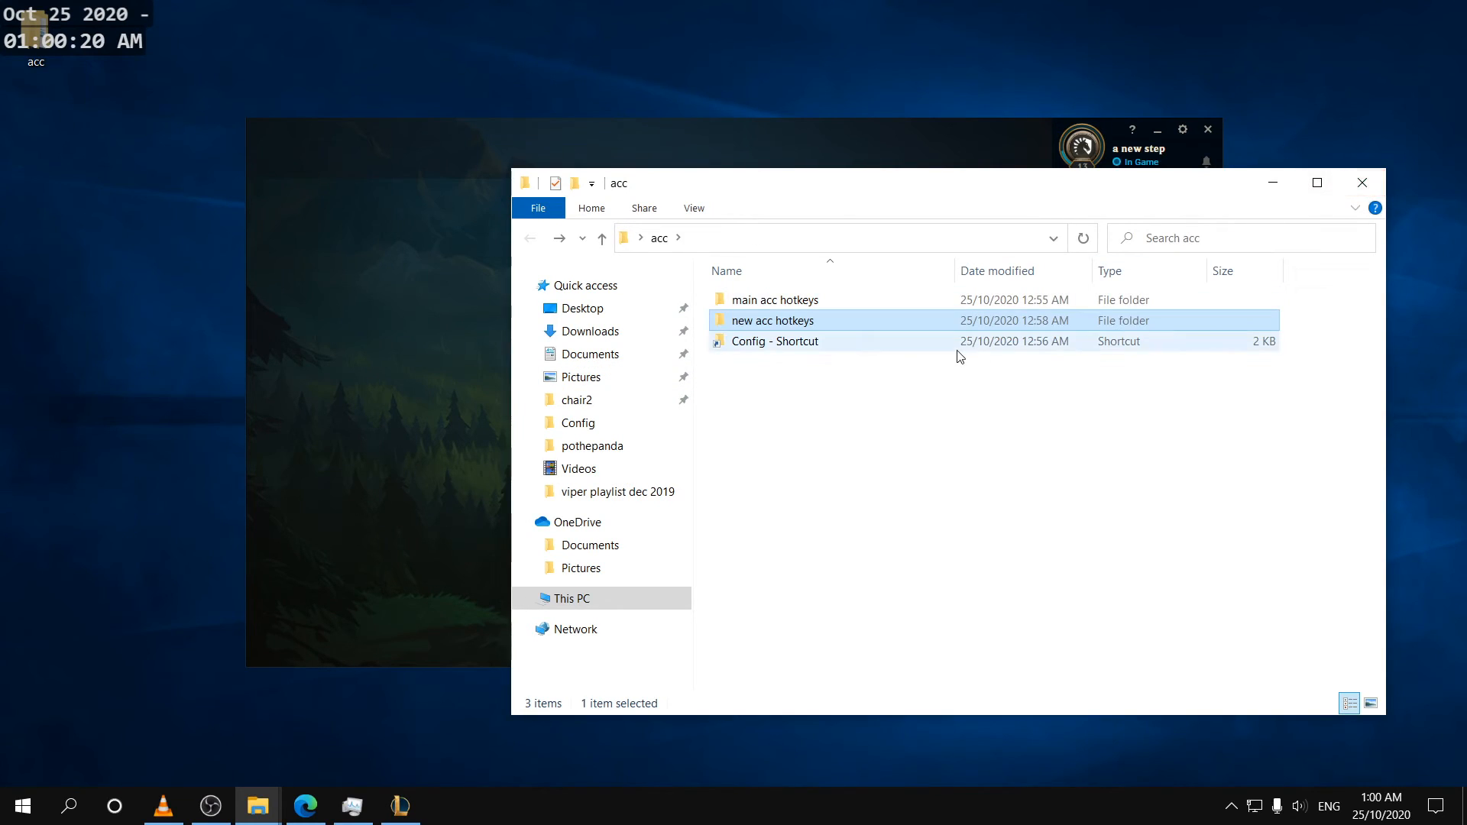
left_click(773, 341)
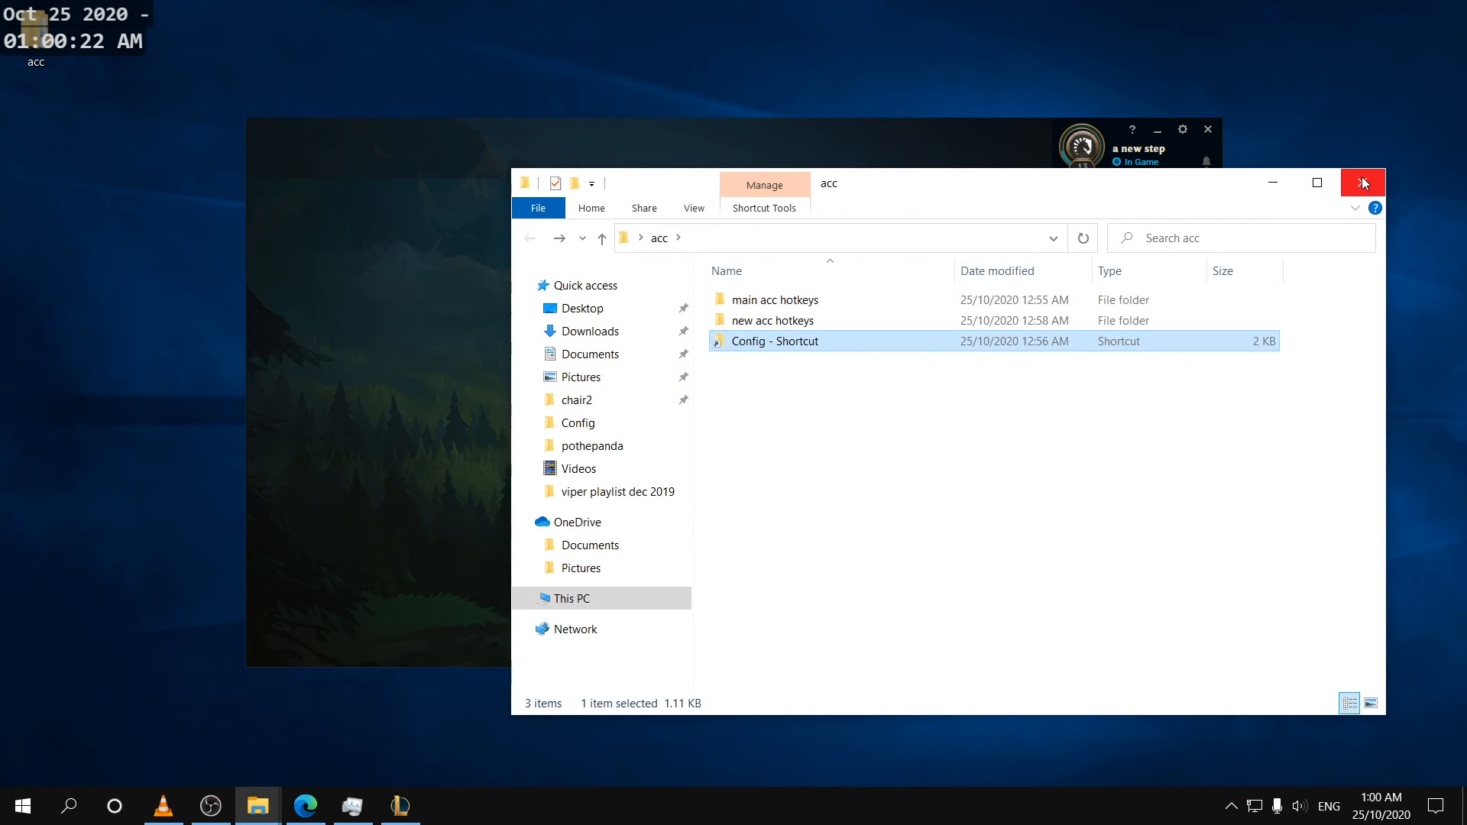
left_click(1363, 182)
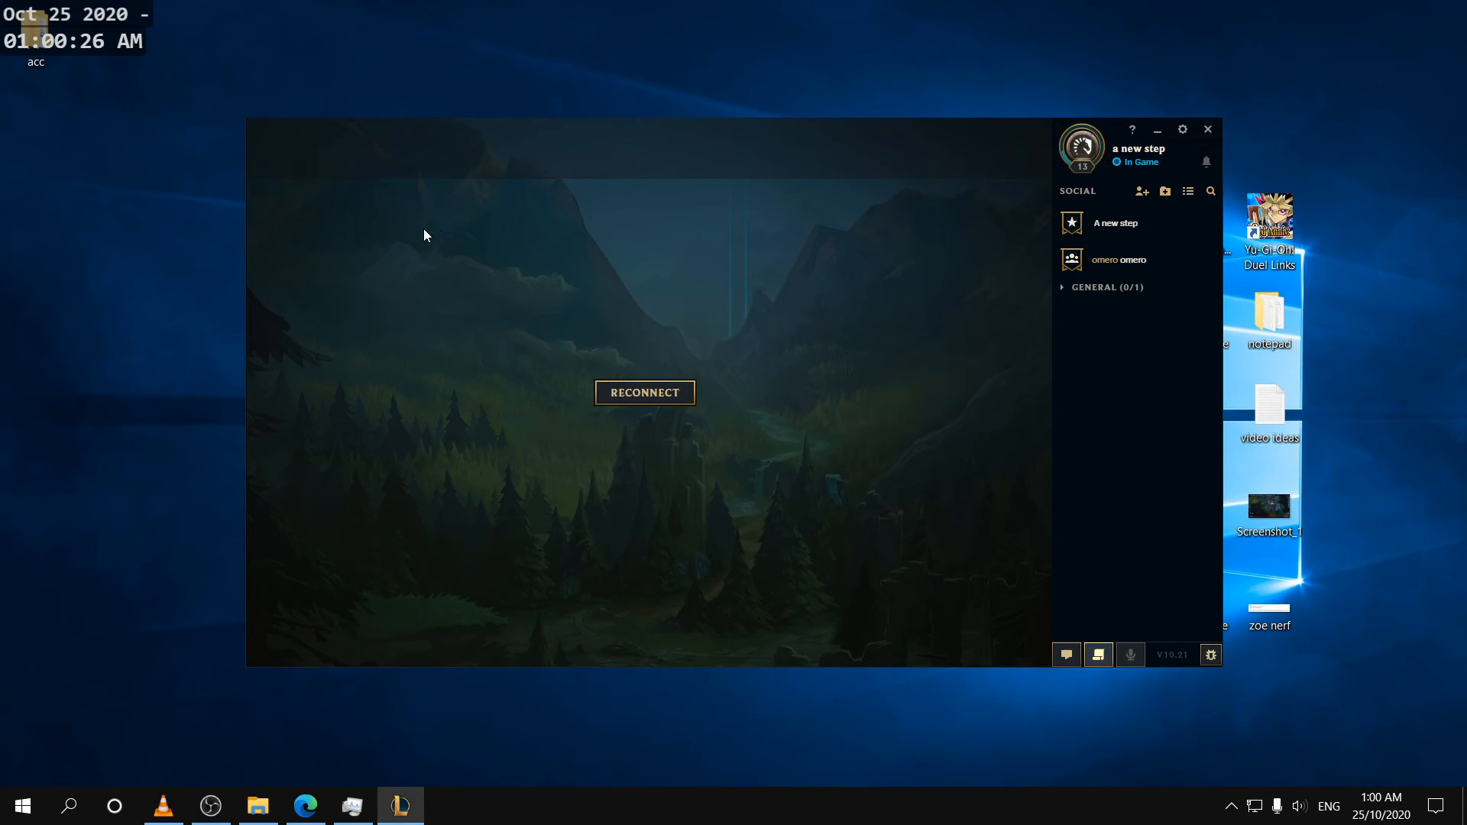
mouse_move(413, 205)
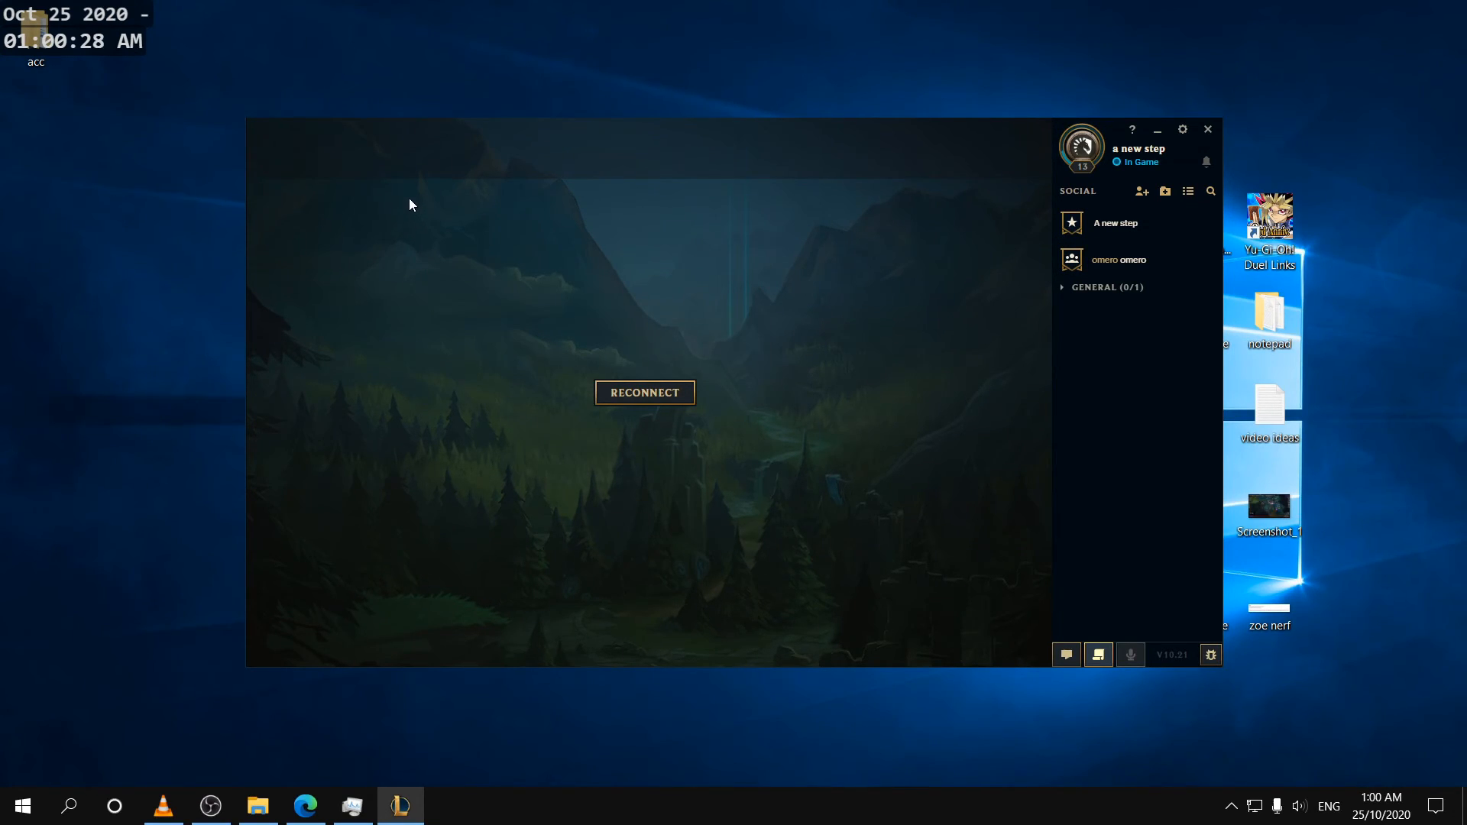
mouse_move(122, 126)
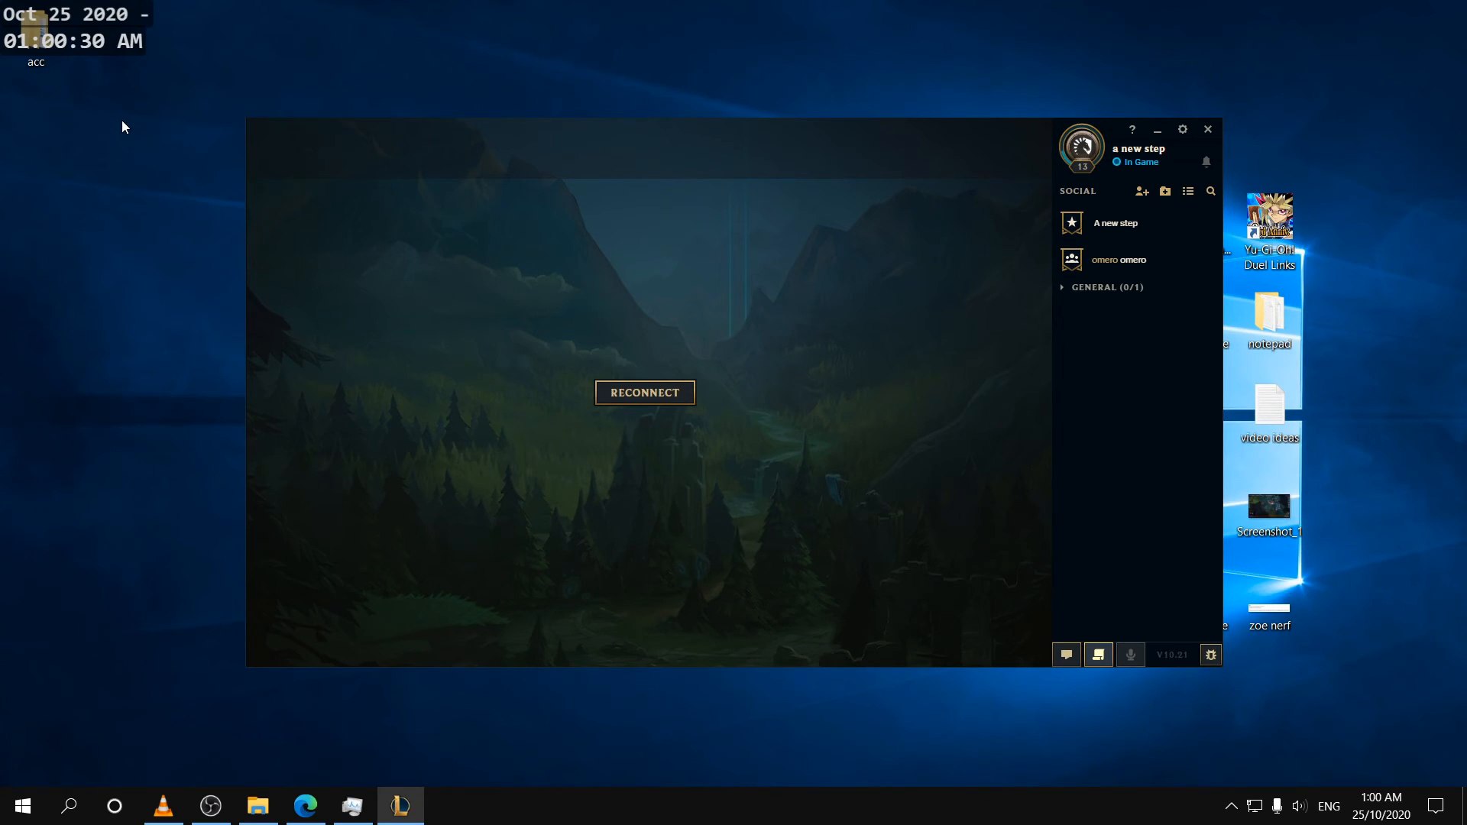
mouse_move(785, 272)
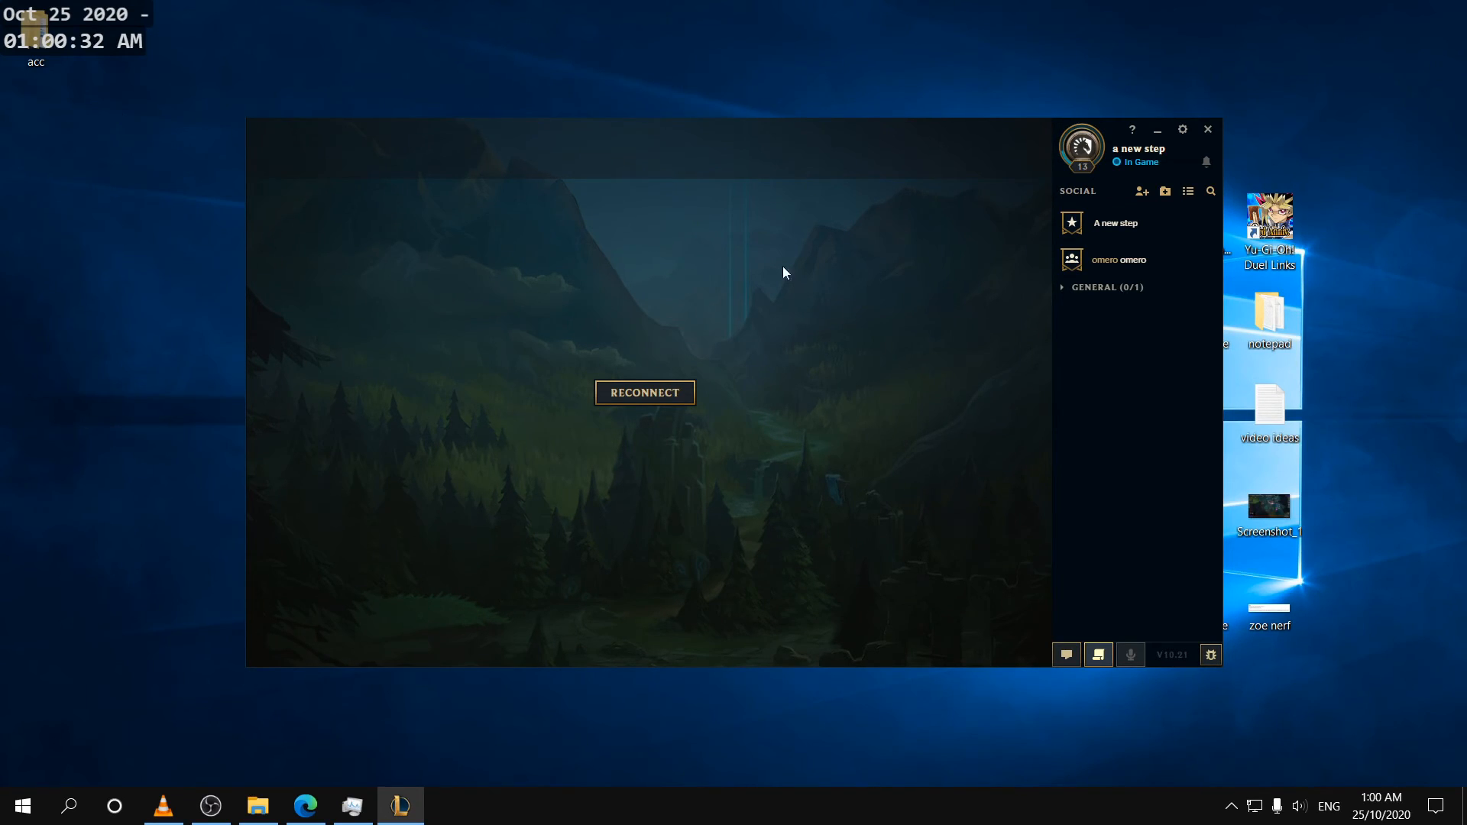
mouse_move(520, 234)
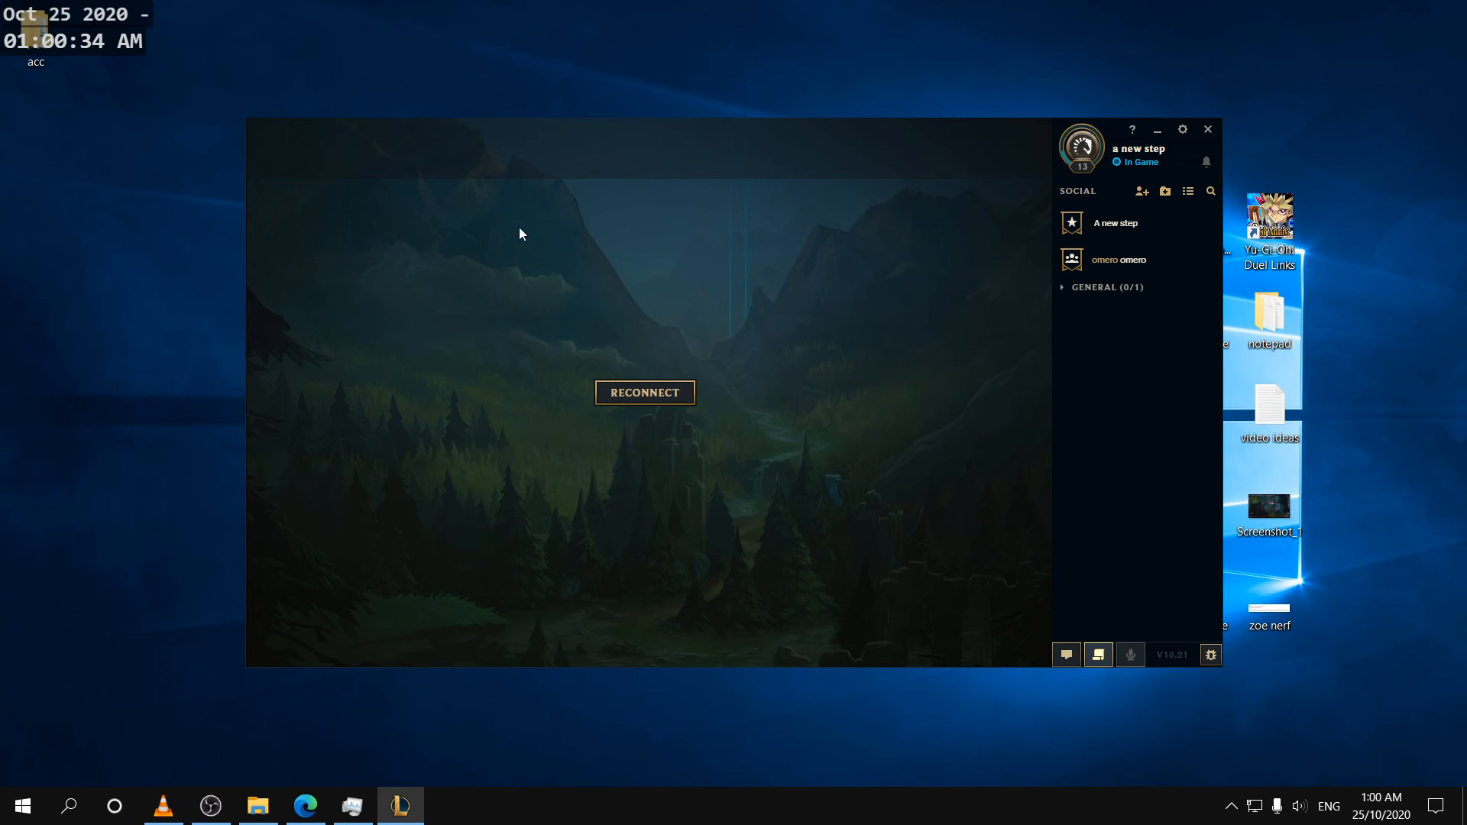
Step: Leave the Reconnect screen so the client returns to its Home page
left_click(645, 392)
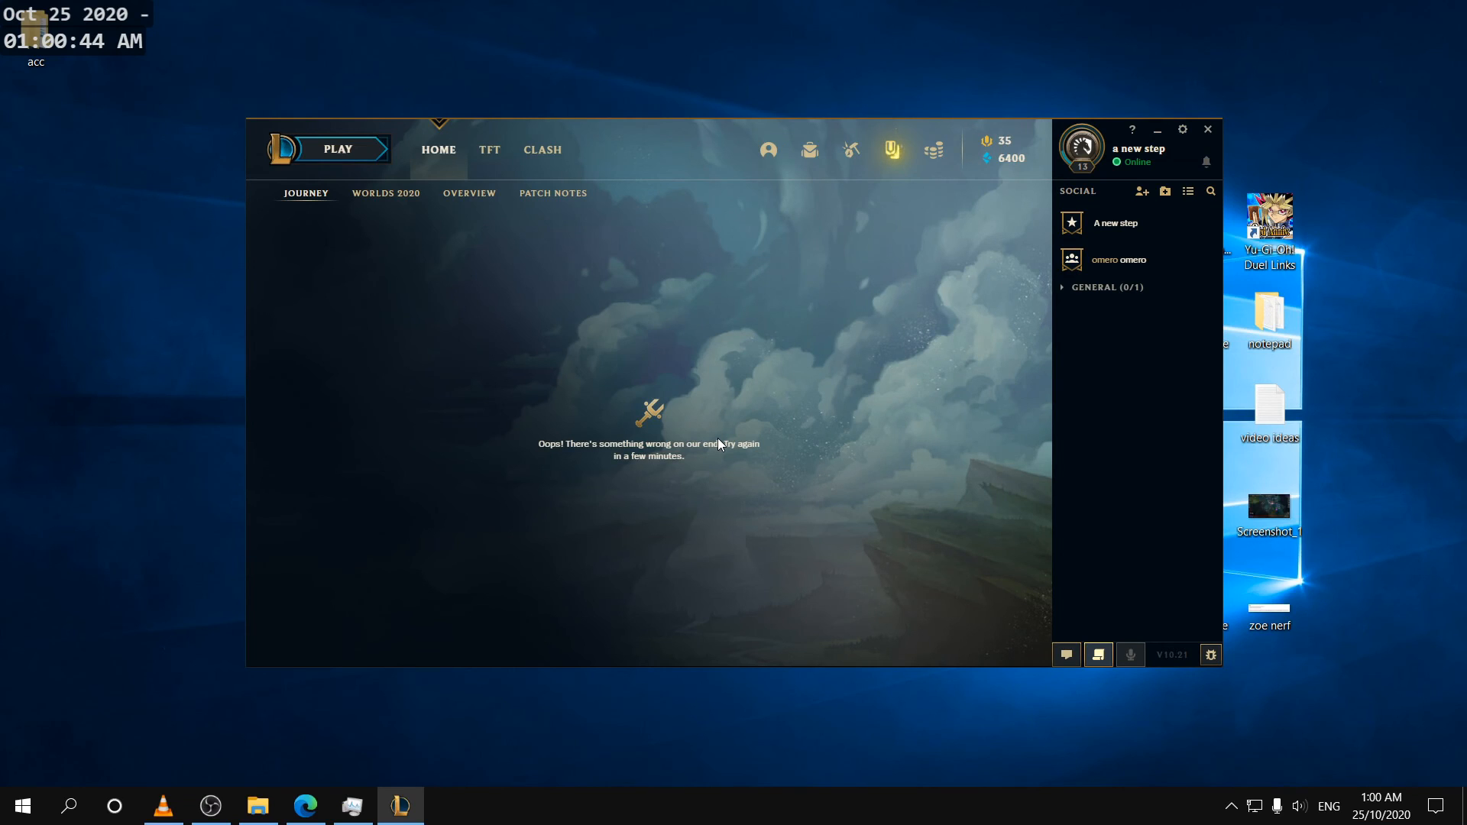
mouse_move(749, 437)
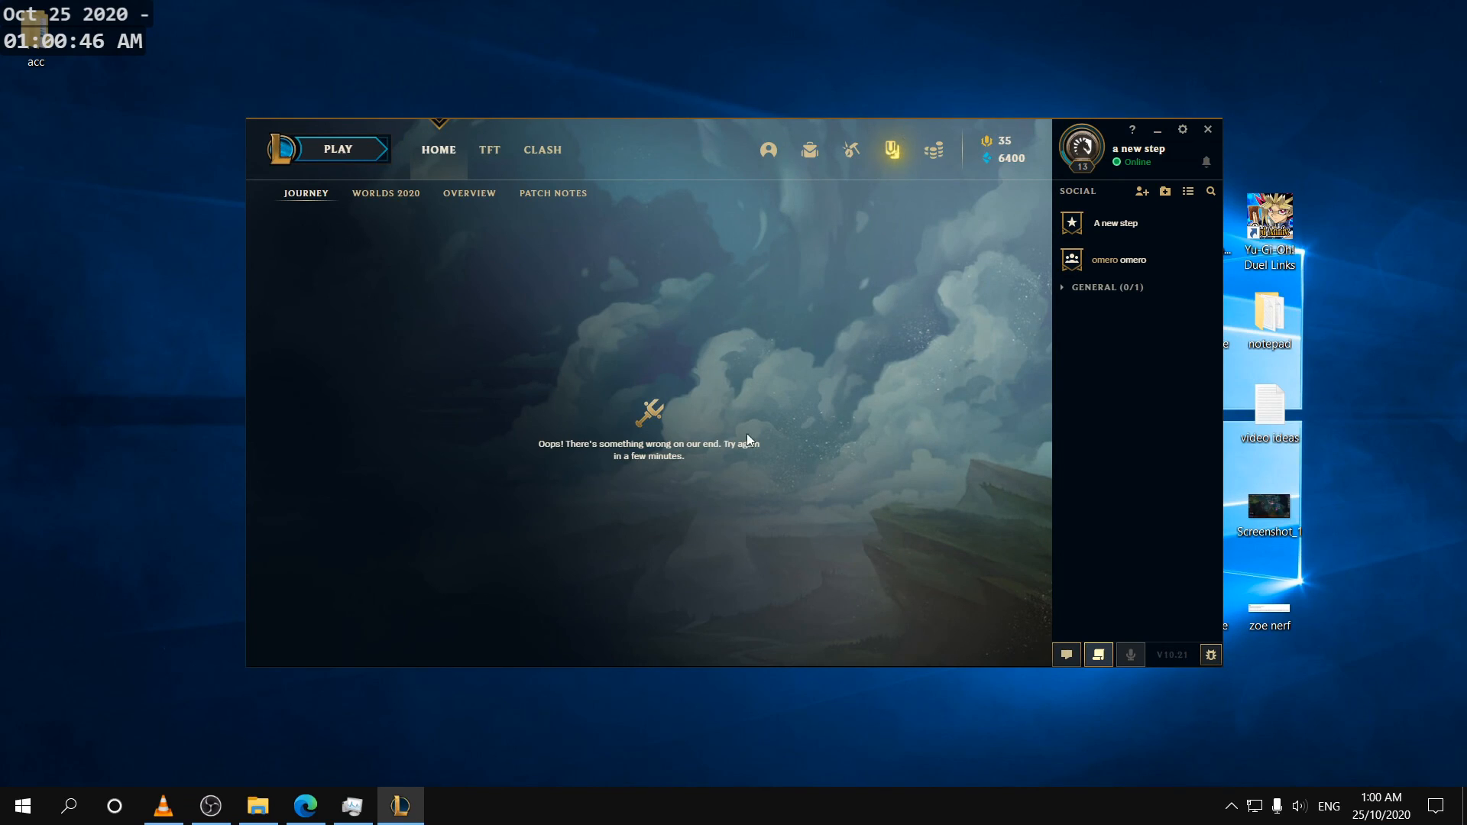
mouse_move(542, 321)
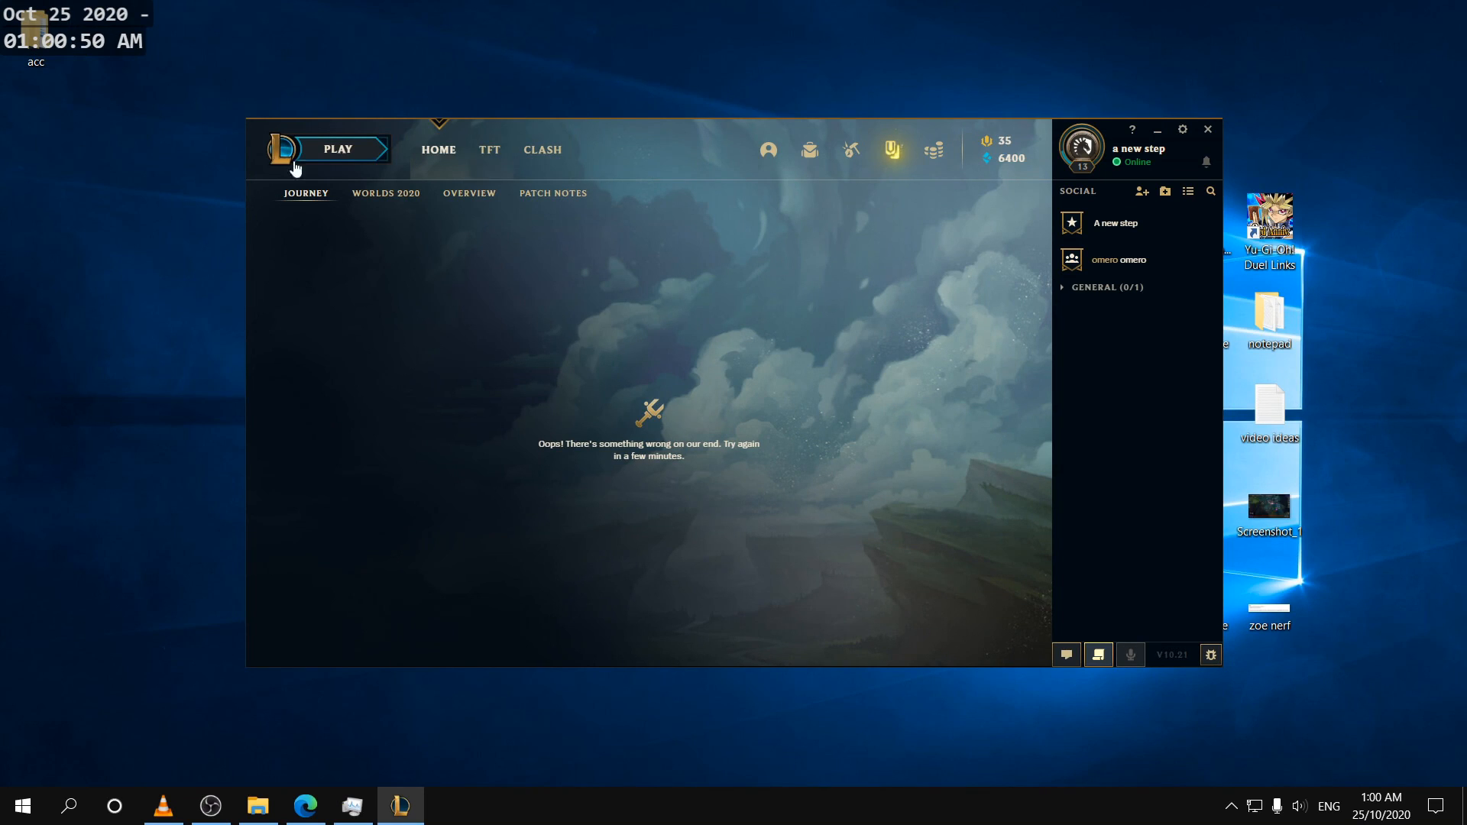
mouse_move(237, 793)
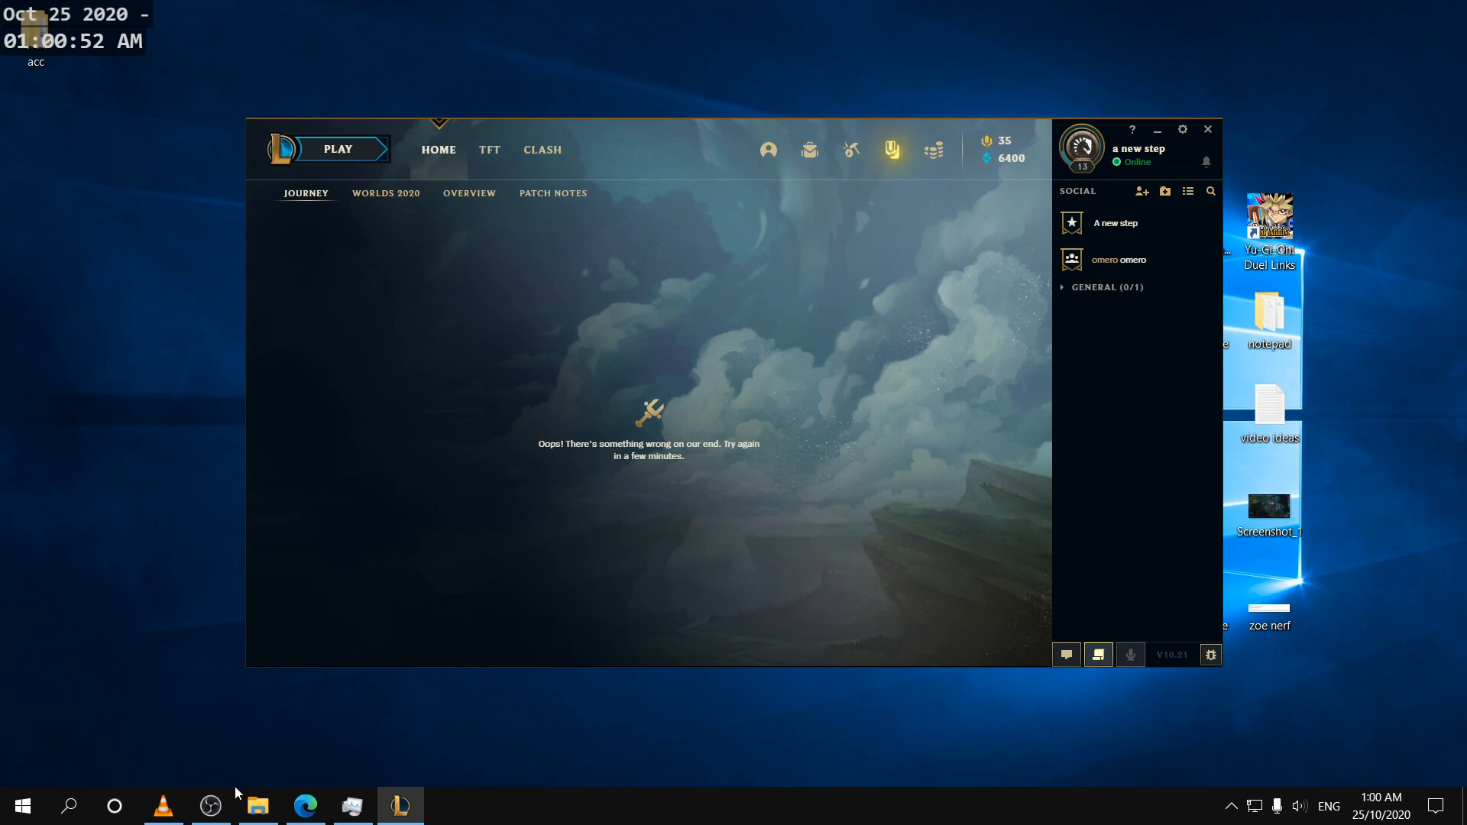